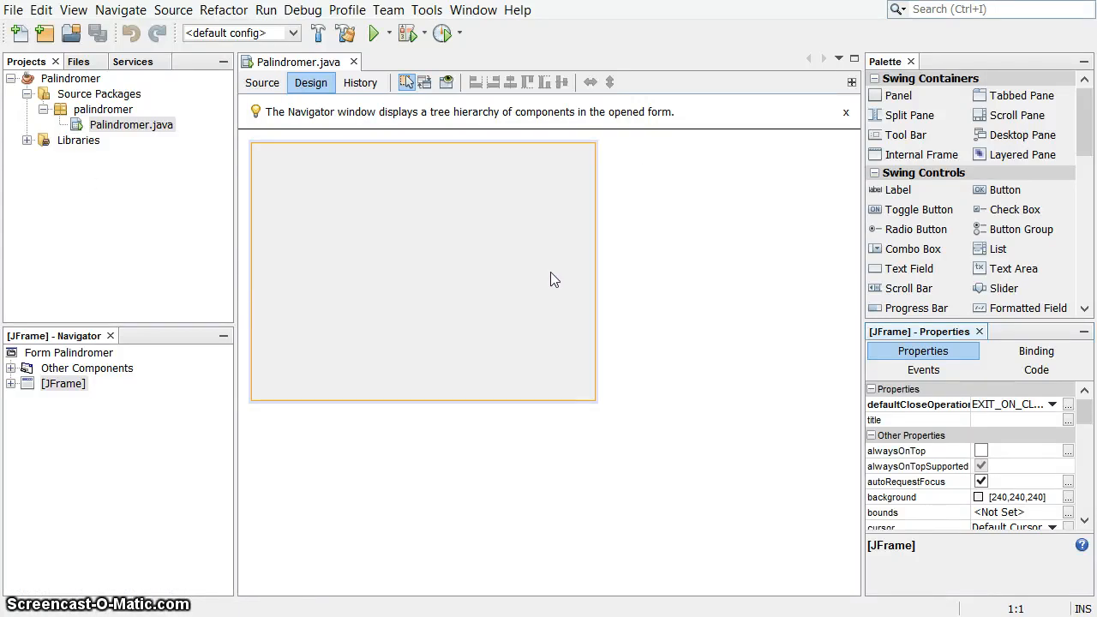
pyautogui.moveTo(560, 275)
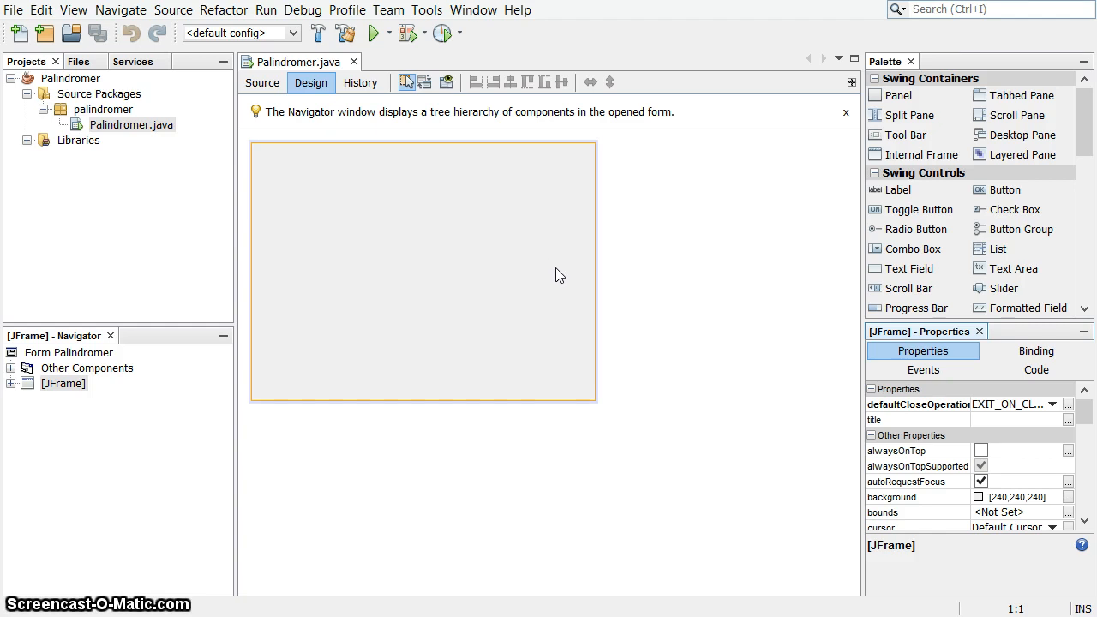
pyautogui.moveTo(942, 445)
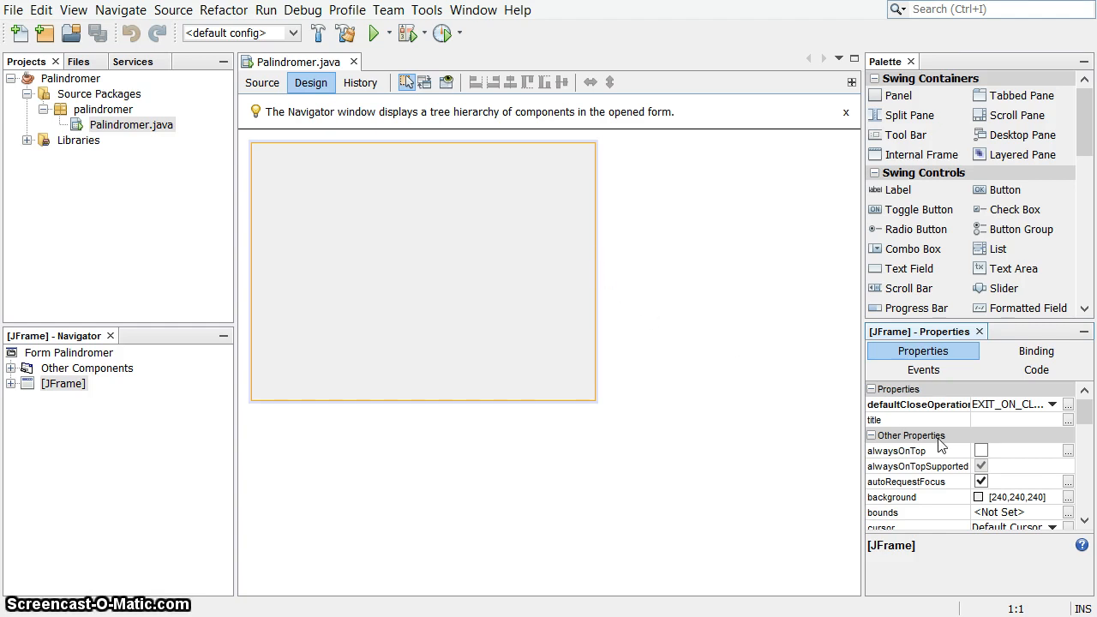
# Step: Open the JFrame's title property for editing to set it to Palindromer
pyautogui.click(930, 419)
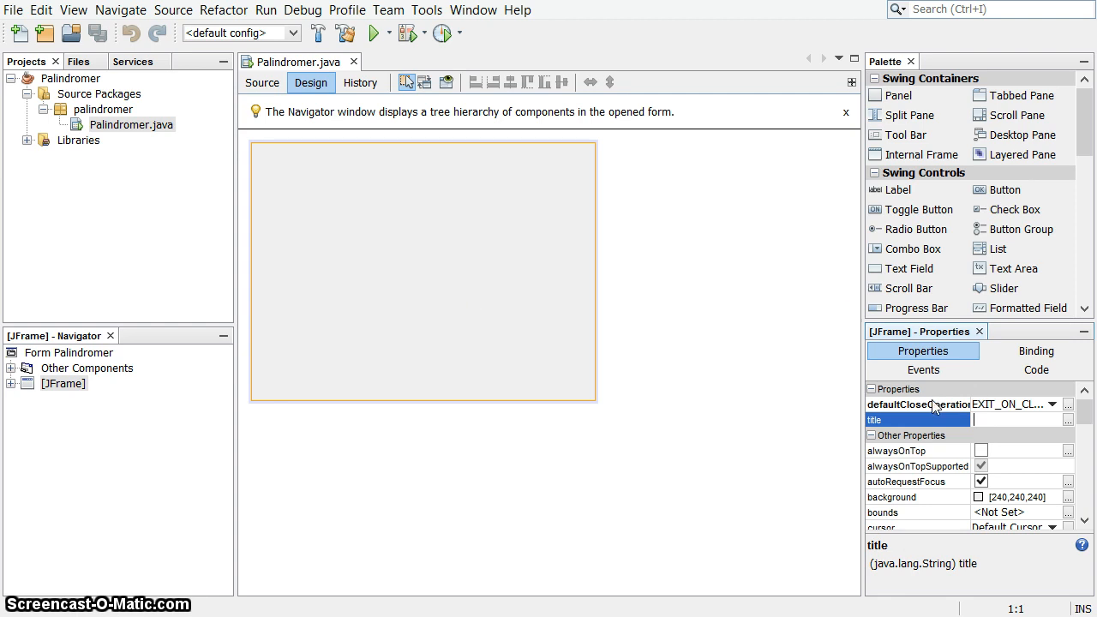
pyautogui.moveTo(934, 404)
pyautogui.write('Palindromer')
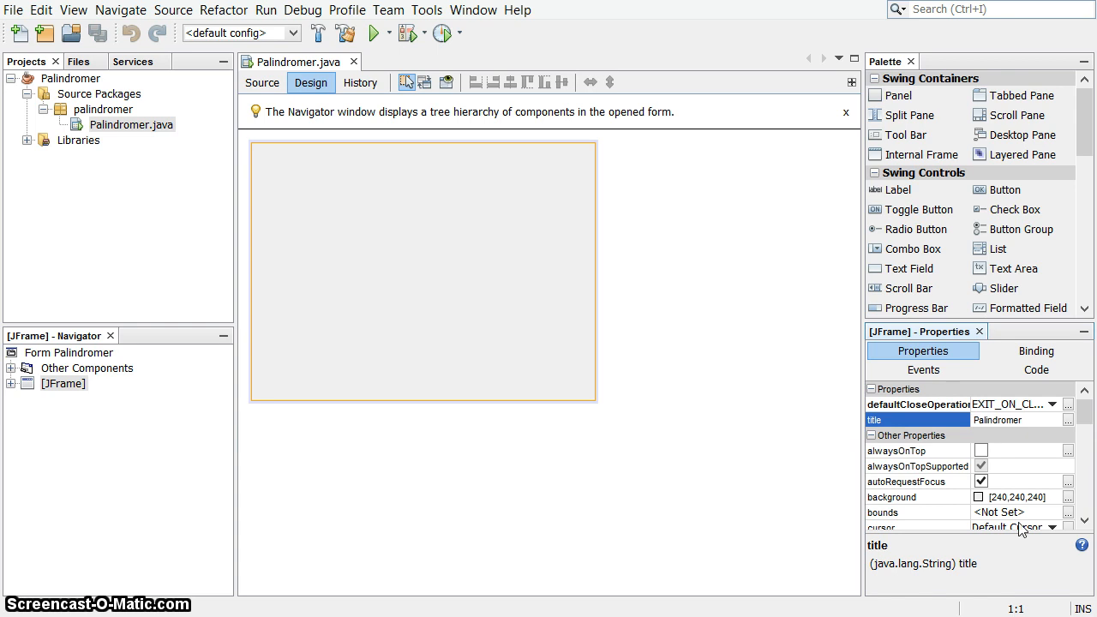
pyautogui.moveTo(768, 422)
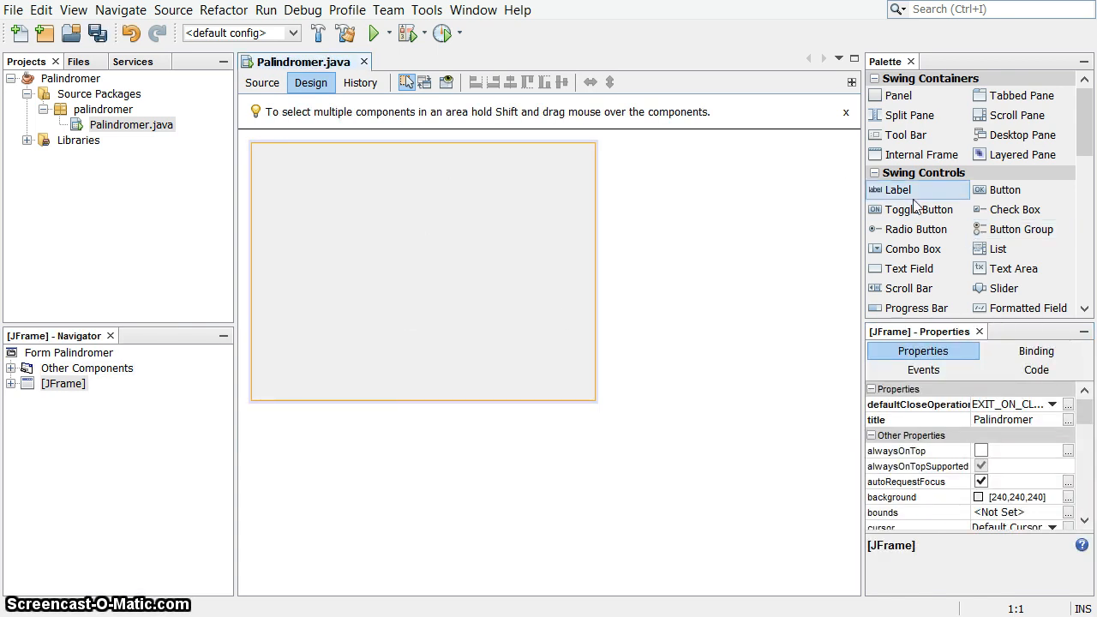
# Step: Drop labels onto the form's top-left and edit their text to Input: and Palindrome:
pyautogui.moveTo(899, 190); pyautogui.dragTo(270, 162)
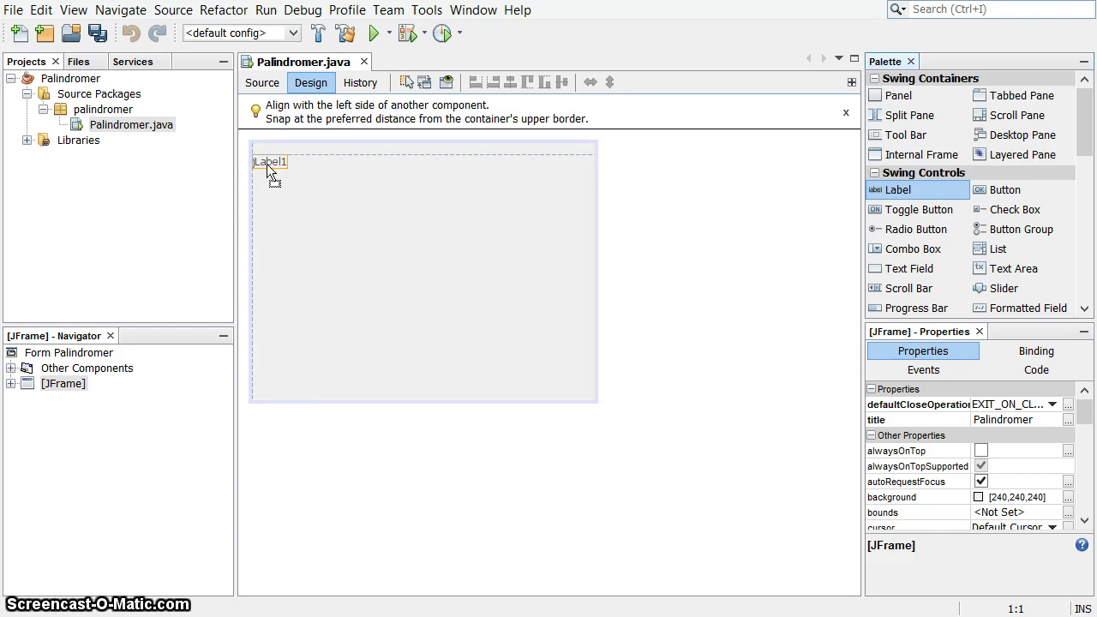
pyautogui.click(271, 161)
pyautogui.write('Input:')
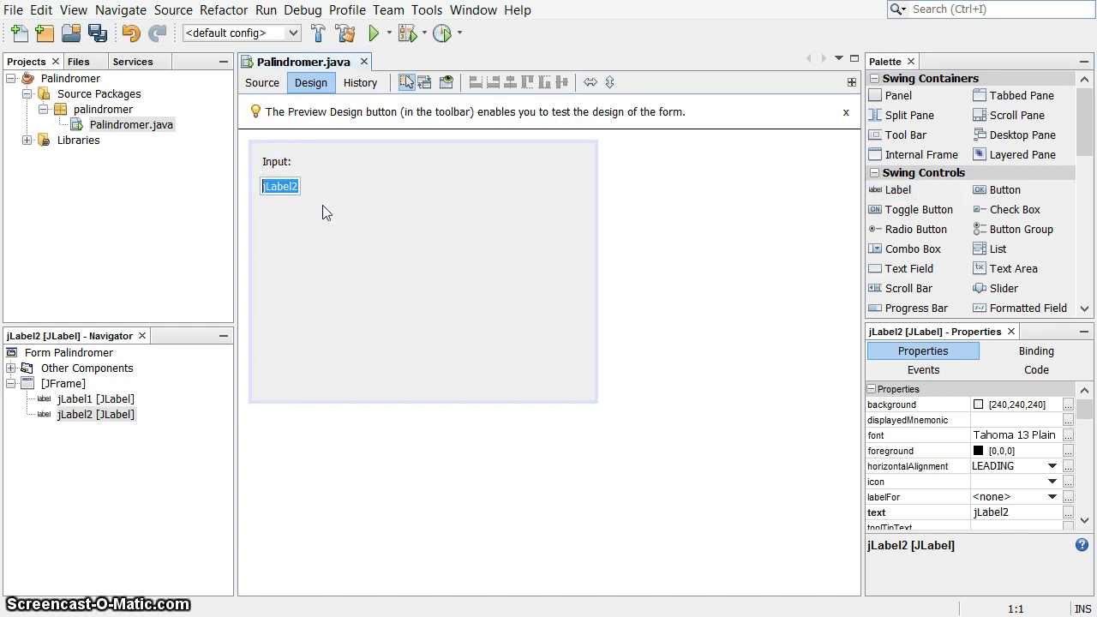
pyautogui.write('Palindrome:')
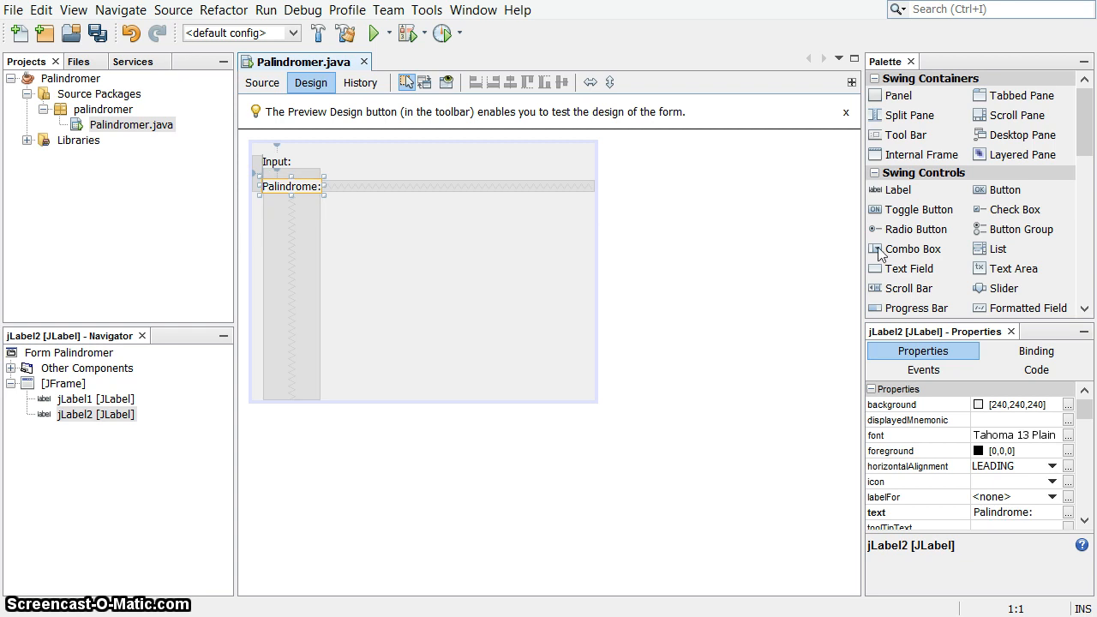
pyautogui.click(1014, 268)
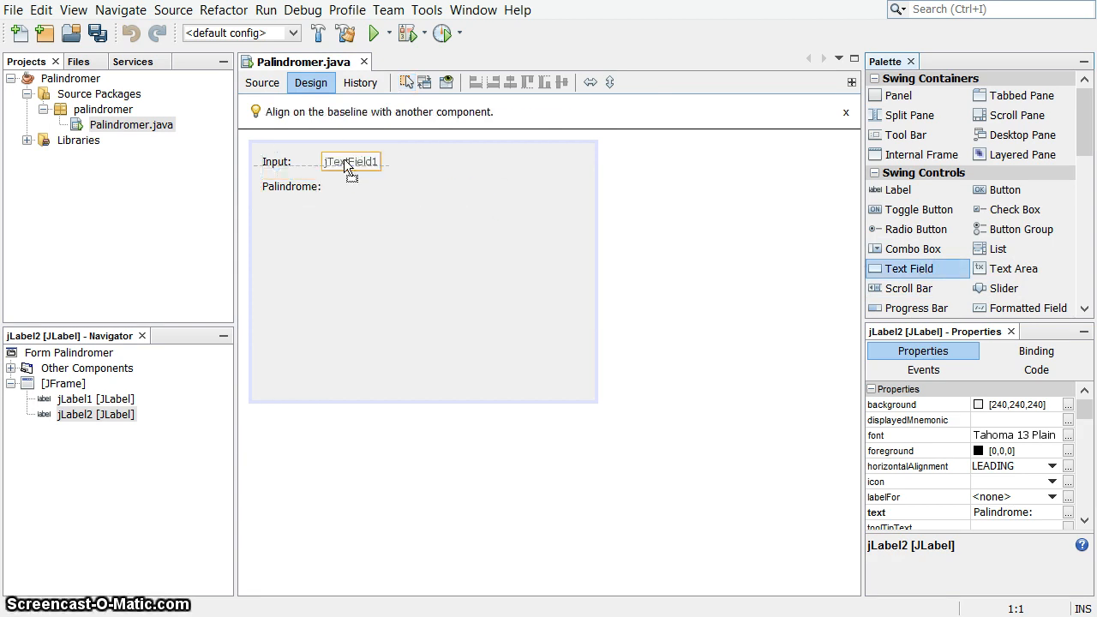
# Step: Place text fields beside Input: and Palindrome:, clearing default text and widening to the right edge
pyautogui.click(351, 161)
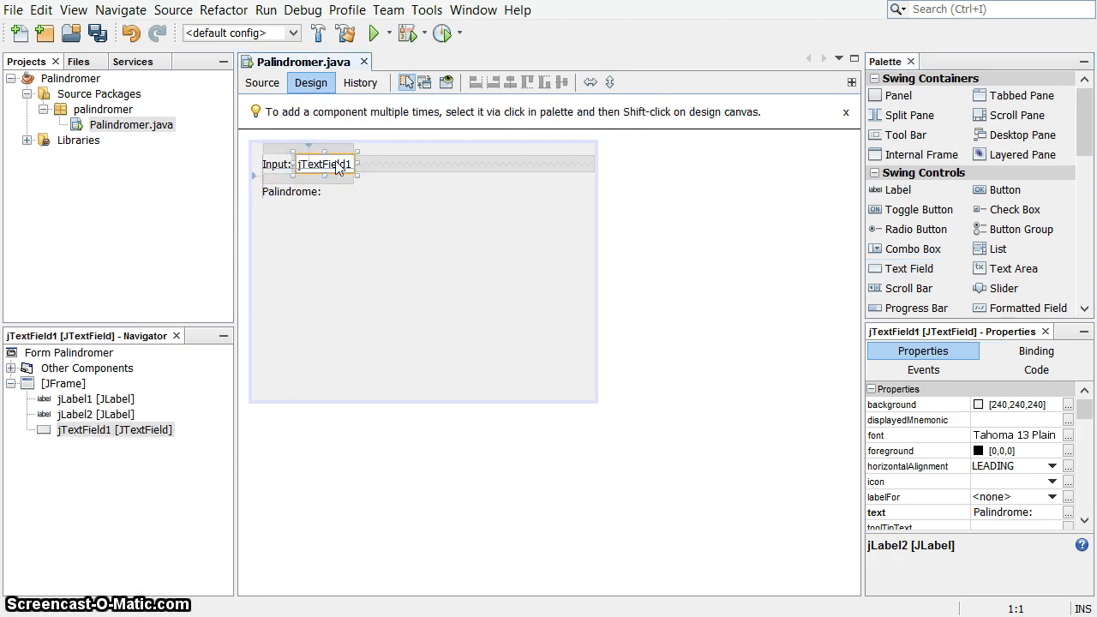
pyautogui.click(324, 164)
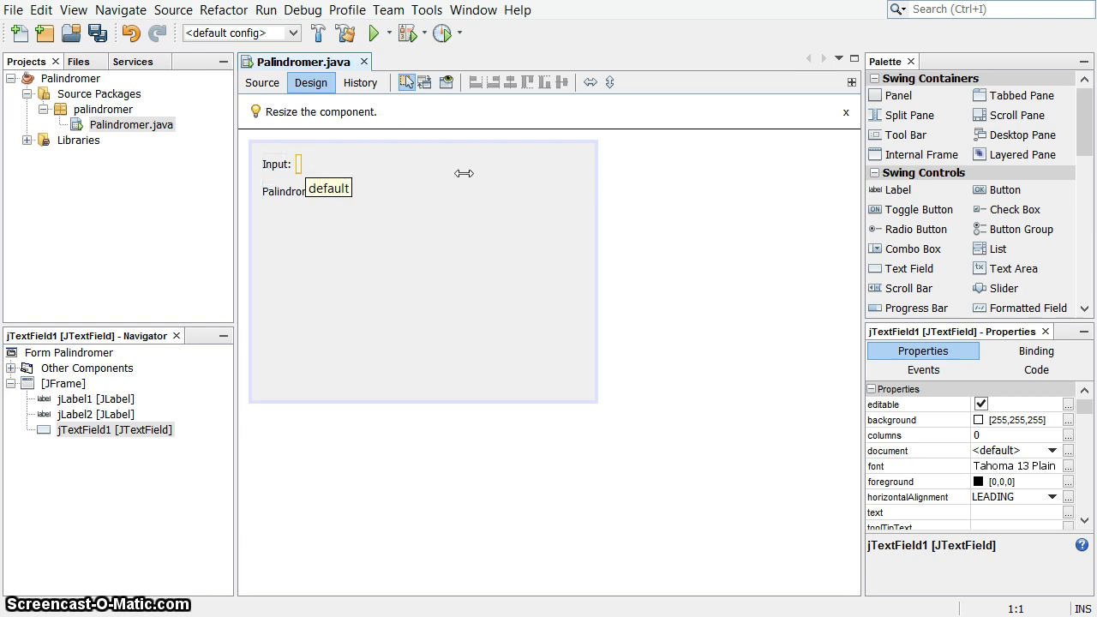
pyautogui.click(437, 162)
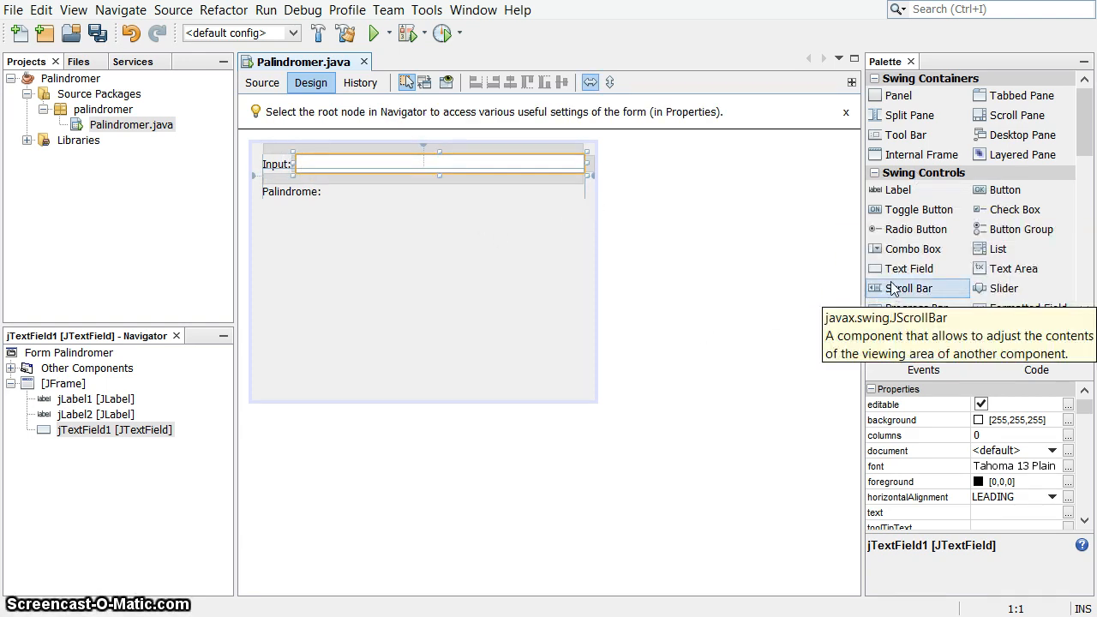
pyautogui.click(418, 191)
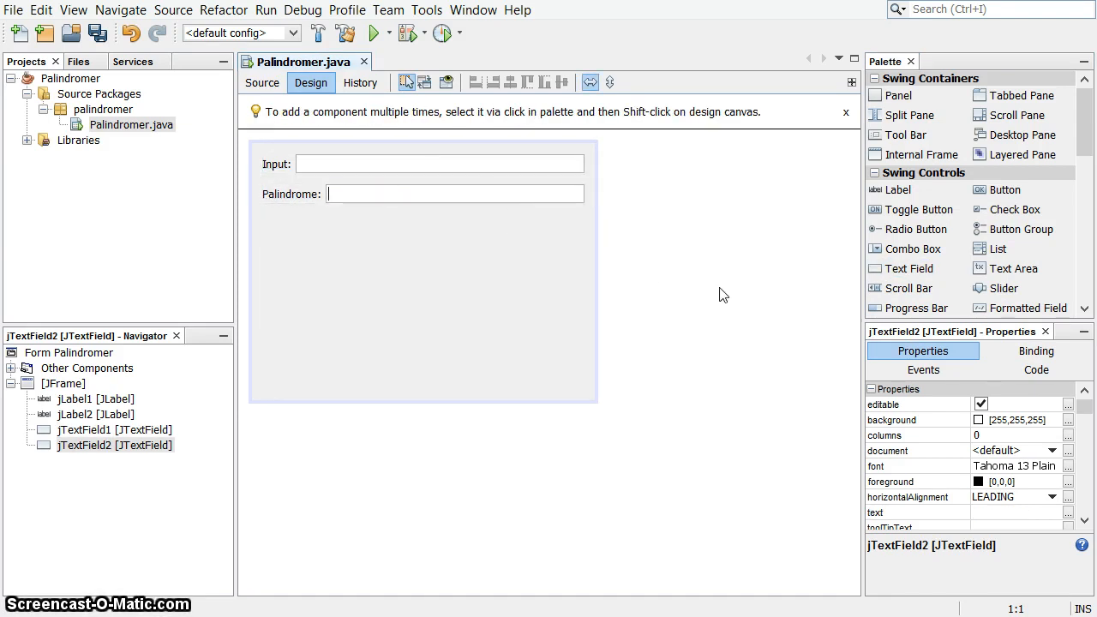
pyautogui.click(440, 163)
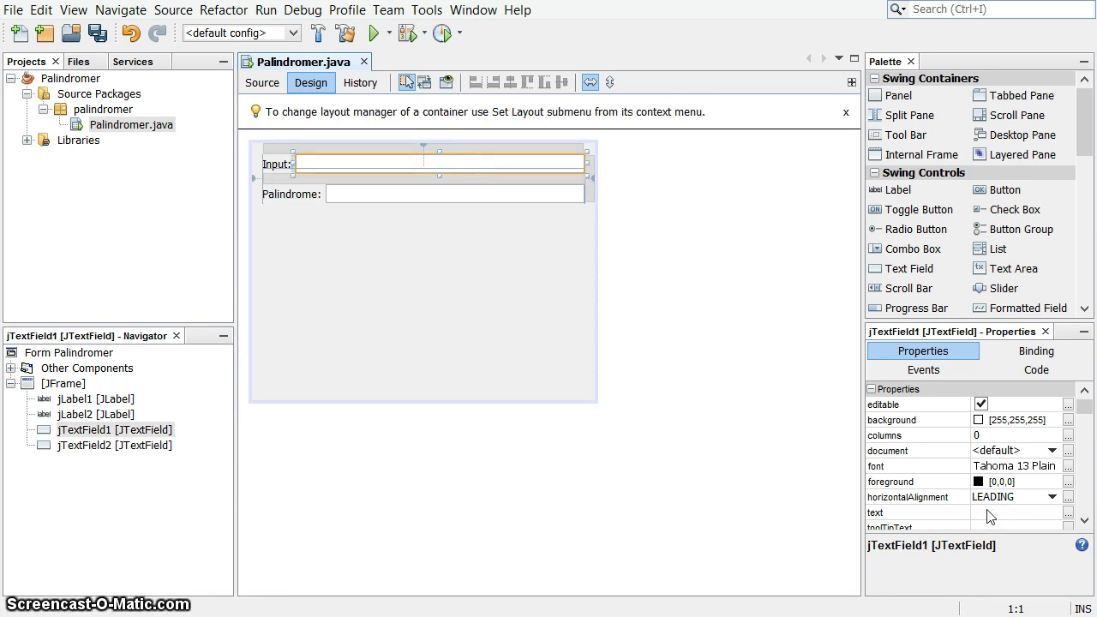
# Step: Set the Input field tooltip to 'Enter a string to be palin…' and the Palindrome field's tooltip
pyautogui.click(890, 523)
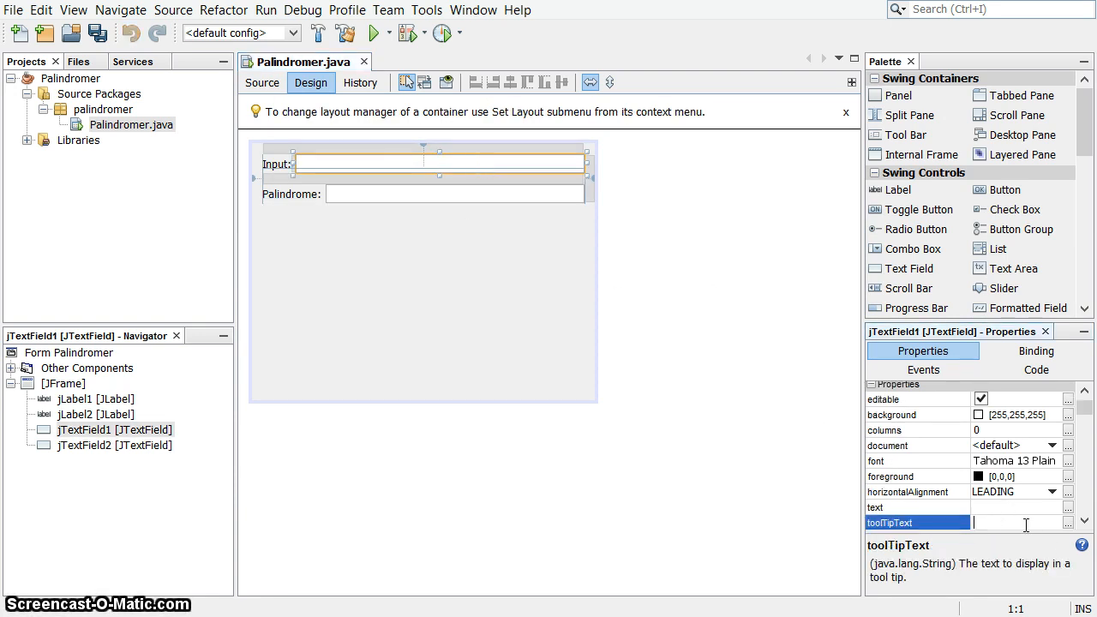
pyautogui.write('Enter a st')
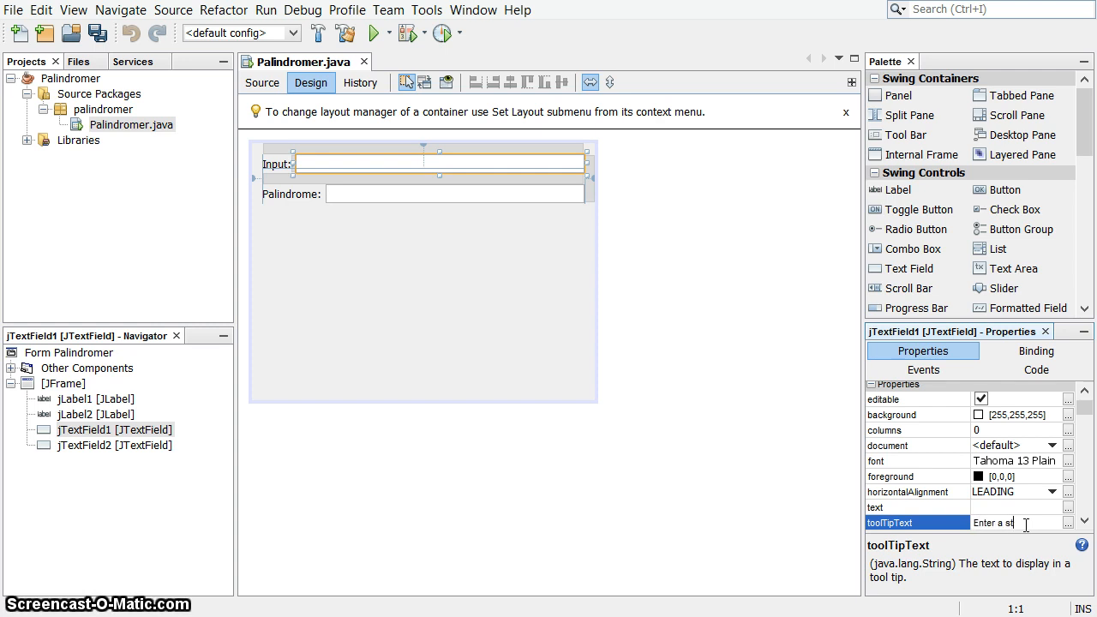
pyautogui.write('ring to be palin')
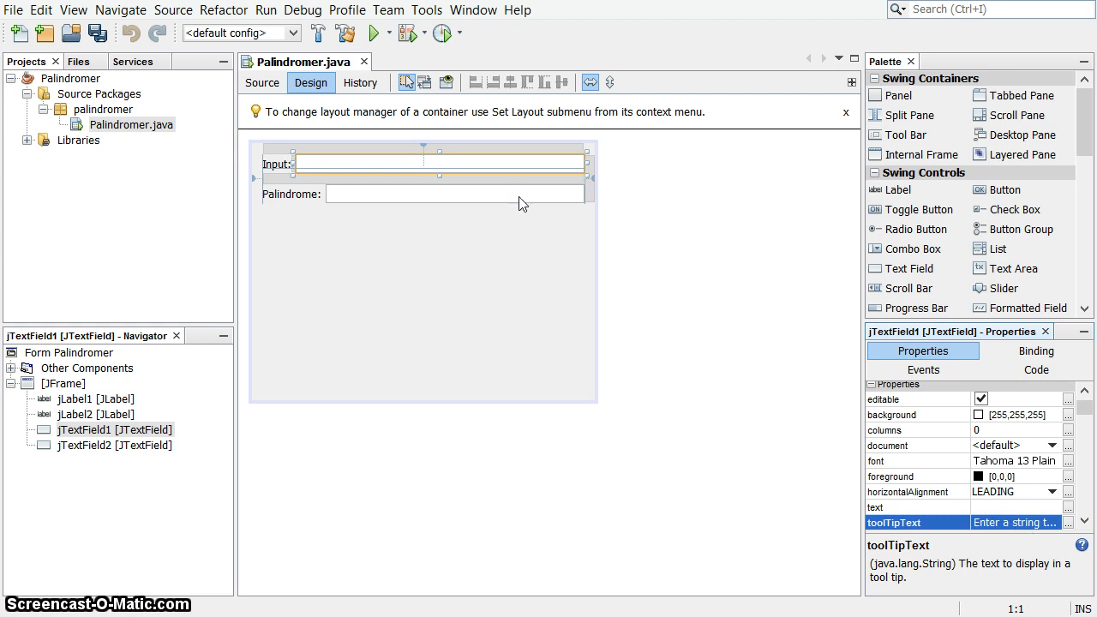
pyautogui.click(454, 193)
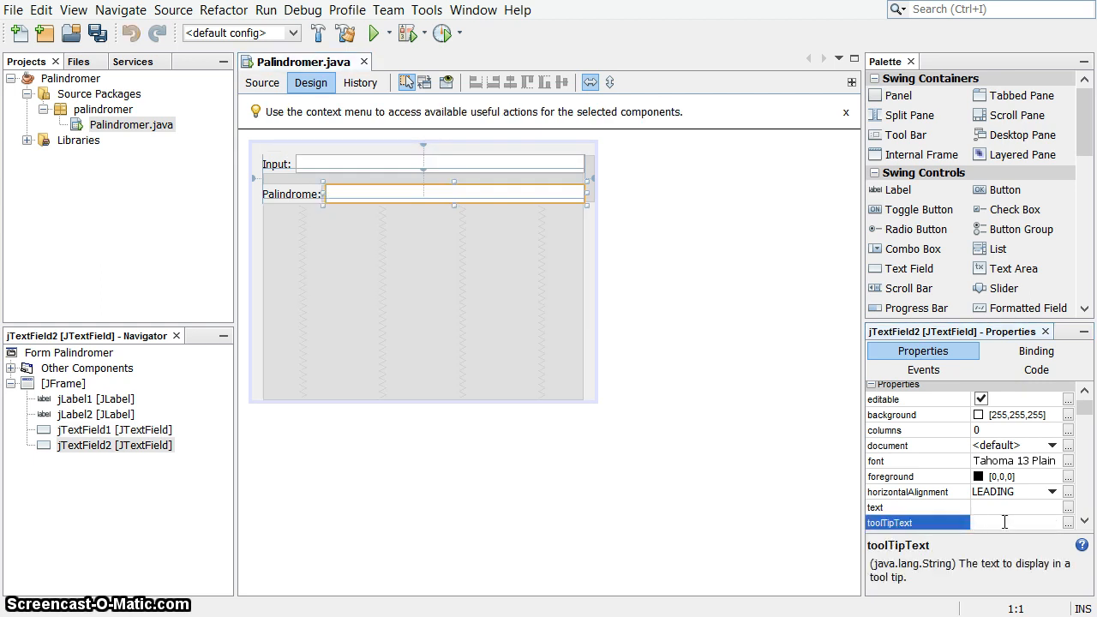
pyautogui.write('The rest')
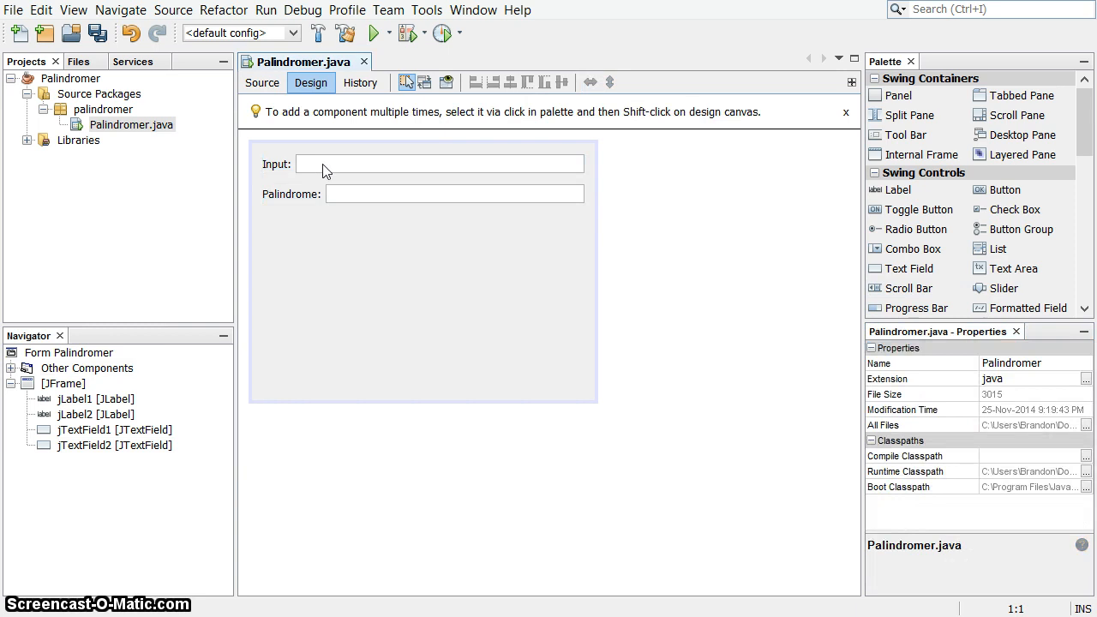
pyautogui.moveTo(412, 163)
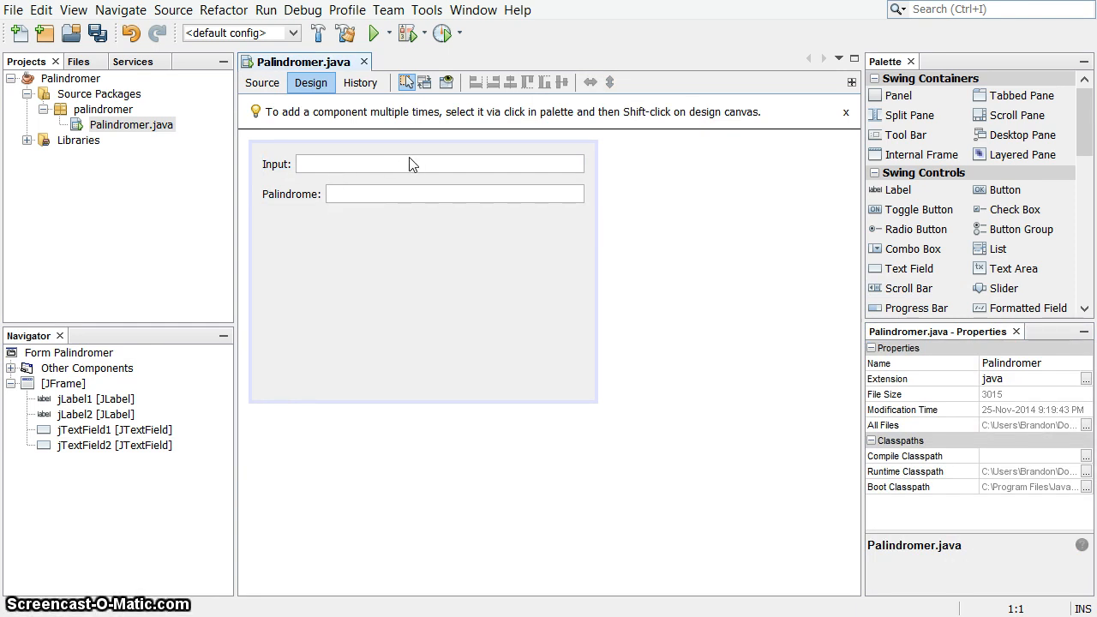
pyautogui.moveTo(301, 127)
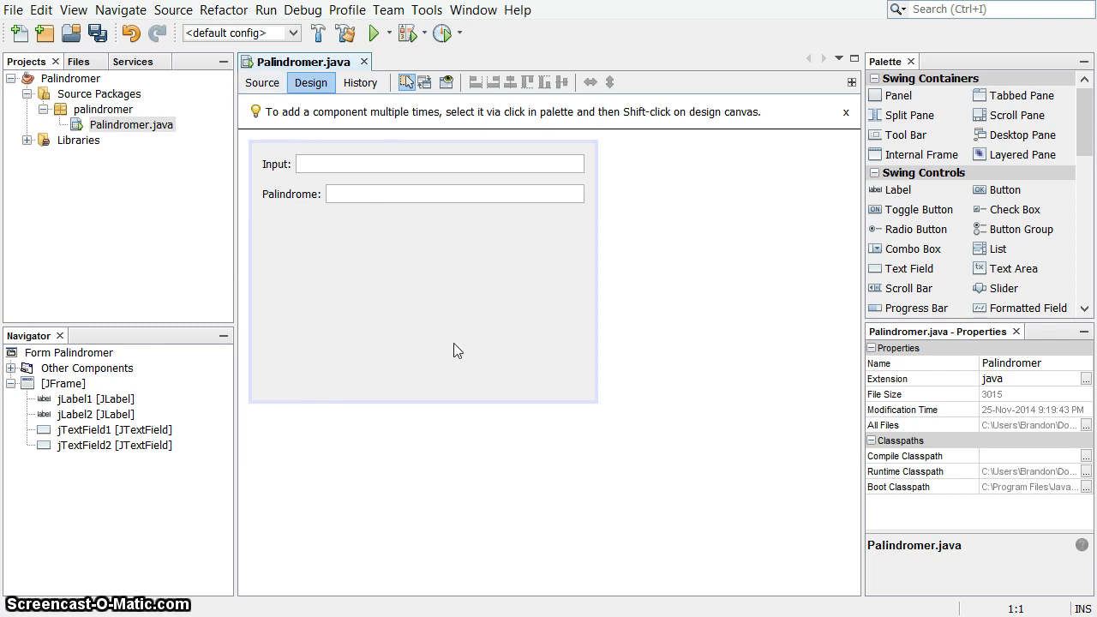
# Step: Shrink the form's height to fit the two field rows
pyautogui.click(423, 300)
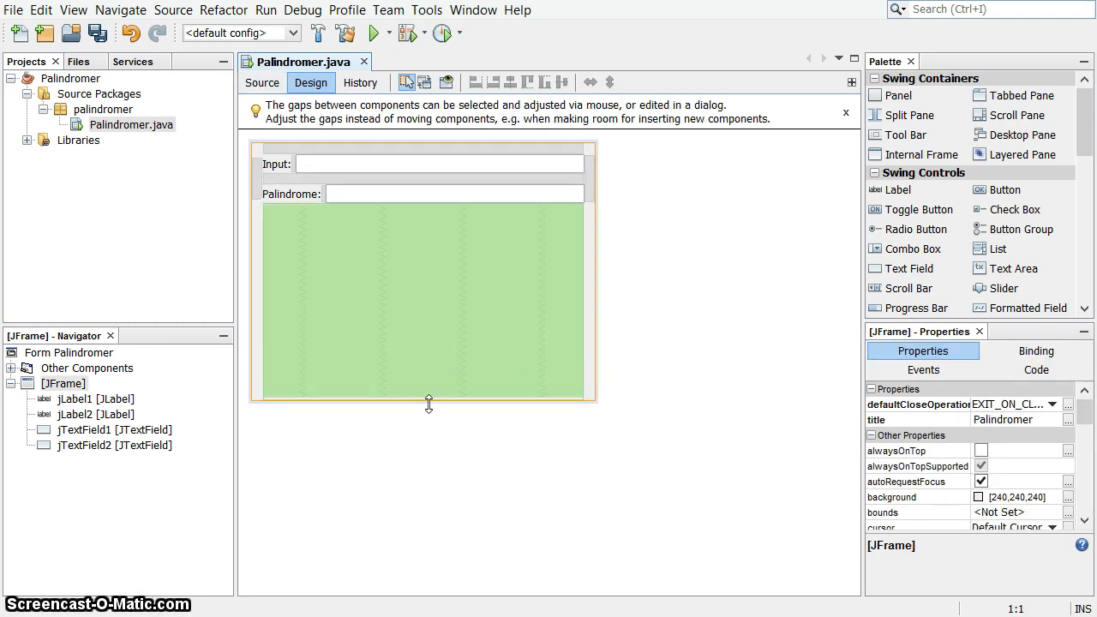
pyautogui.moveTo(429, 403); pyautogui.dragTo(419, 249)
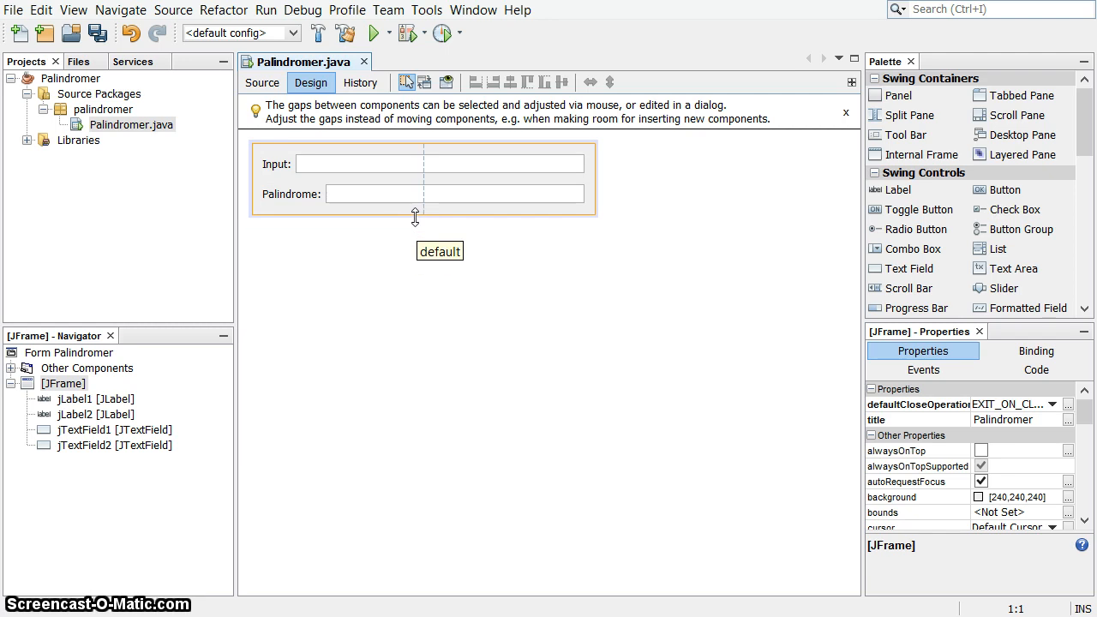
pyautogui.click(87, 368)
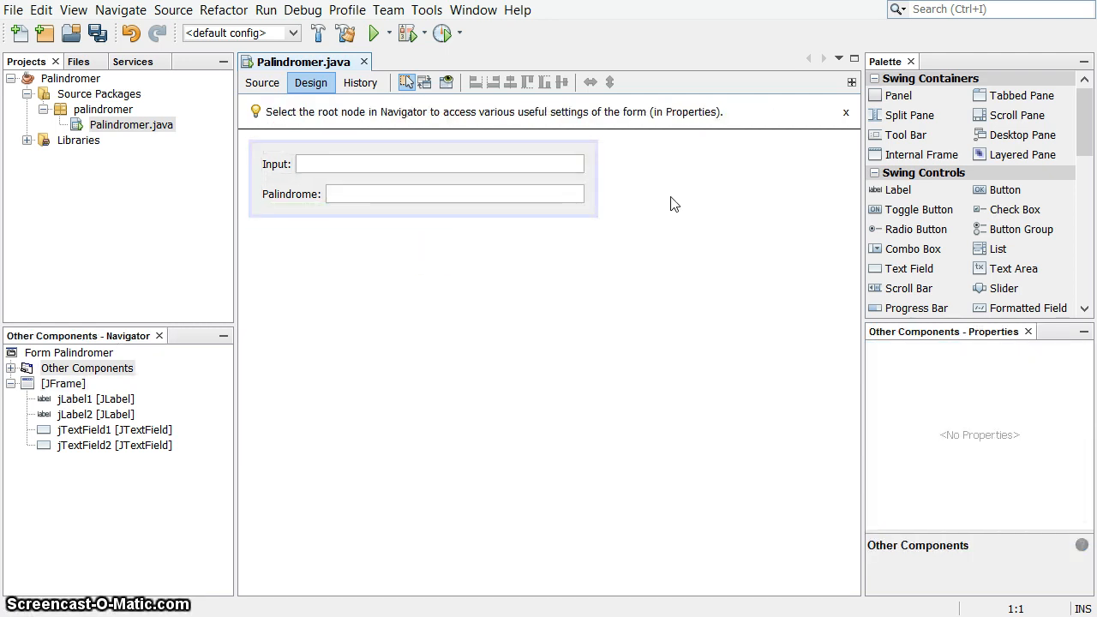
# Step: Make the Palindrome text field read-only by unchecking editable
pyautogui.click(439, 163)
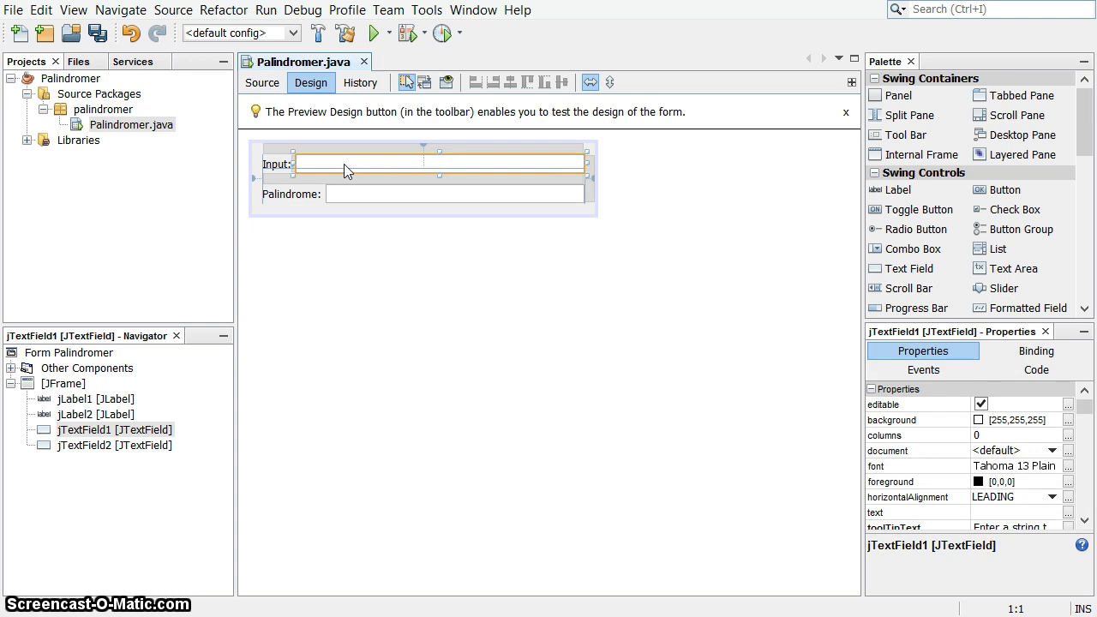
pyautogui.rightClick(347, 169)
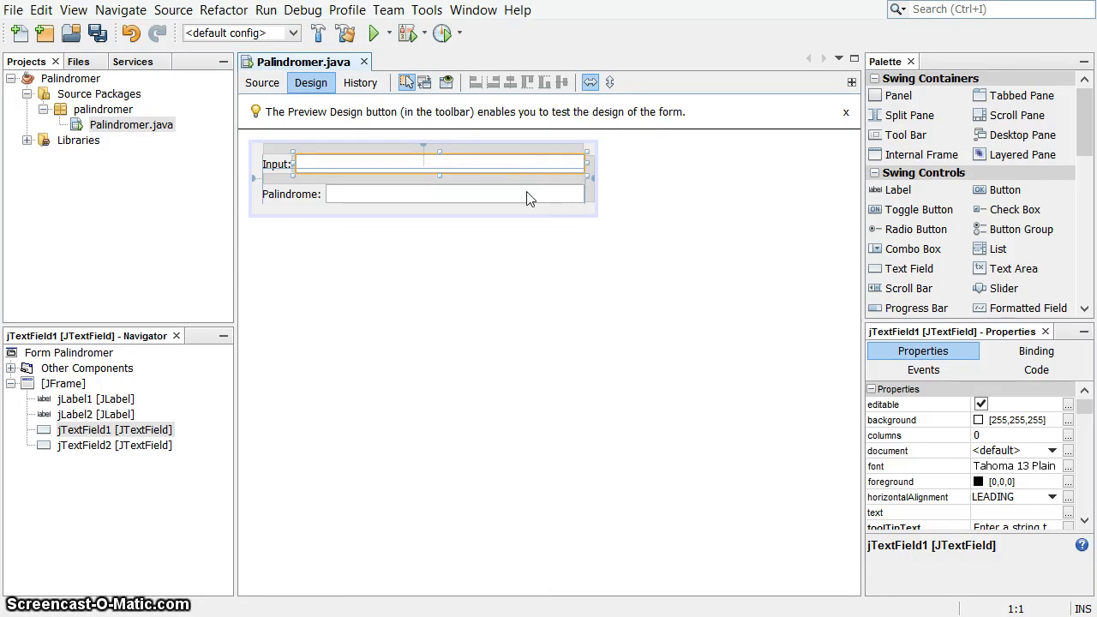
pyautogui.click(454, 194)
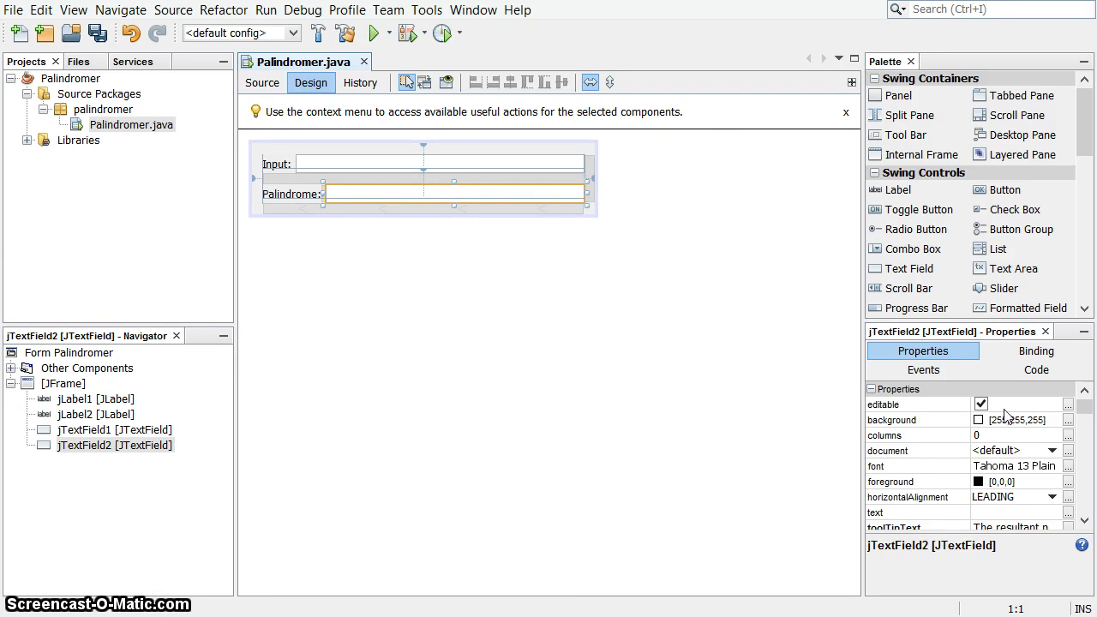
pyautogui.click(548, 155)
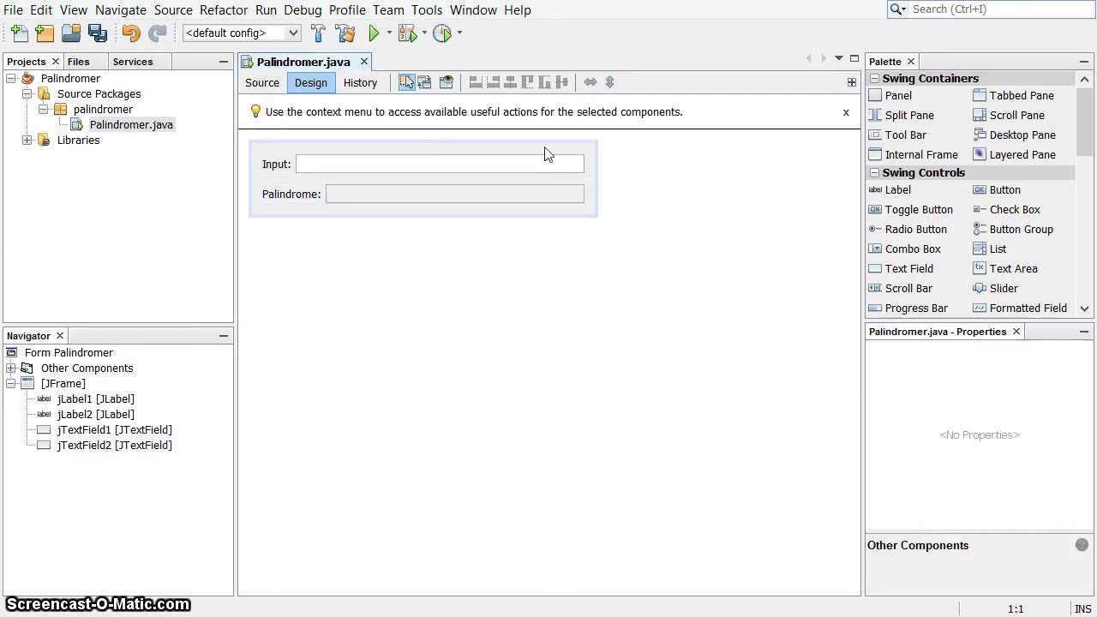
# Step: Choose Events > Key > keyPressed from the Input field's right-click menu
pyautogui.rightClick(439, 164)
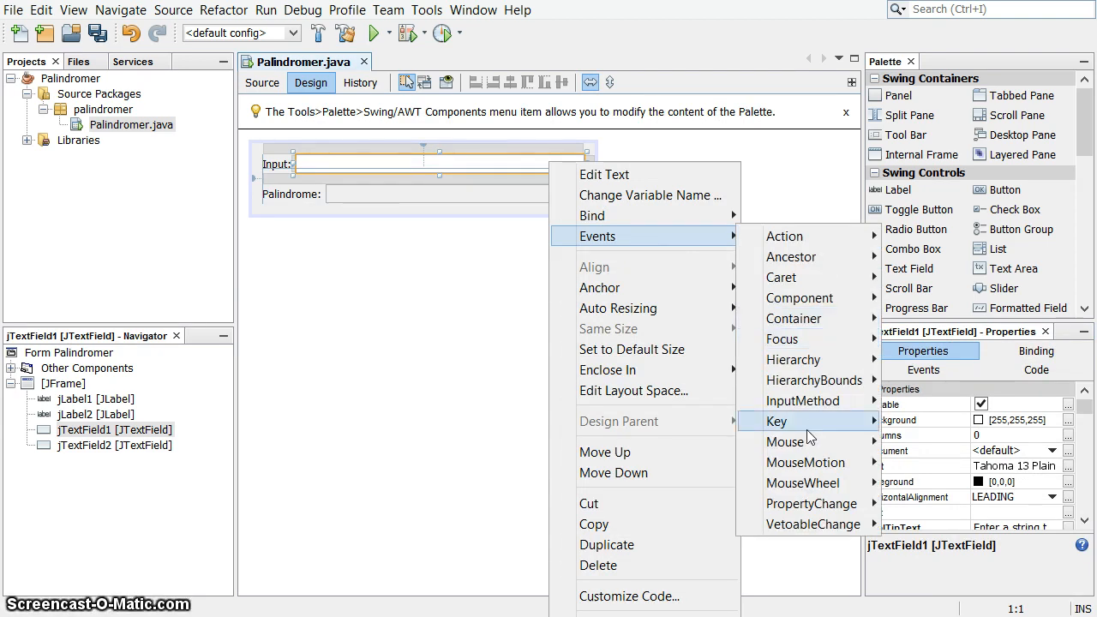
pyautogui.click(777, 421)
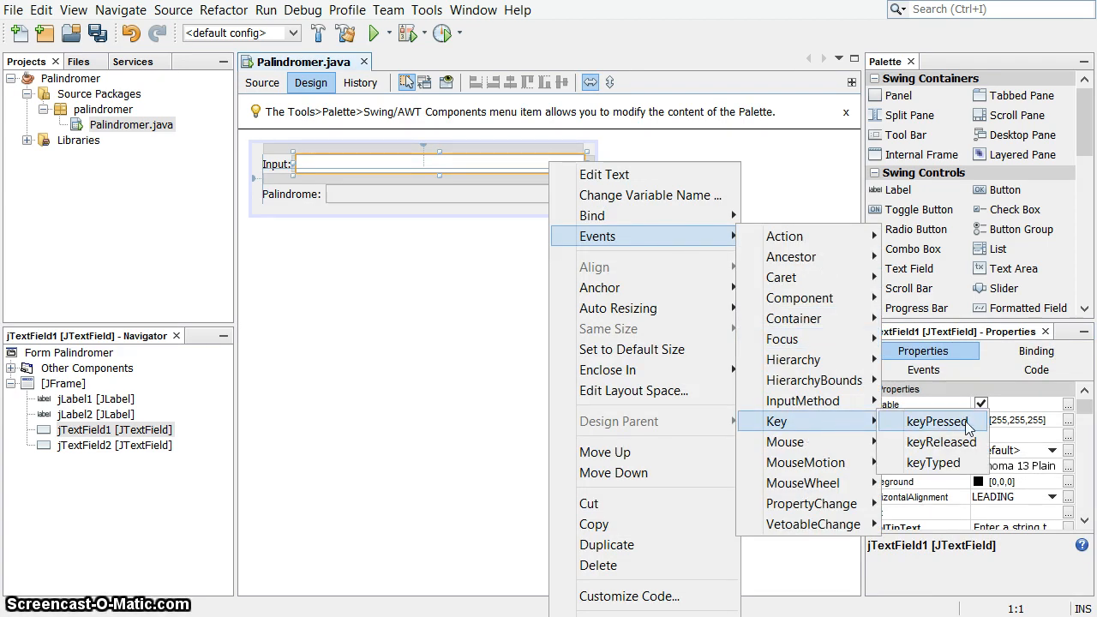
pyautogui.moveTo(972, 428)
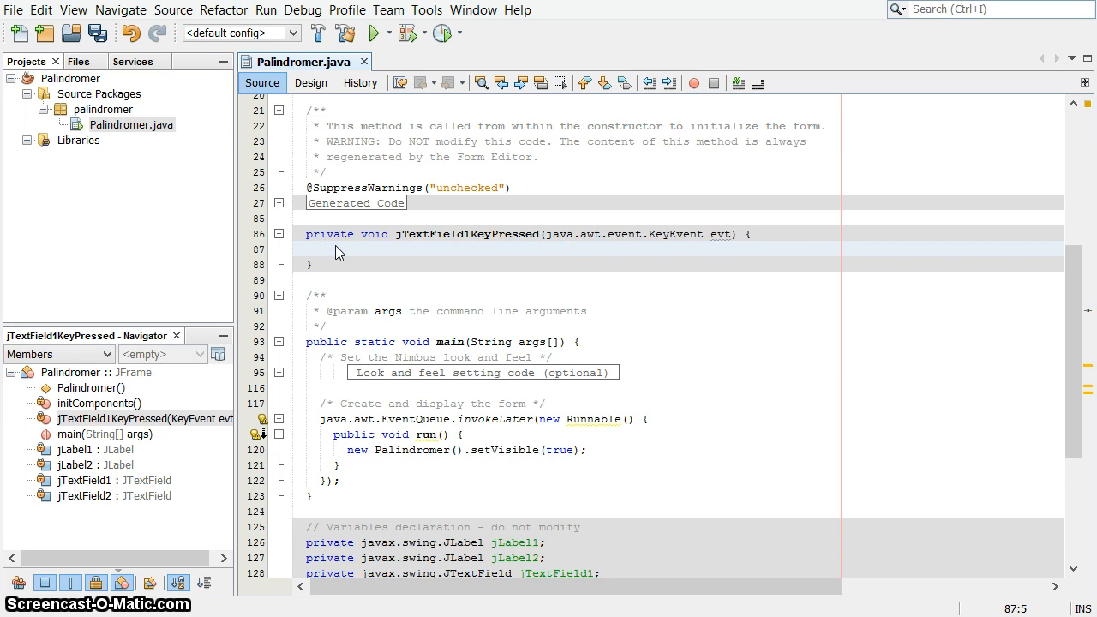
pyautogui.moveTo(85, 482)
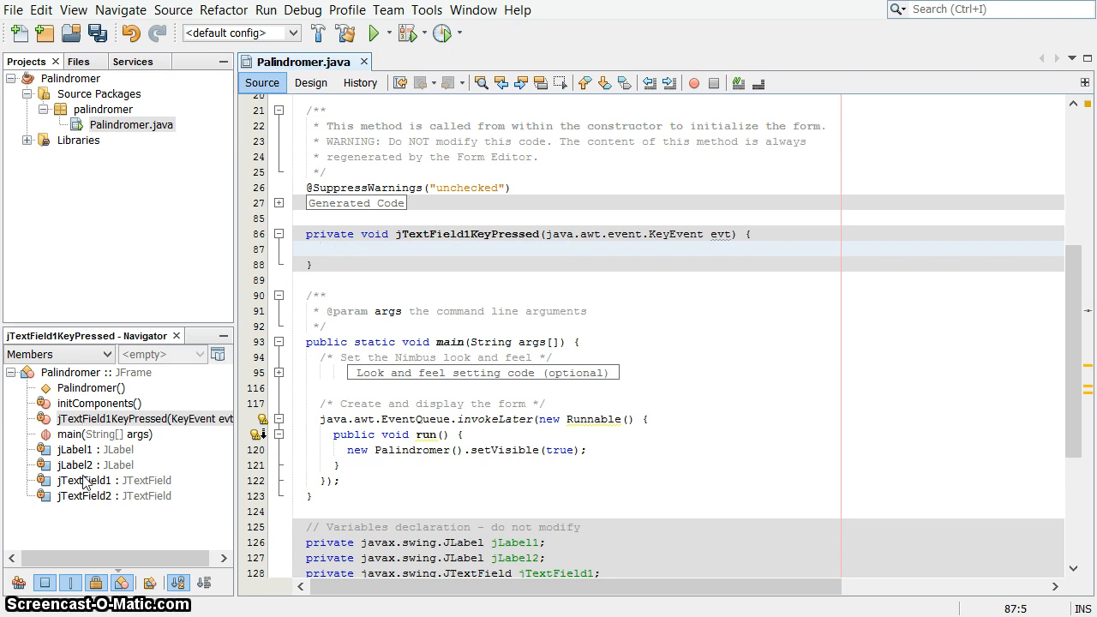
# Step: Rename the labels and text fields in the Navigator, e.g. palindromeLabel and palindromeTextField
pyautogui.click(310, 82)
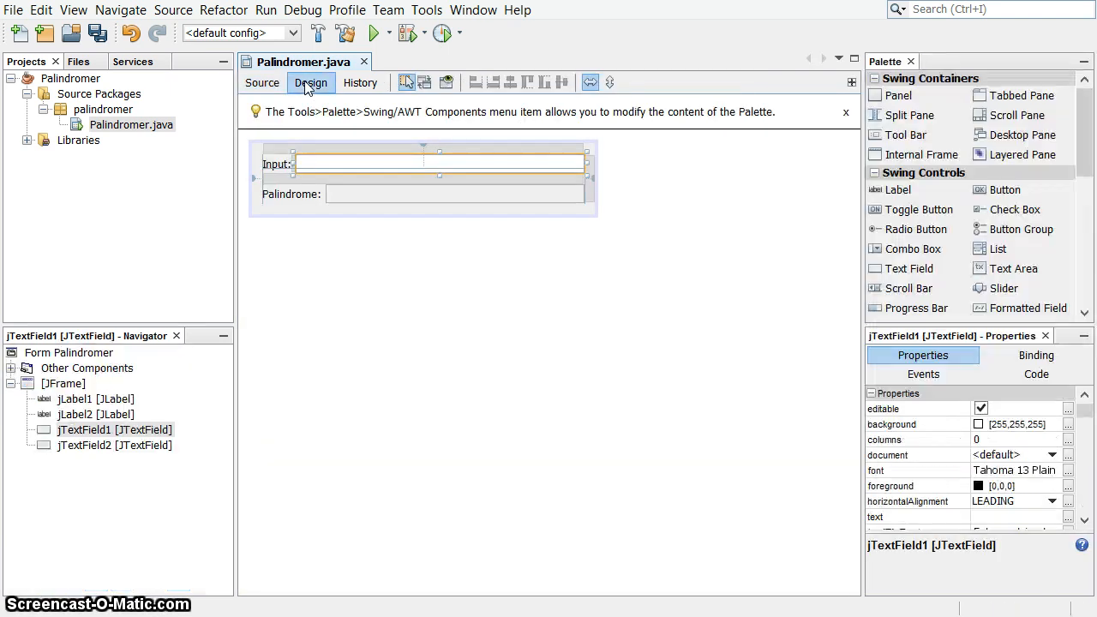
pyautogui.click(96, 399)
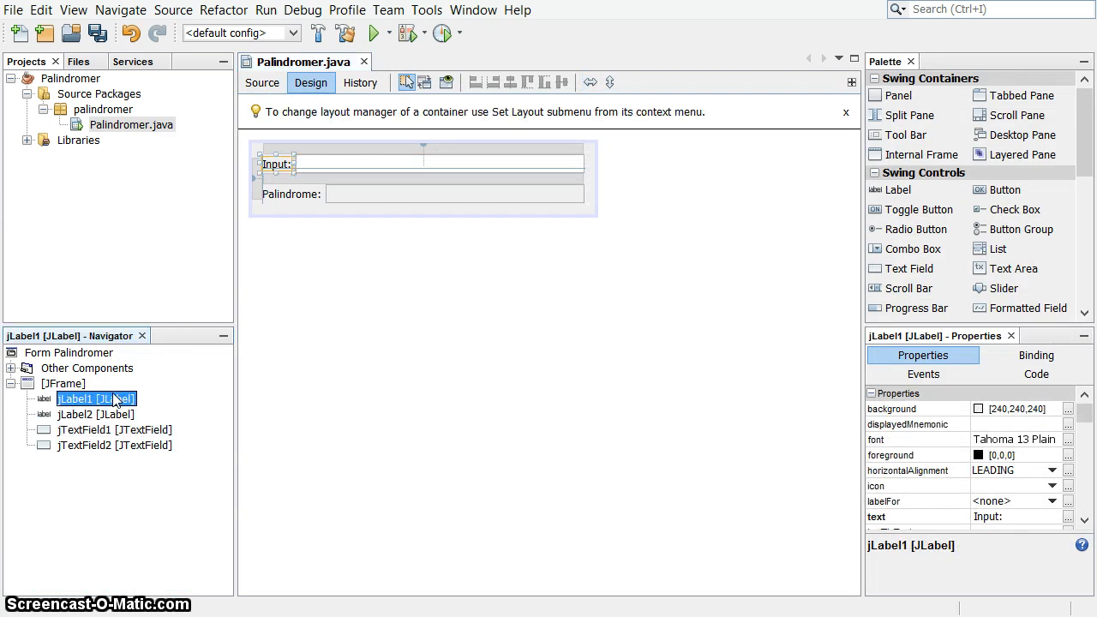
pyautogui.doubleClick(86, 399)
pyautogui.write('p')
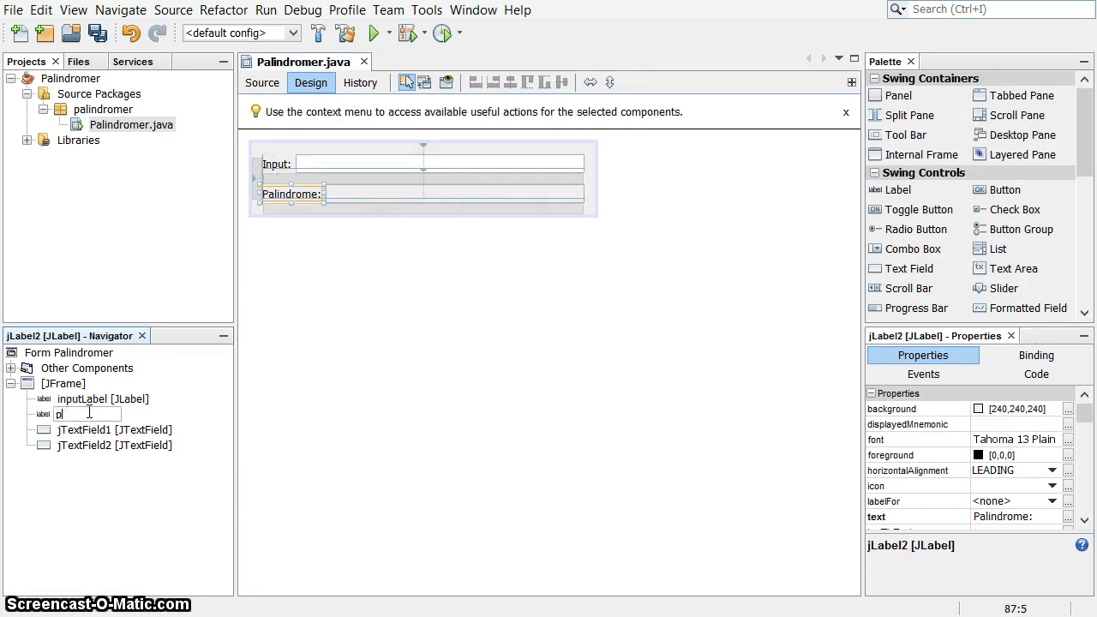
pyautogui.write('alindromel')
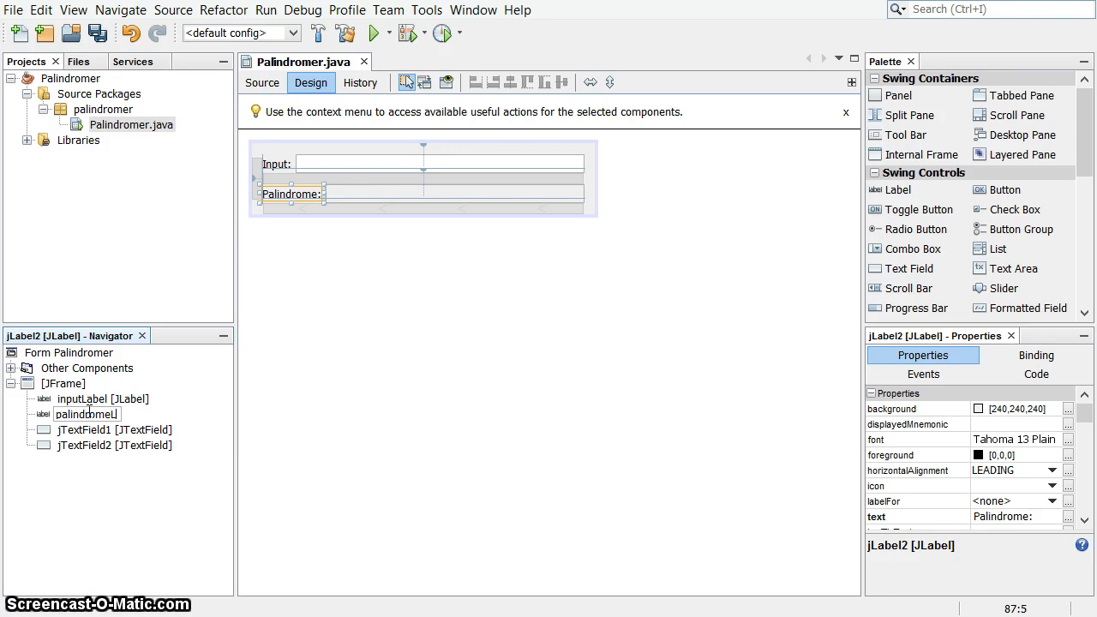
pyautogui.doubleClick(86, 415)
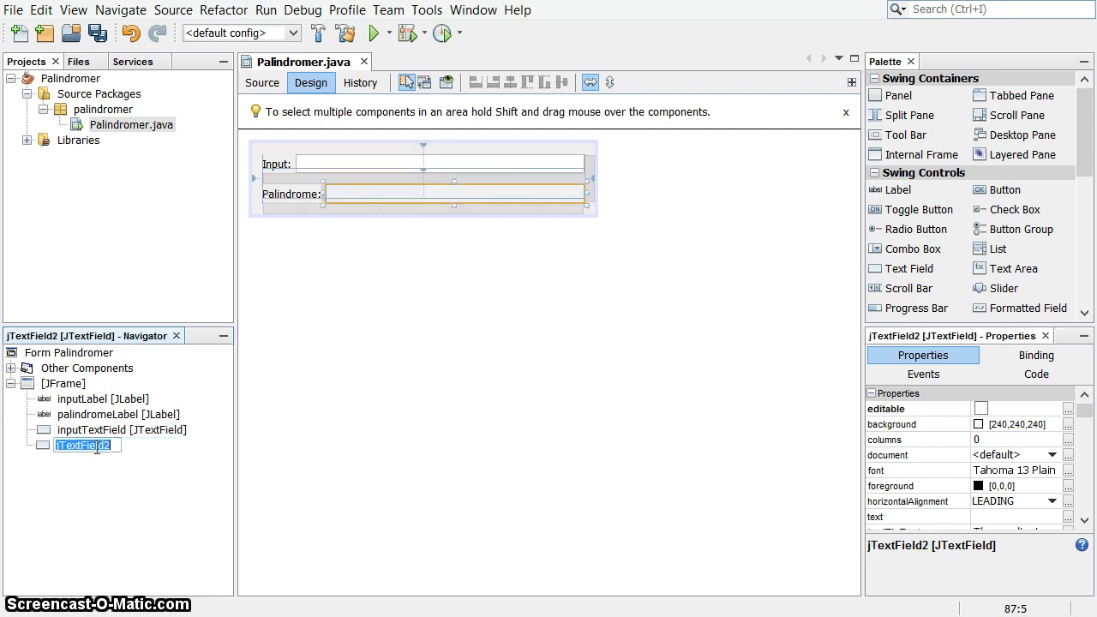
pyautogui.write('palindrome')
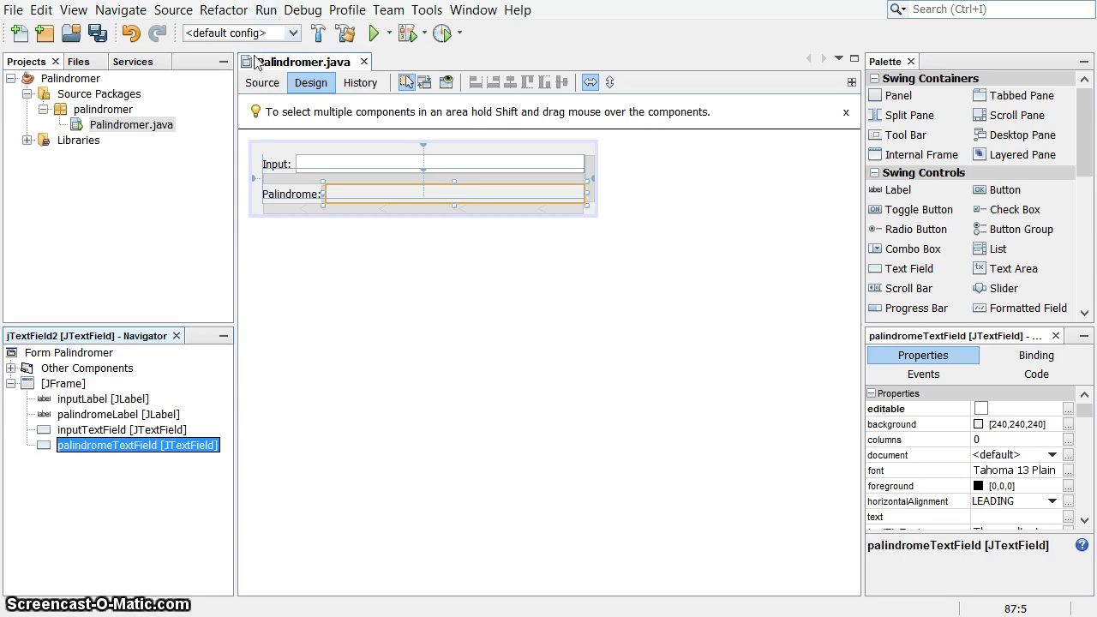
pyautogui.click(261, 82)
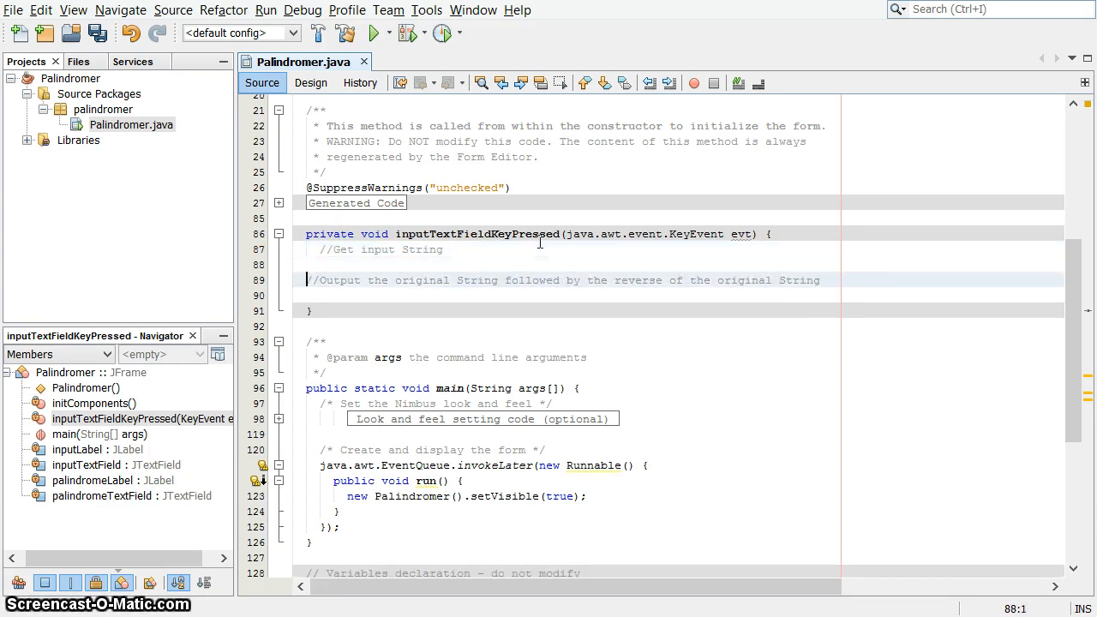
# Step: Read the input field's text and build output = input + reverseString(input)
pyautogui.write('String input = input')
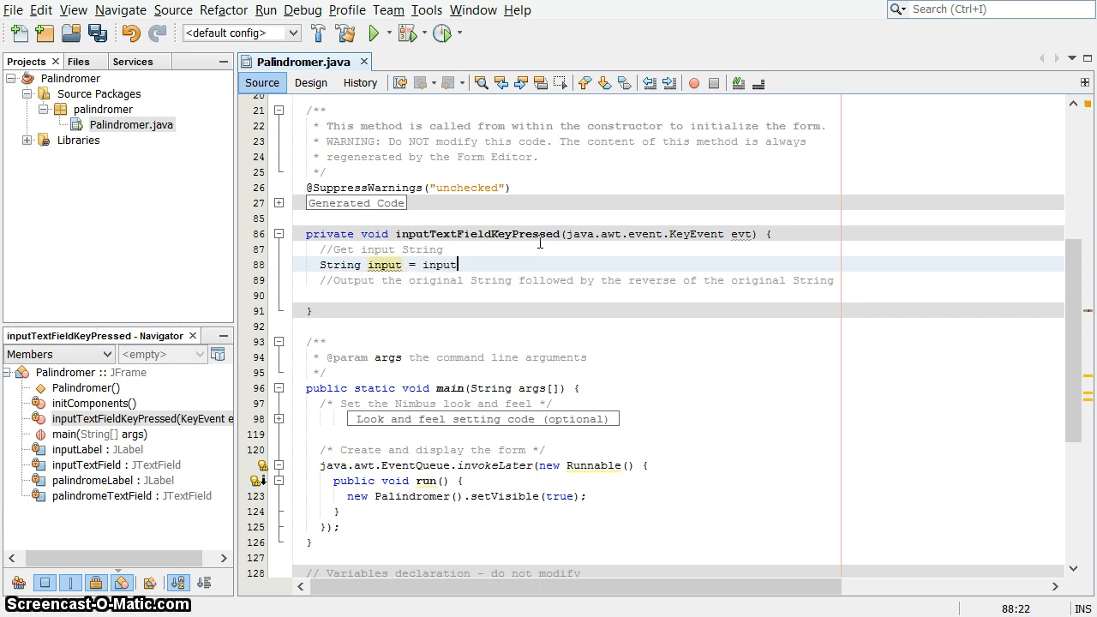
pyautogui.write('TextField.getText();')
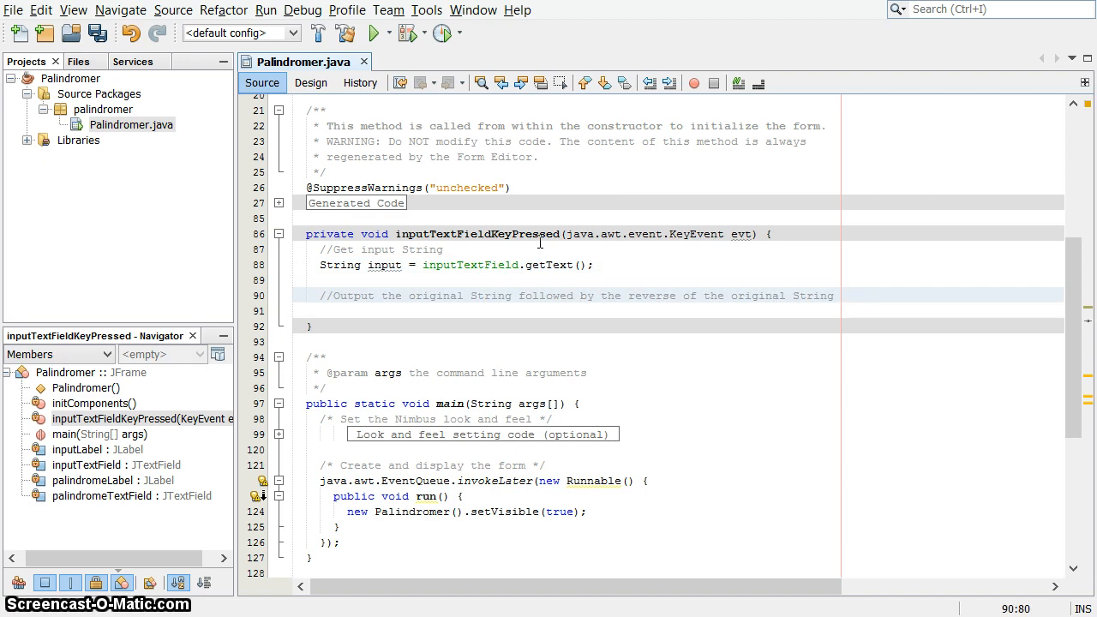
pyautogui.write('String')
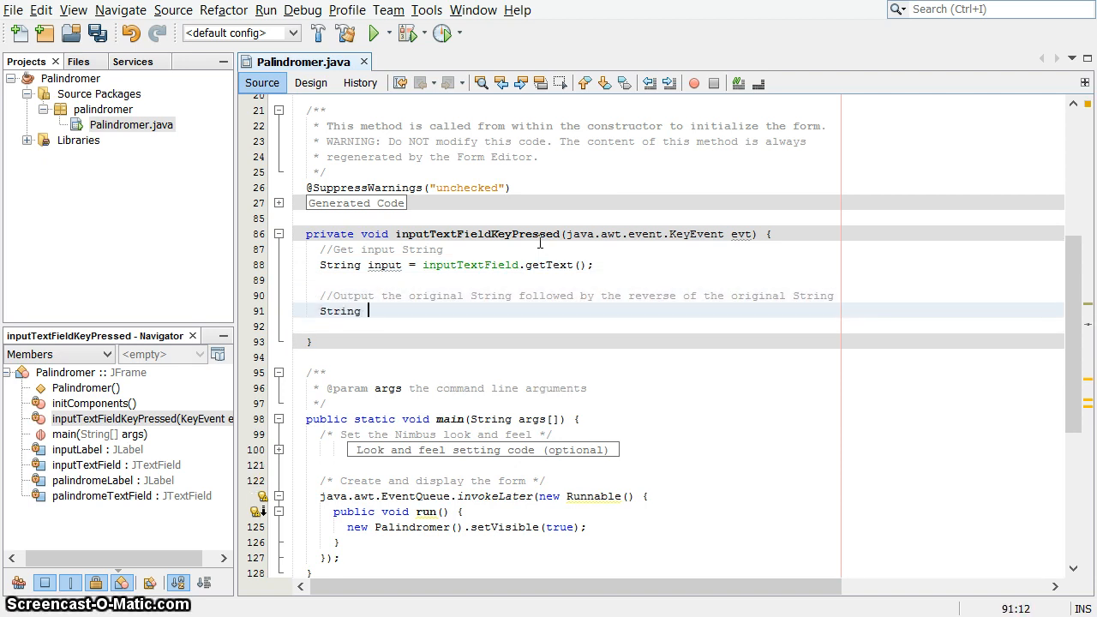
pyautogui.write('output')
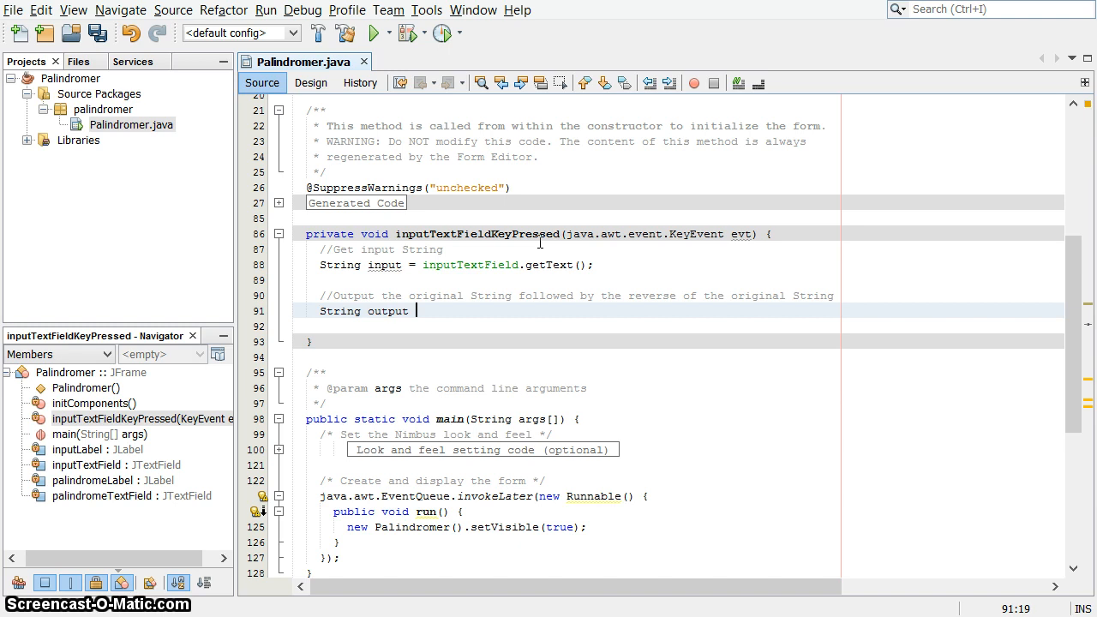
pyautogui.write('=')
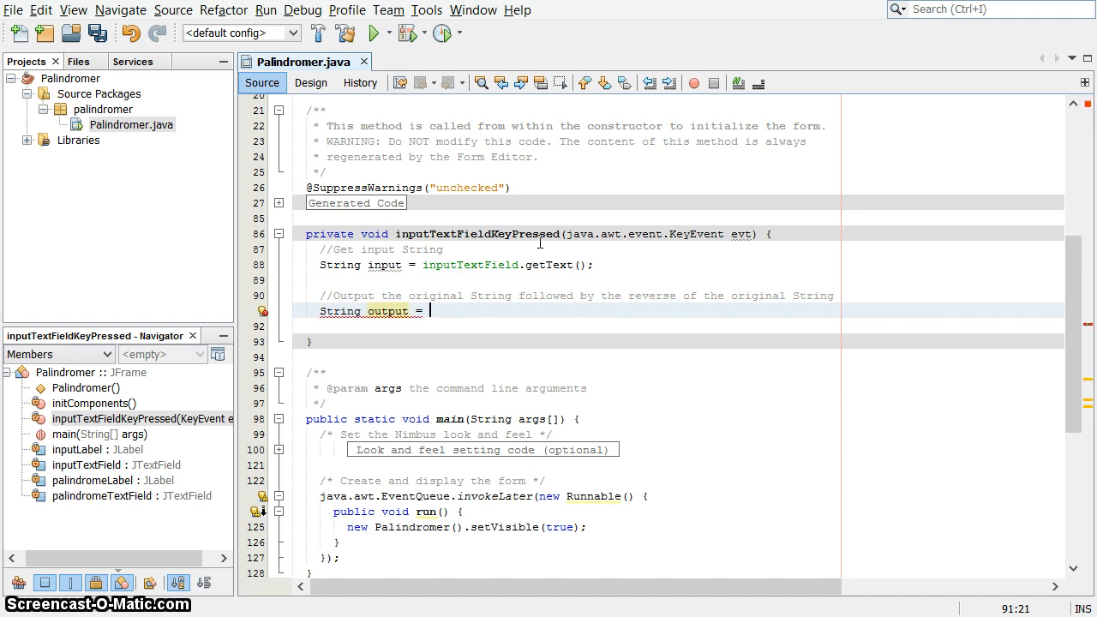
pyautogui.write('input +')
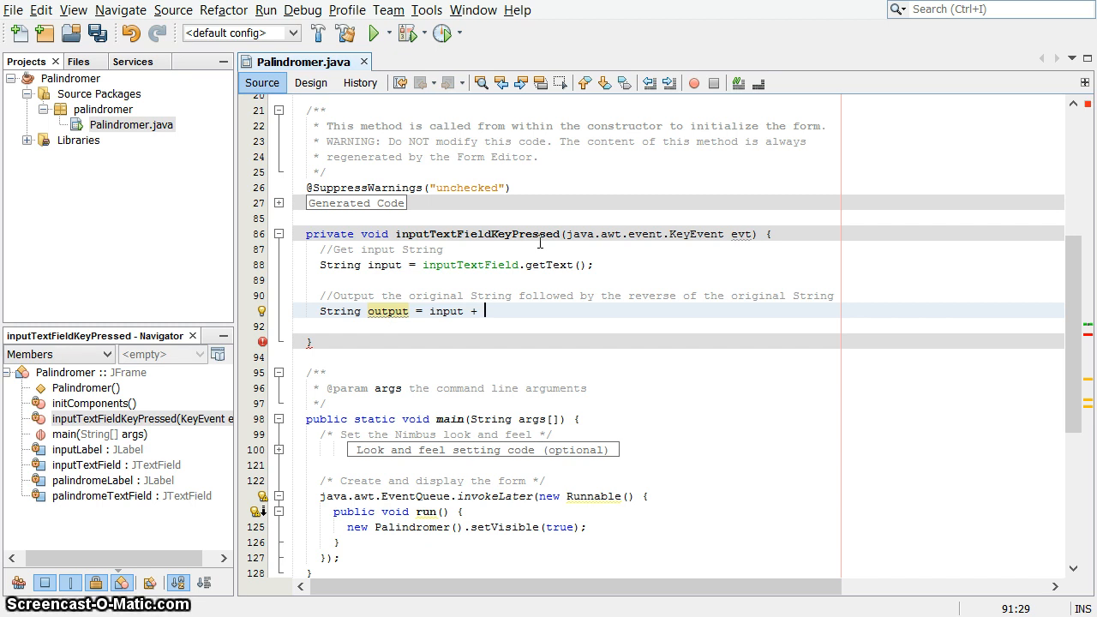
pyautogui.write('reverseStri')
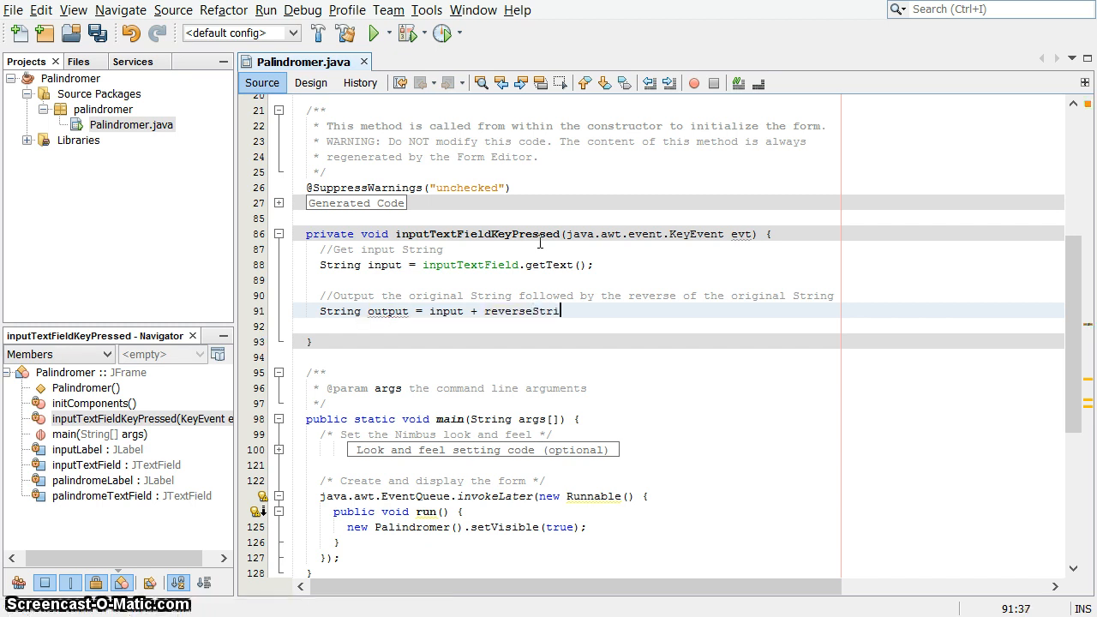
pyautogui.write('ng')
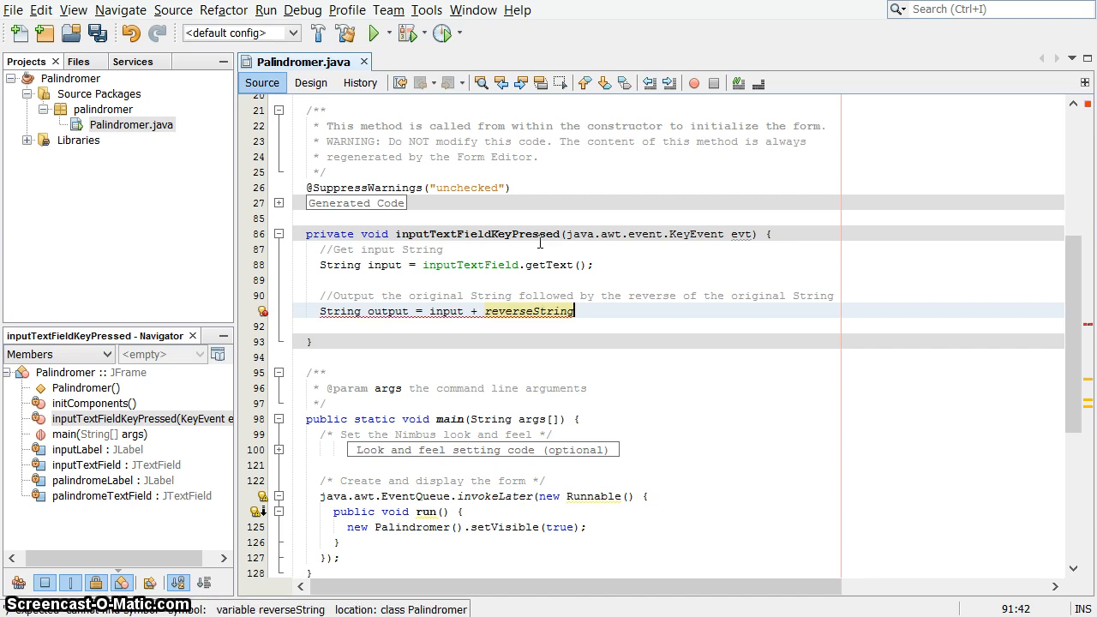
pyautogui.write('(input);')
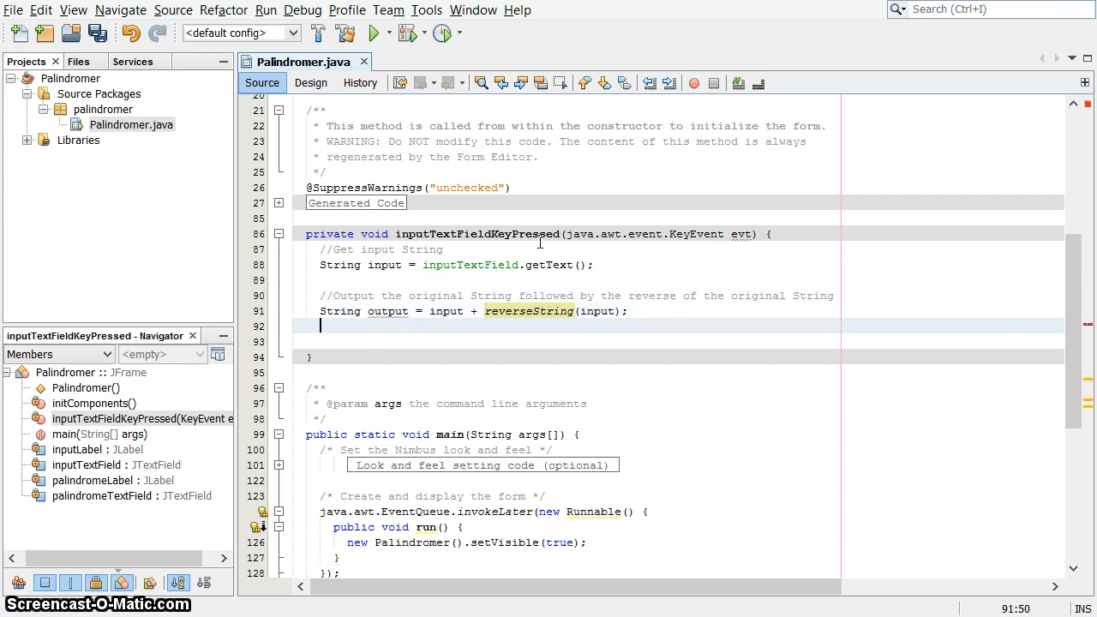
pyautogui.press('enter')
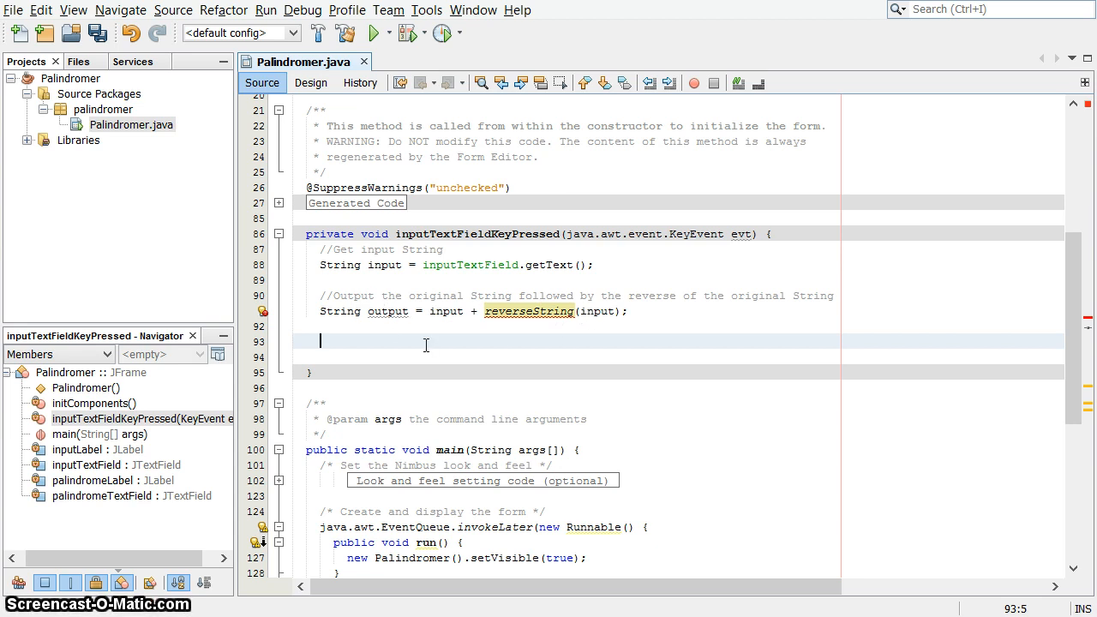
# Step: Show output in palindromeTextField with a setText call
pyautogui.write('palindromeTextField')
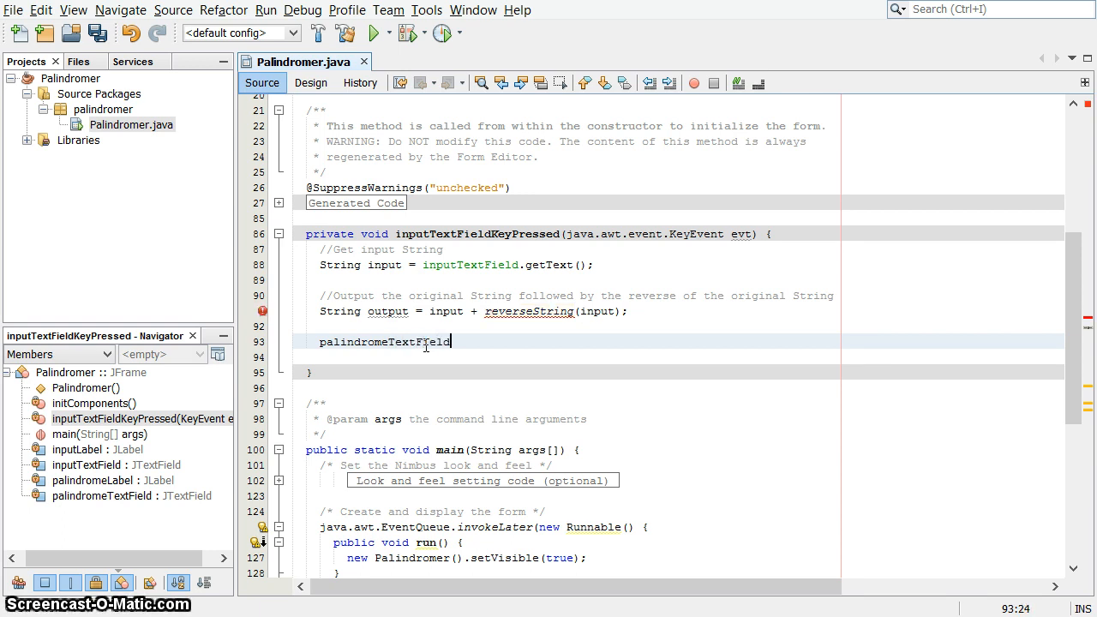
pyautogui.write('.setI')
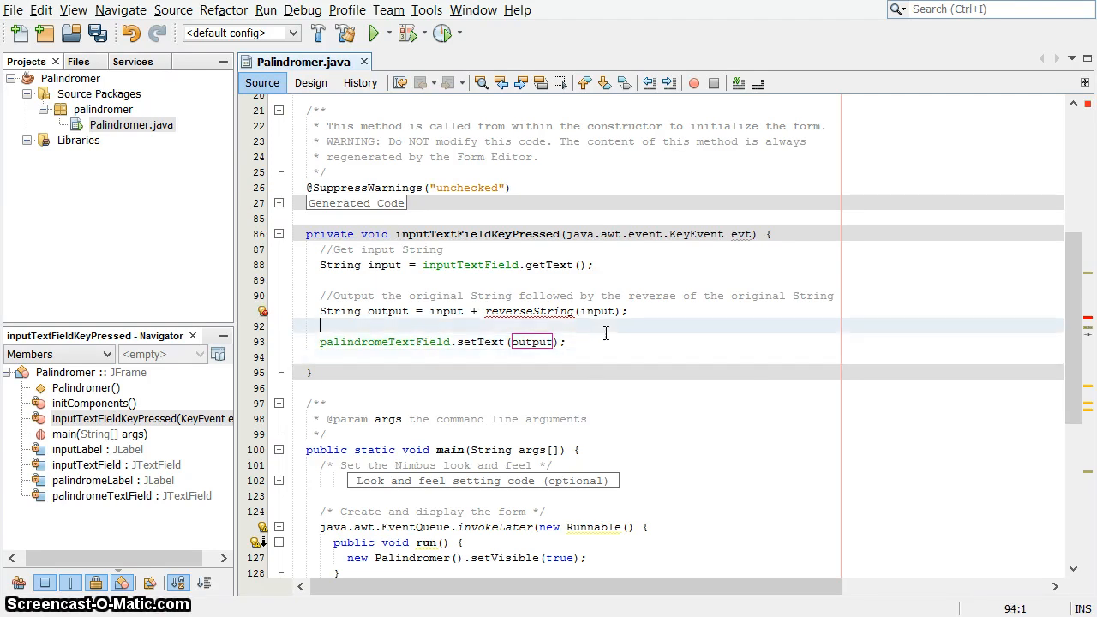
pyautogui.click(529, 311)
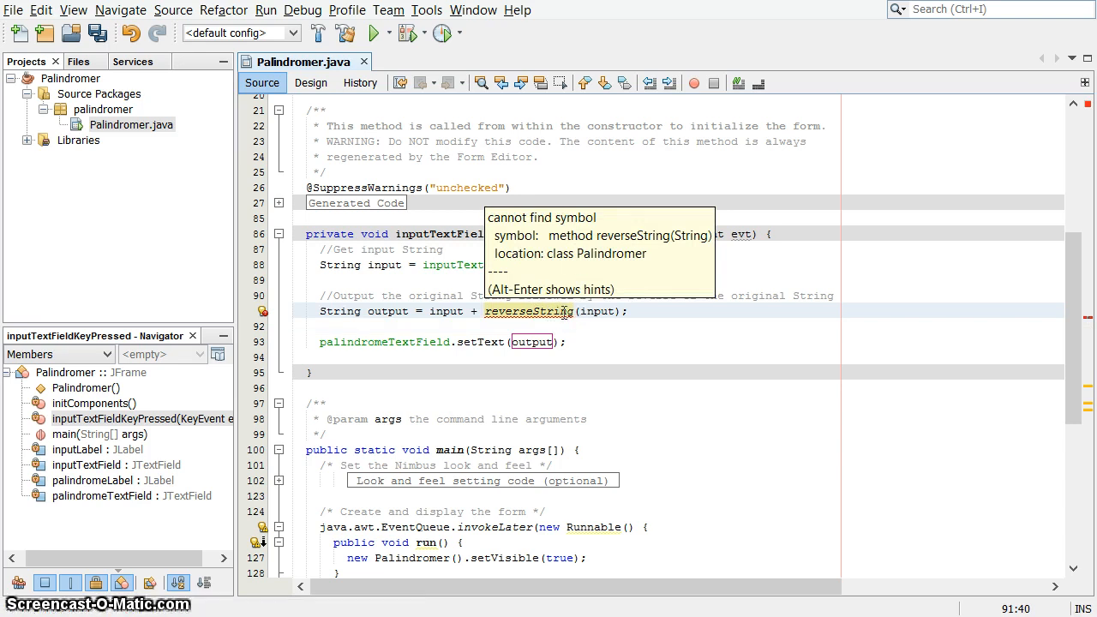
pyautogui.moveTo(599, 235)
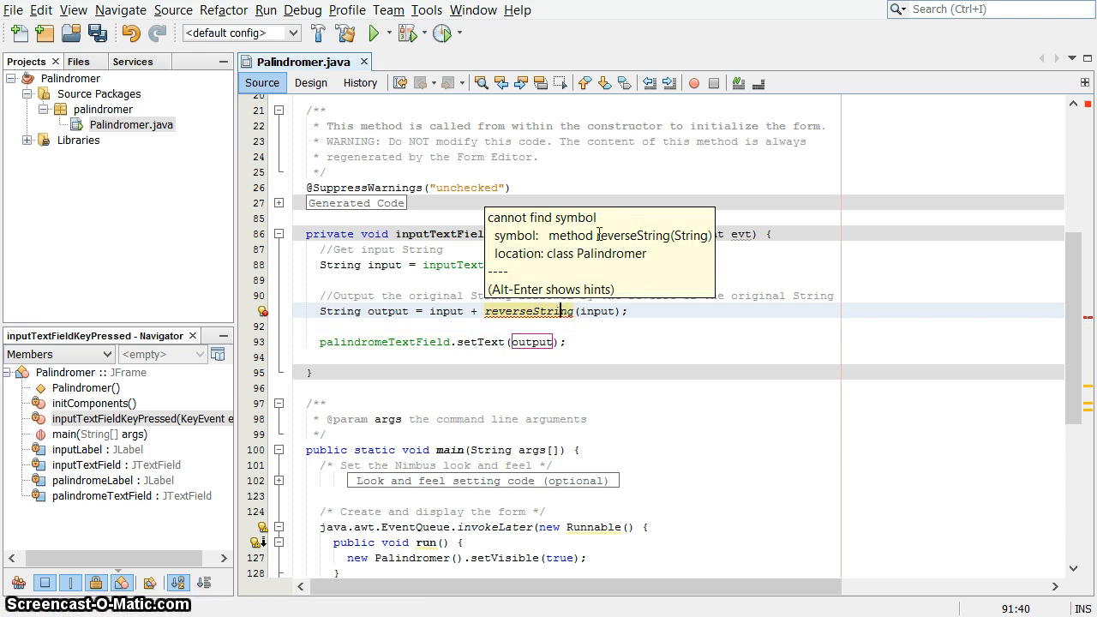
pyautogui.moveTo(696, 246)
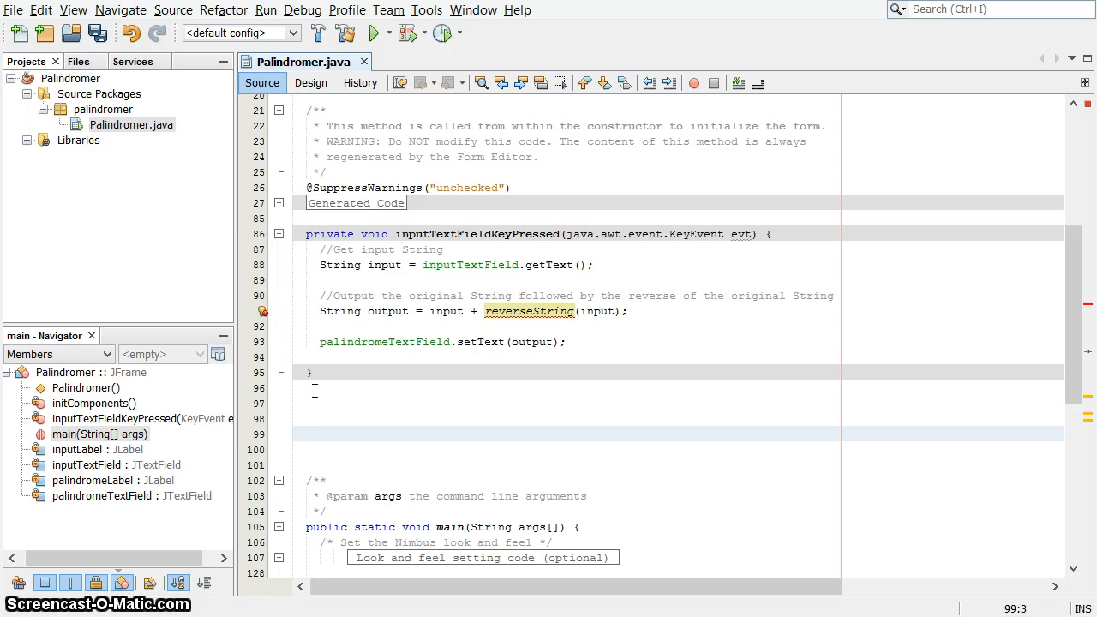
# Step: Type the declaration private String reverseString(String in) below the key handler
pyautogui.click(325, 391)
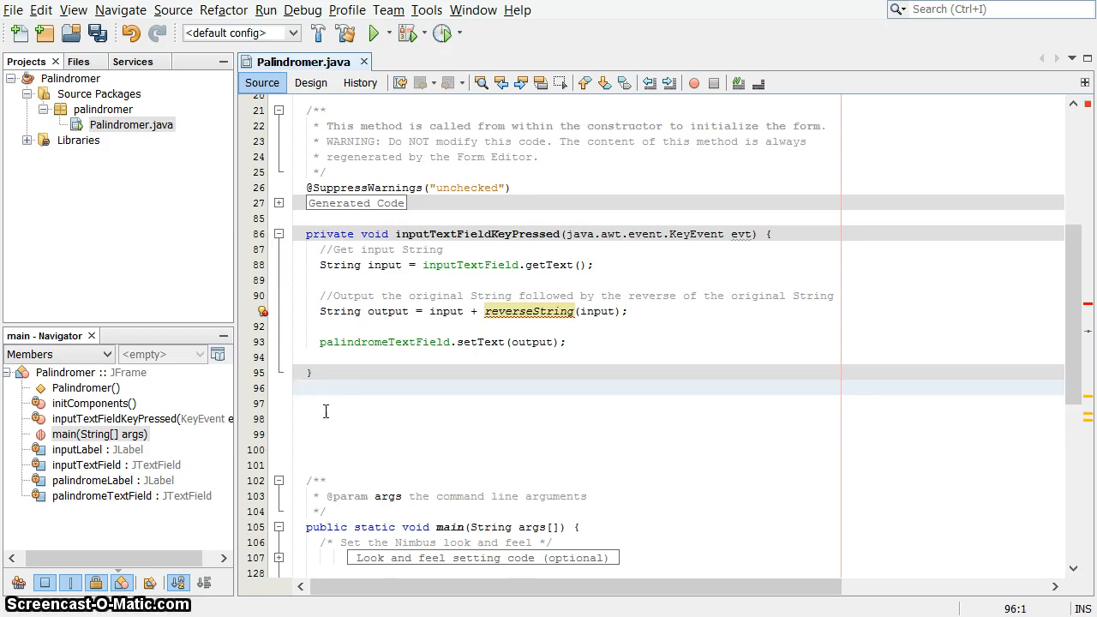
pyautogui.write('p')
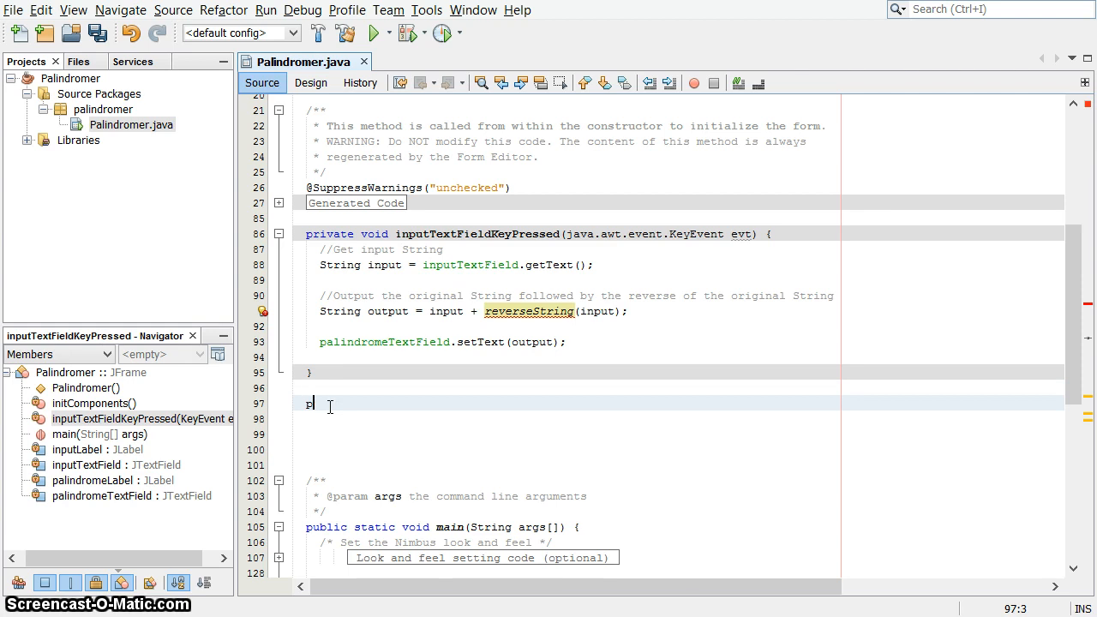
pyautogui.write('rivate')
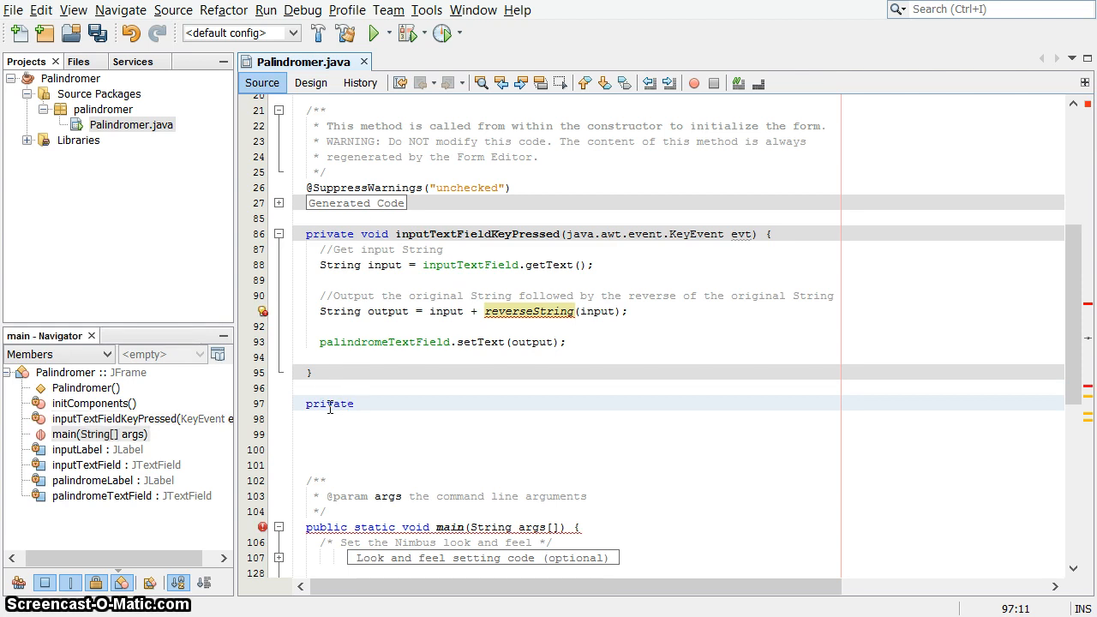
pyautogui.write('S')
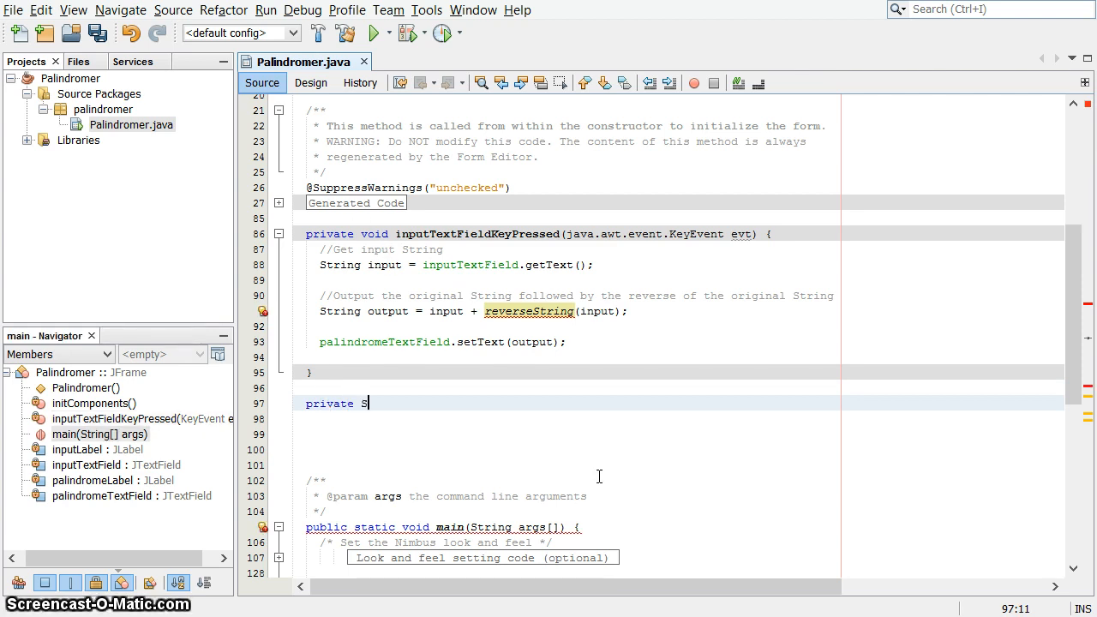
pyautogui.write('tring')
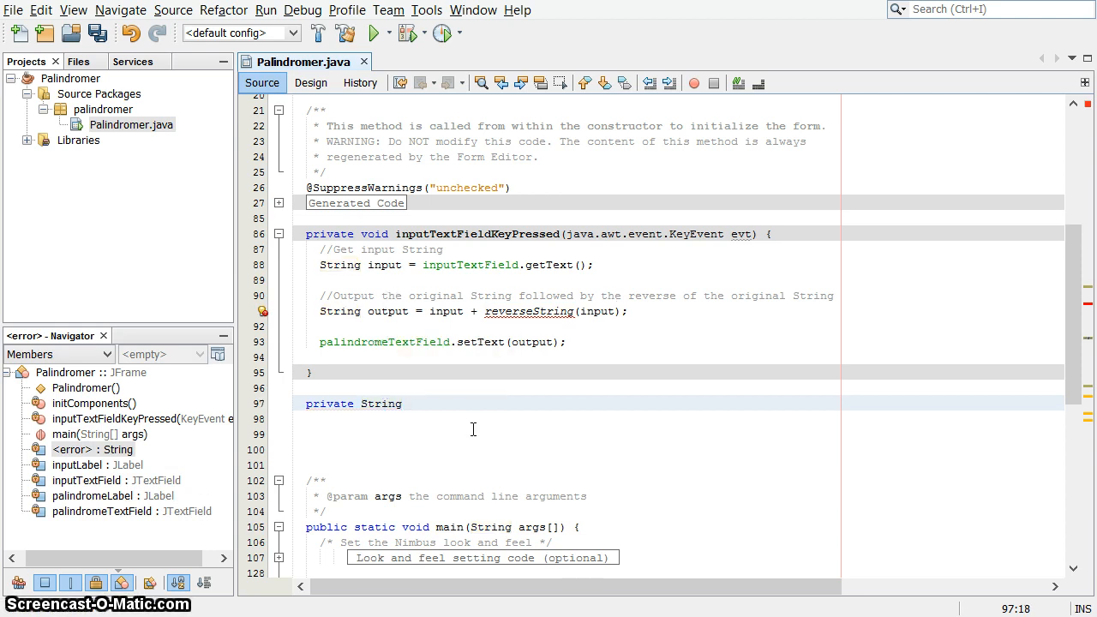
pyautogui.write('reverseStrin')
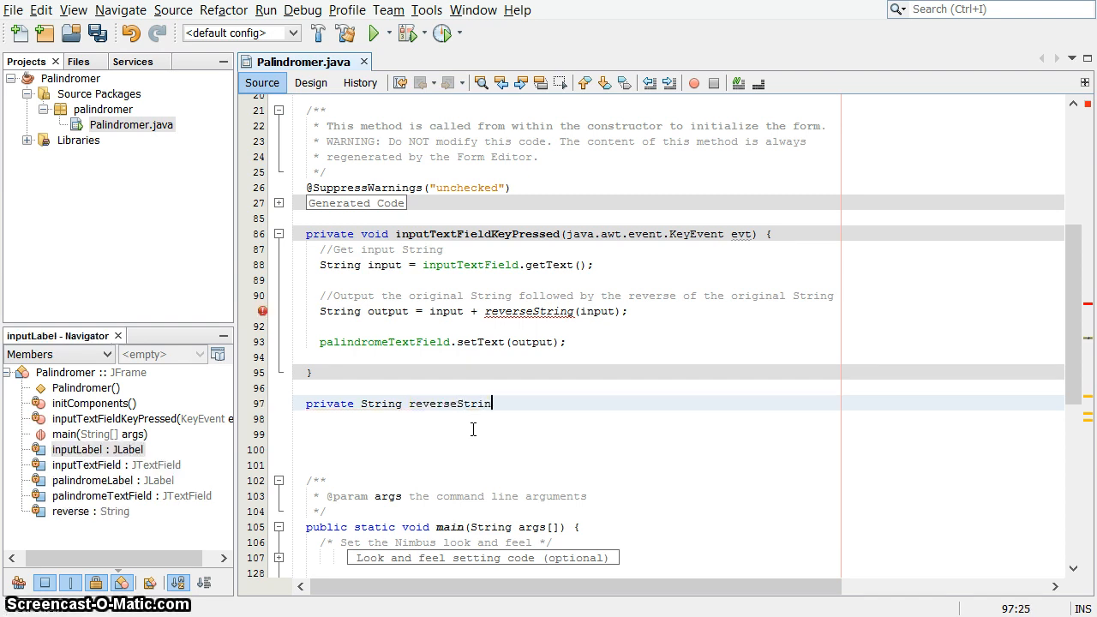
pyautogui.write('g(String)')
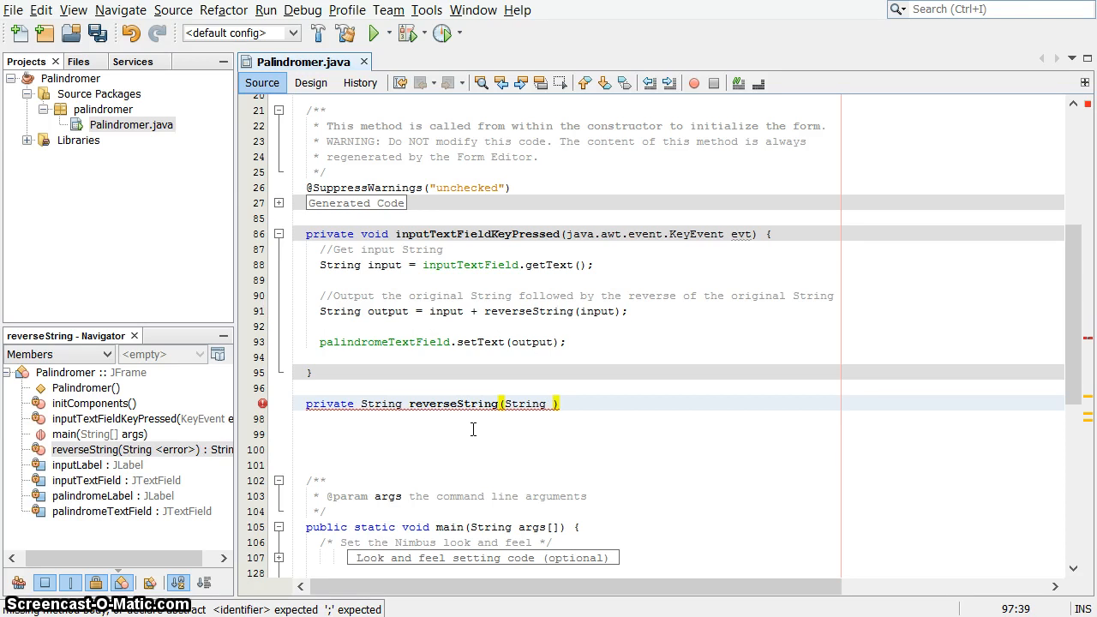
pyautogui.write('in')
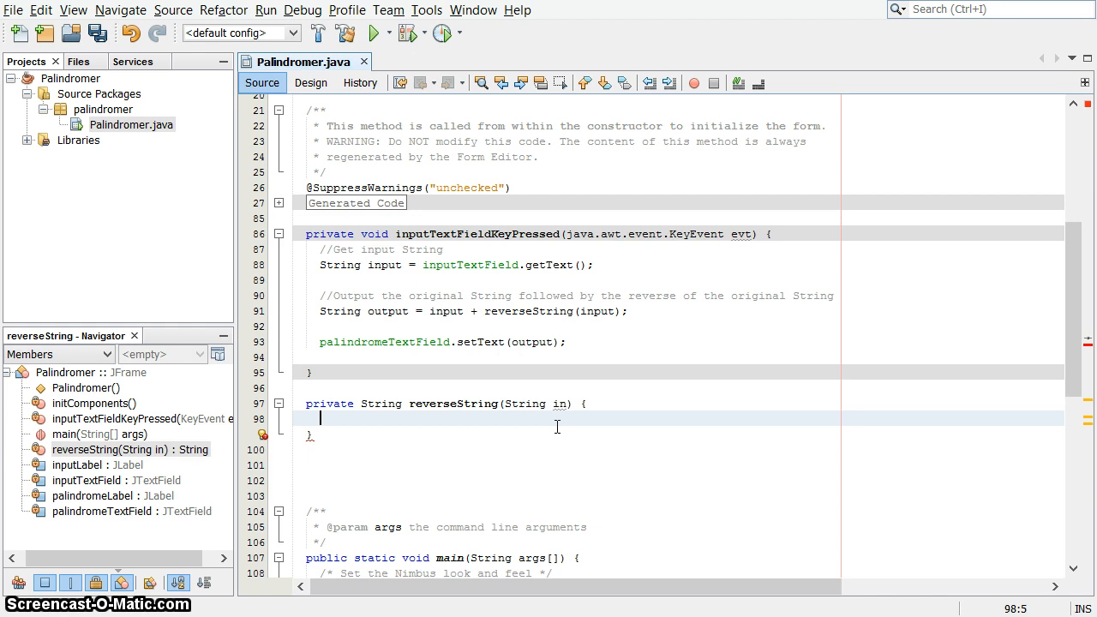
pyautogui.moveTo(543, 434)
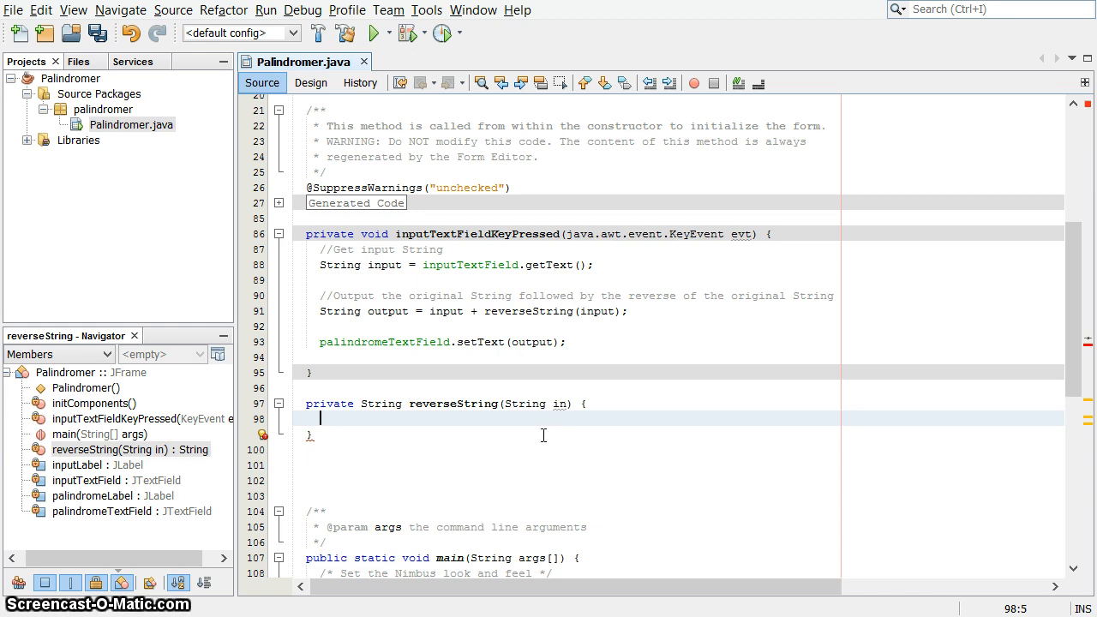
pyautogui.scroll(3)
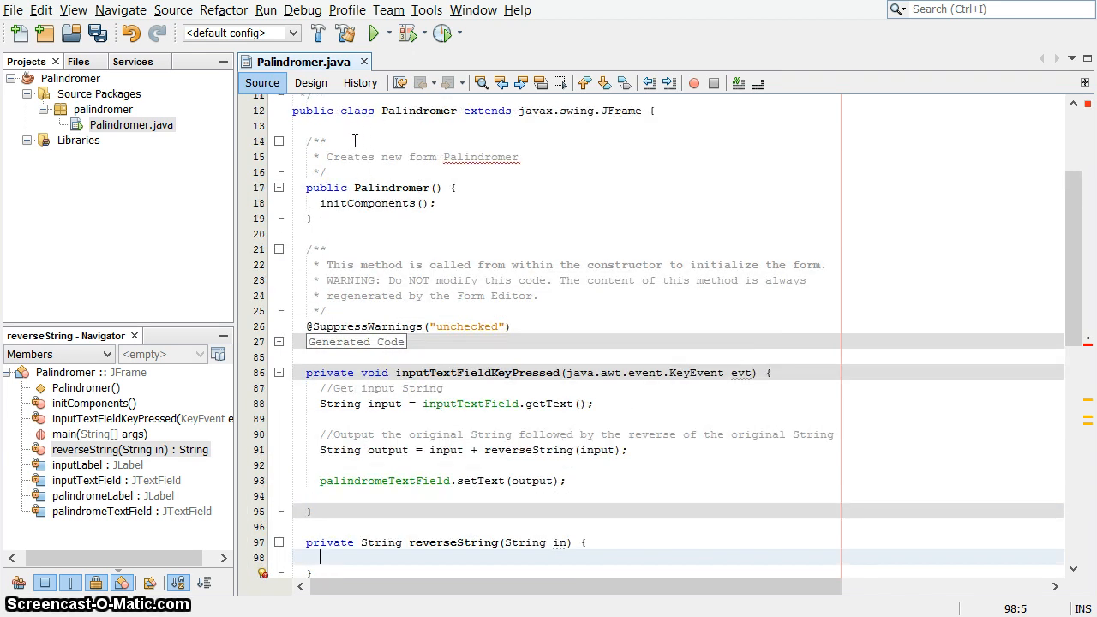
pyautogui.scroll(-3)
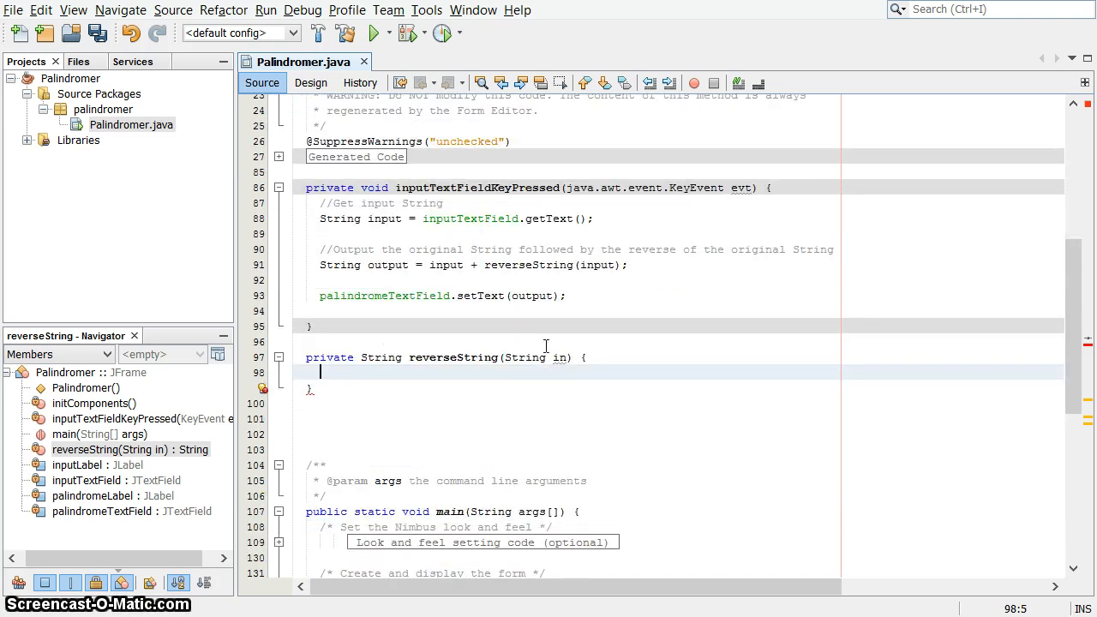
pyautogui.moveTo(588, 385)
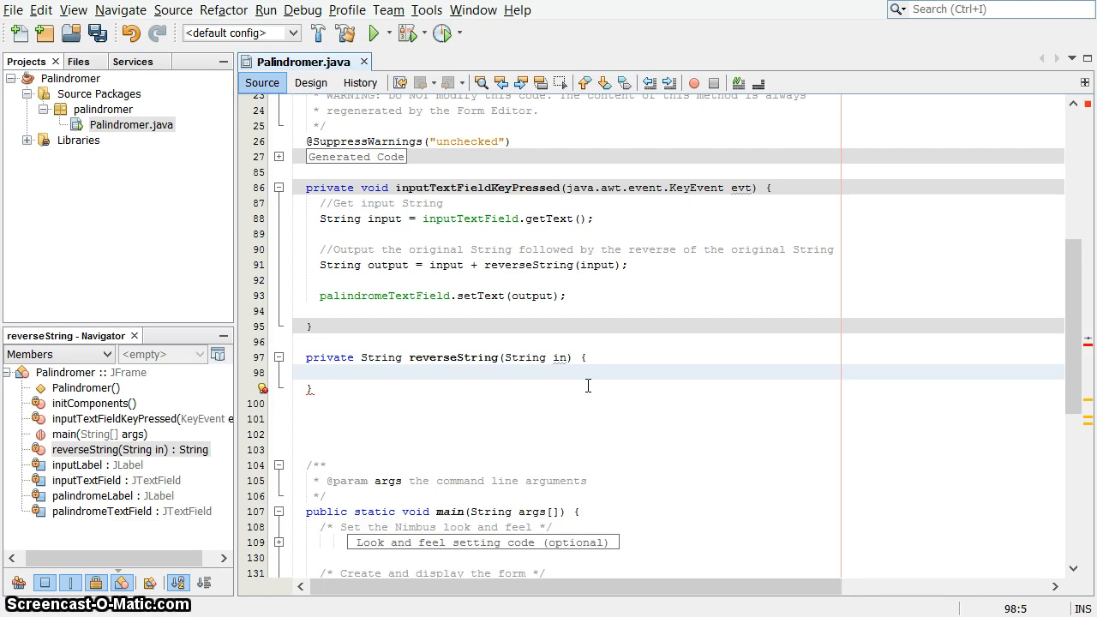
# Step: Switch to the Notepad palindrome notes to copy the three string-reversal comments
pyautogui.press('alt+tab')
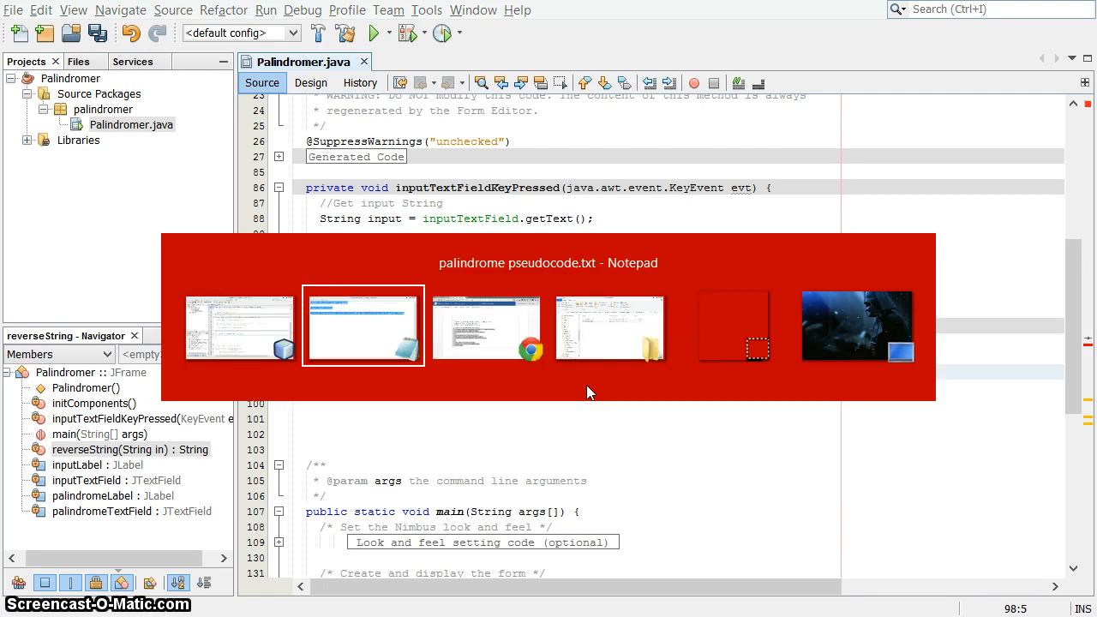
pyautogui.click(363, 326)
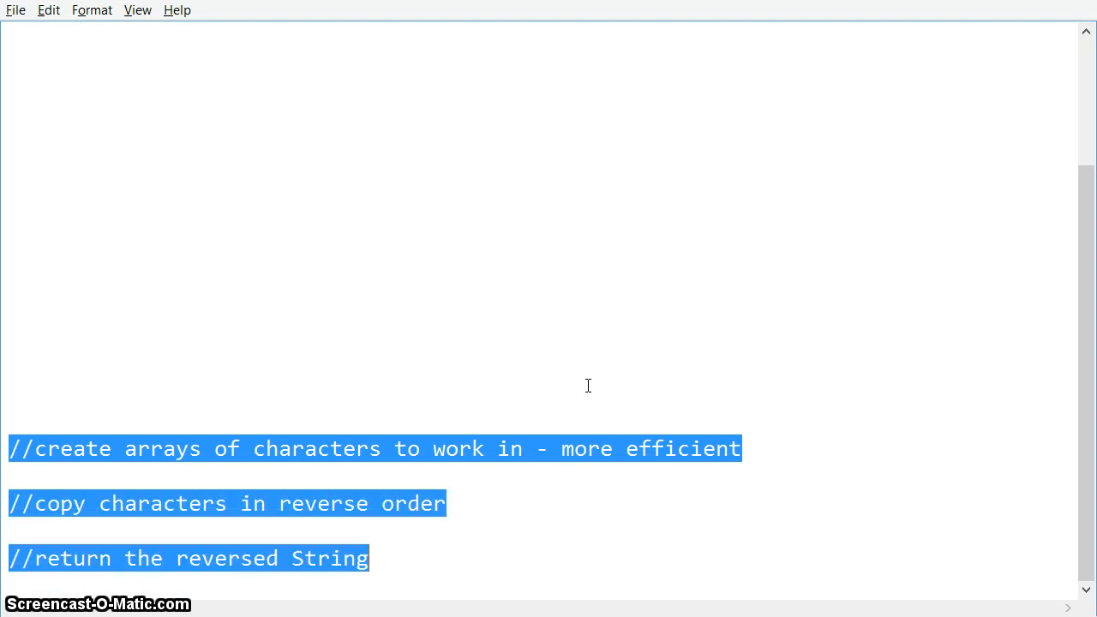
pyautogui.press('alt+tab')
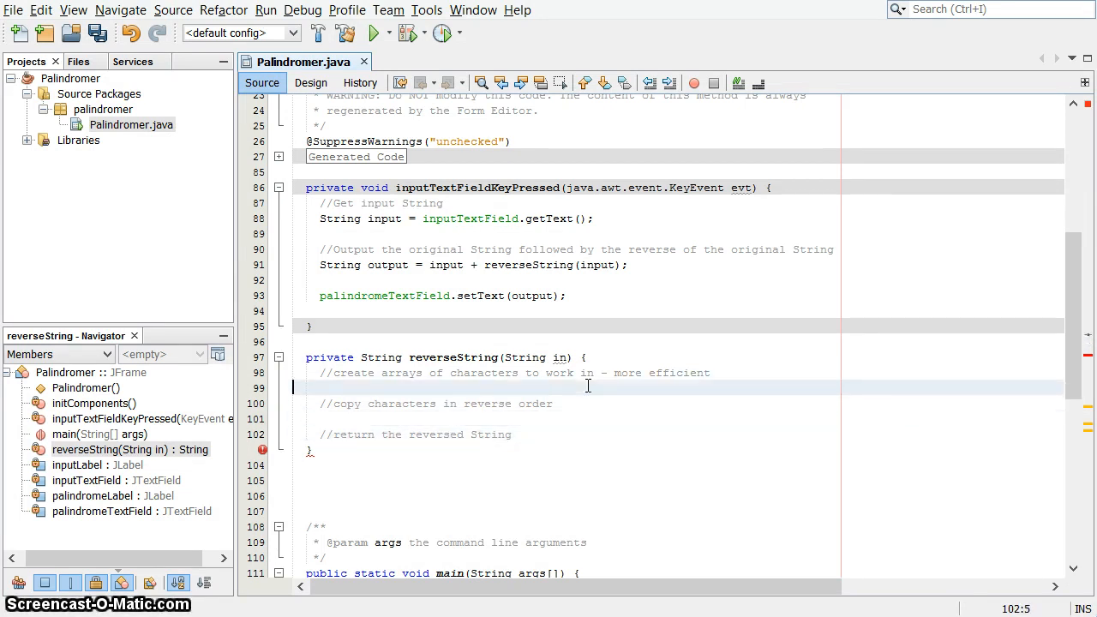
# Step: Under the create-arrays comment, add 'char[] inputArray = in.toCharArray();'
pyautogui.click(587, 358)
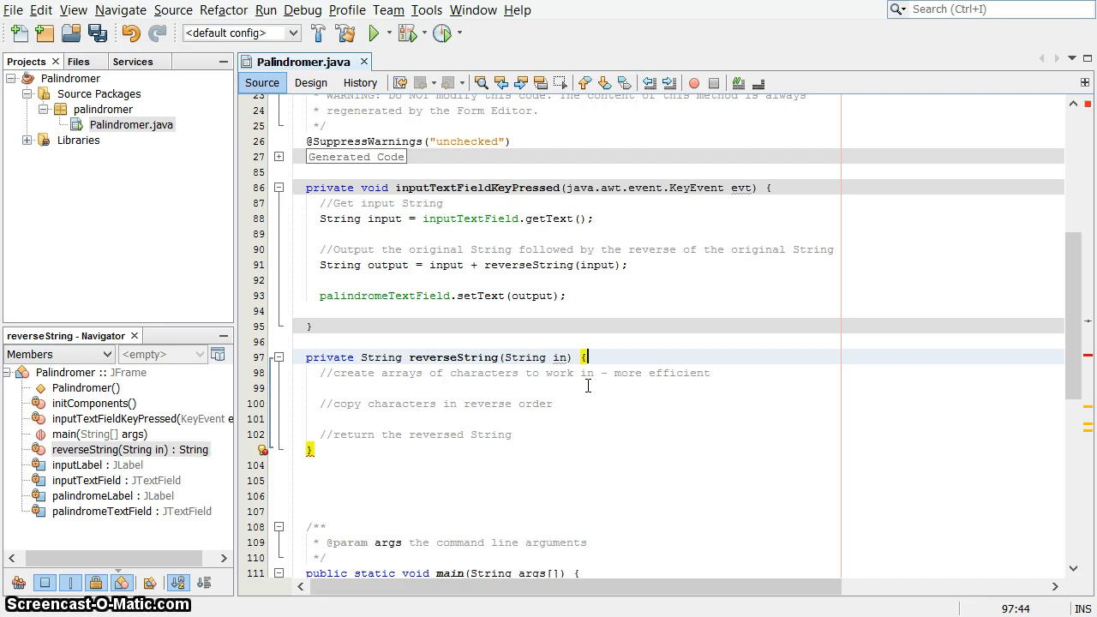
pyautogui.click(710, 373)
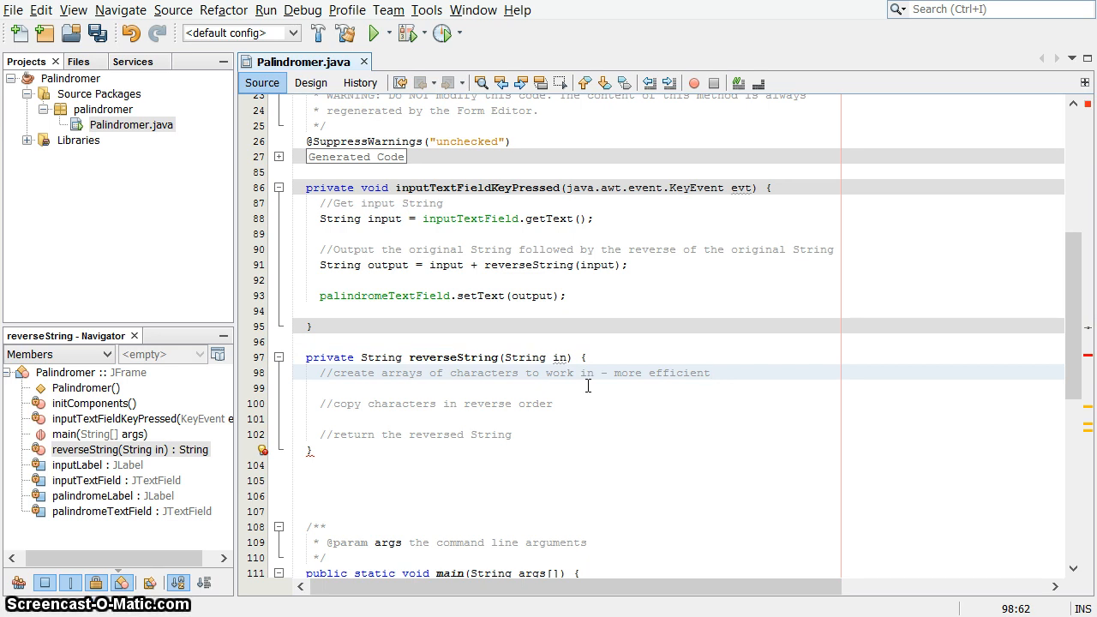
pyautogui.click(710, 372)
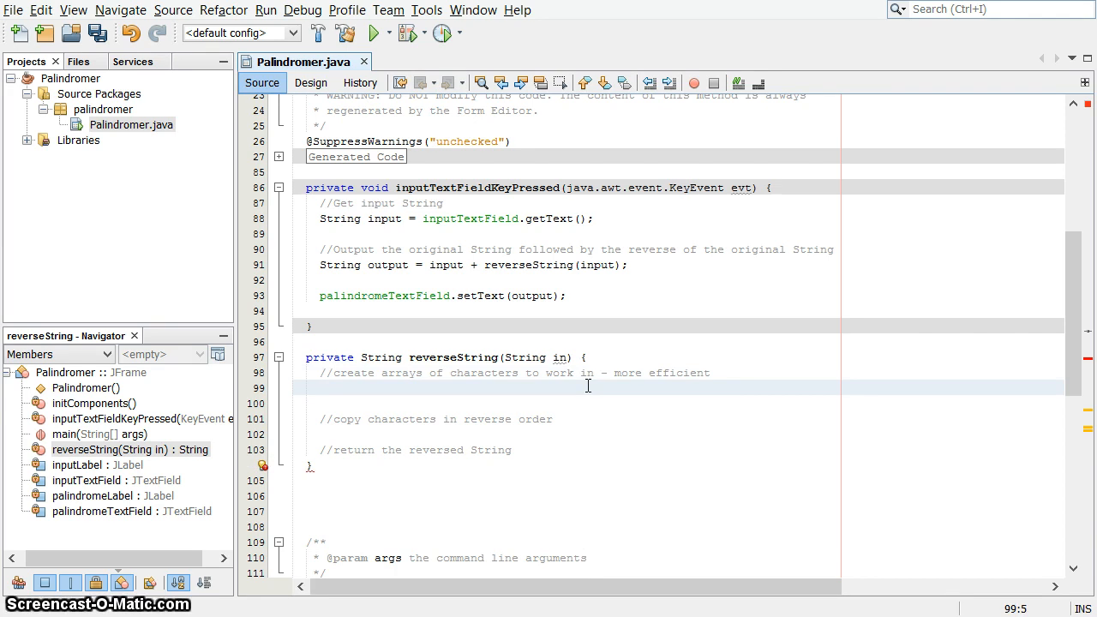
pyautogui.write('char')
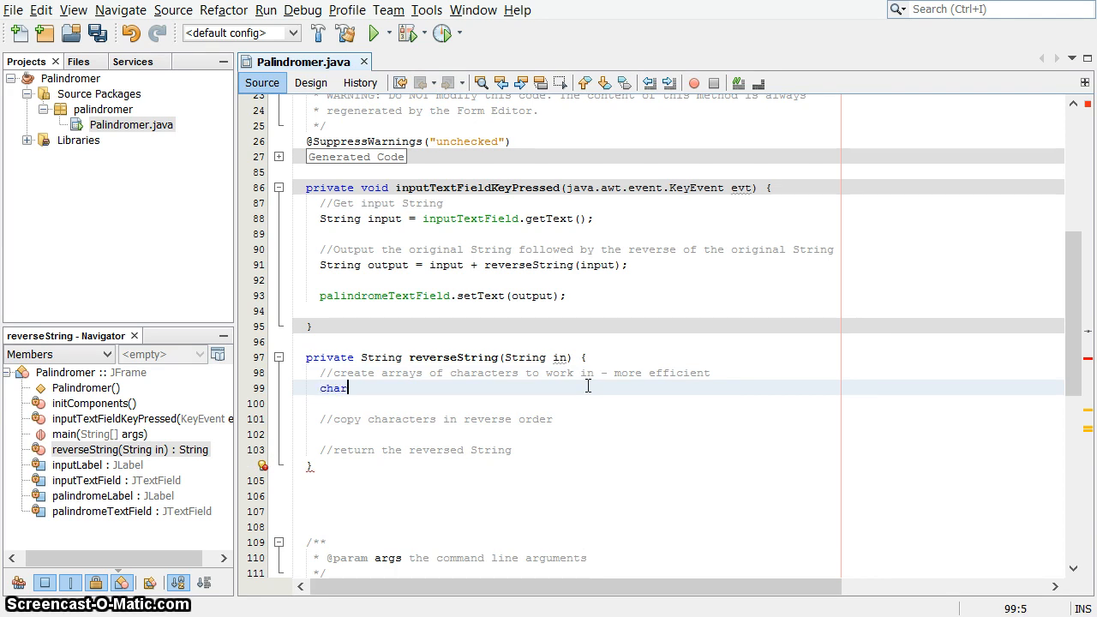
pyautogui.write('[]')
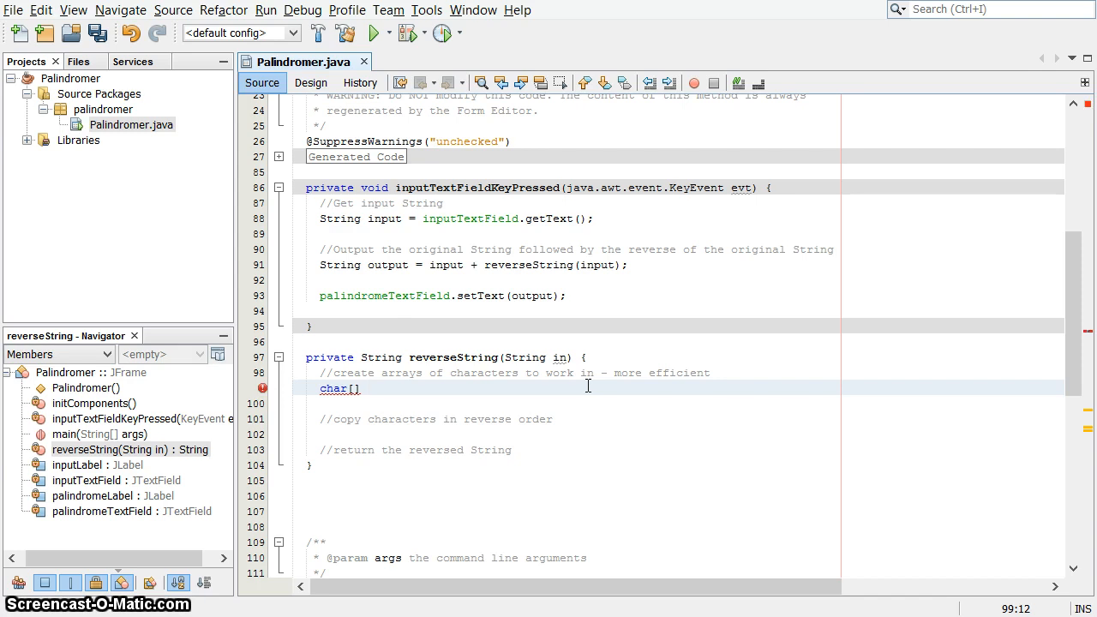
pyautogui.write('inputAr')
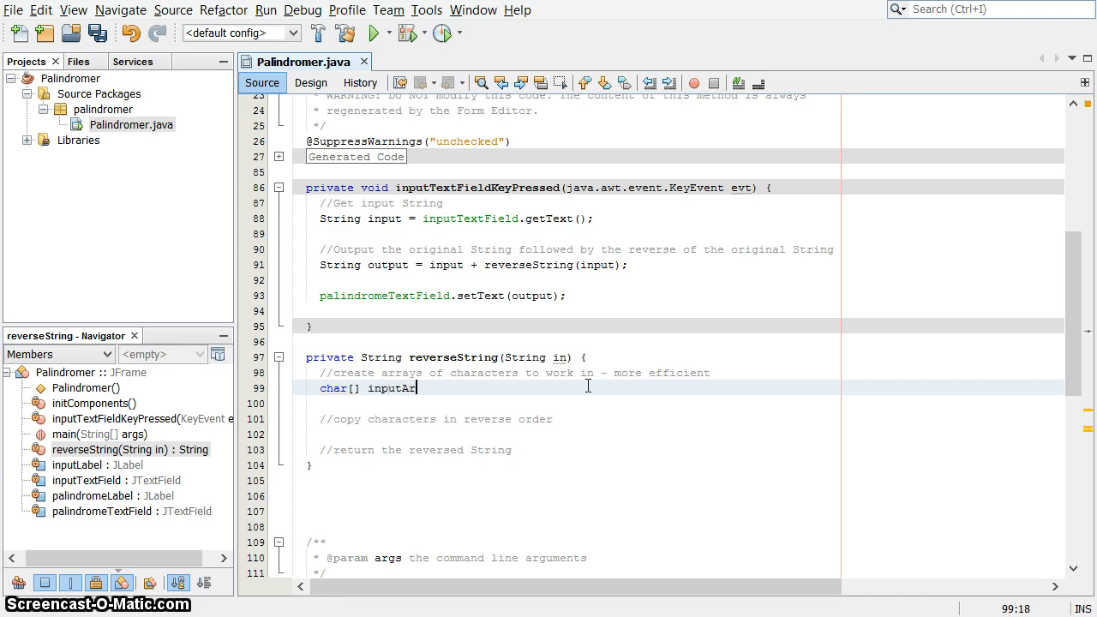
pyautogui.write('ray =')
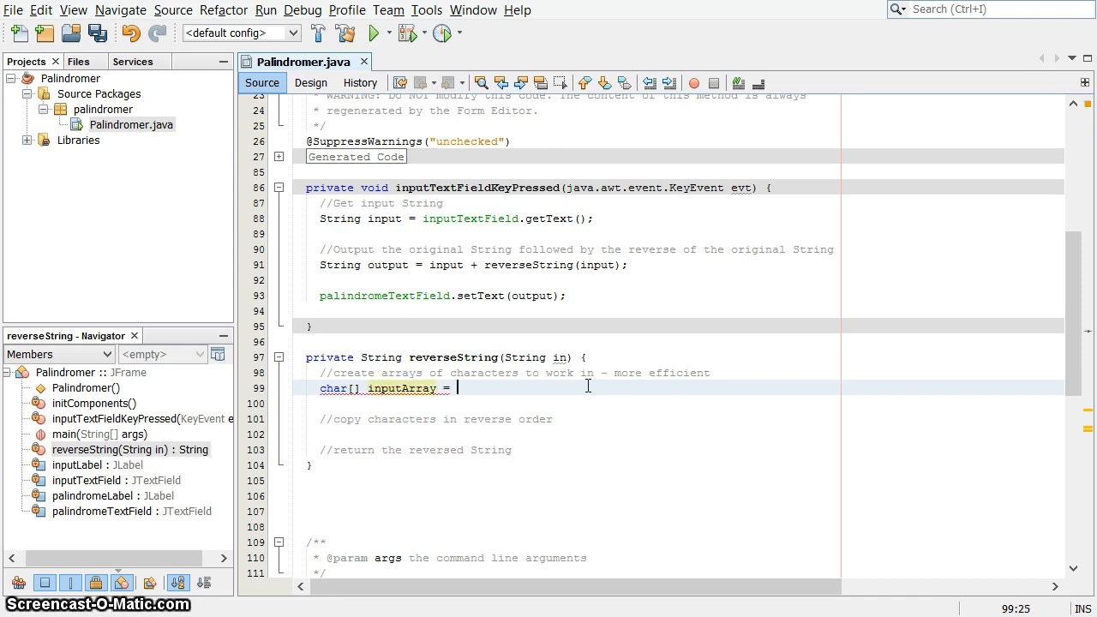
pyautogui.write('in.toChar')
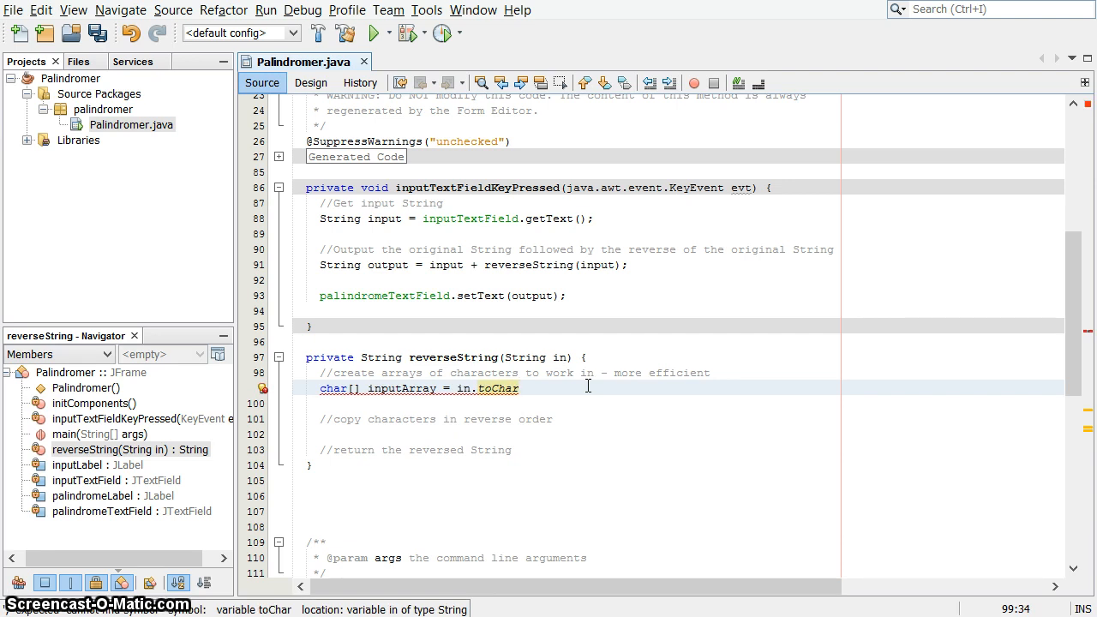
pyautogui.write('Array();')
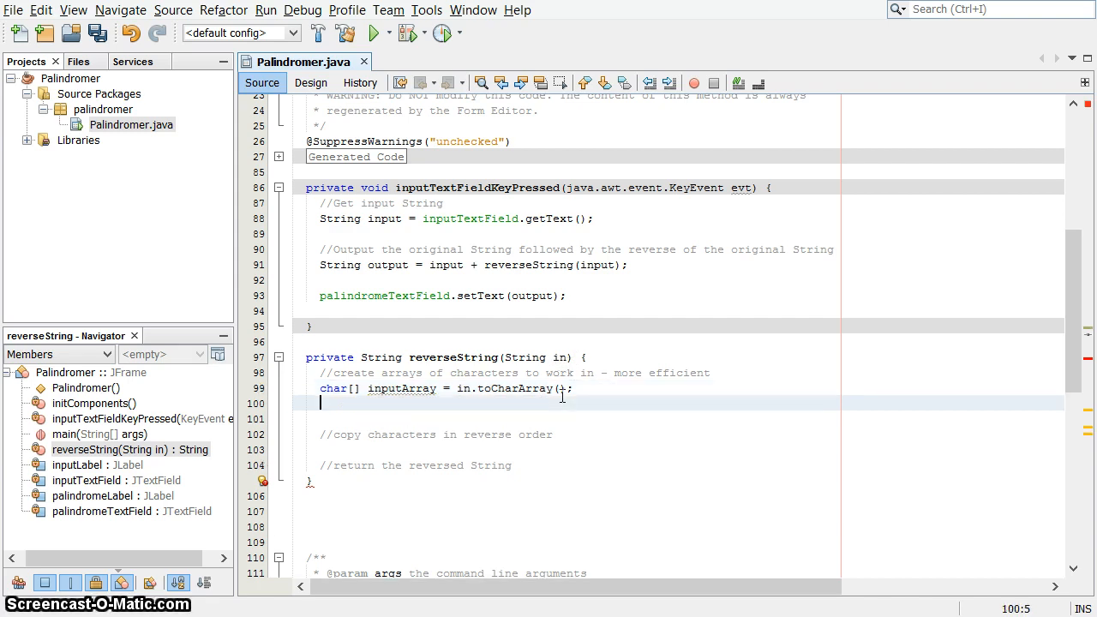
# Step: Add 'char[] outputArray = new char[inputArray.length];' on the next line
pyautogui.write('char[]')
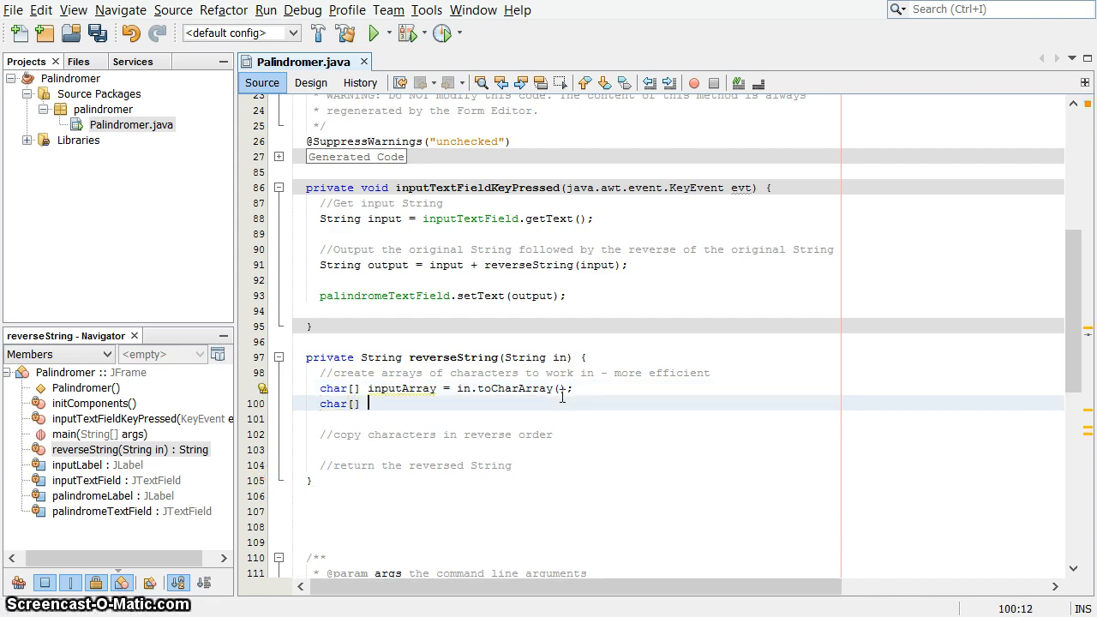
pyautogui.write('outputA')
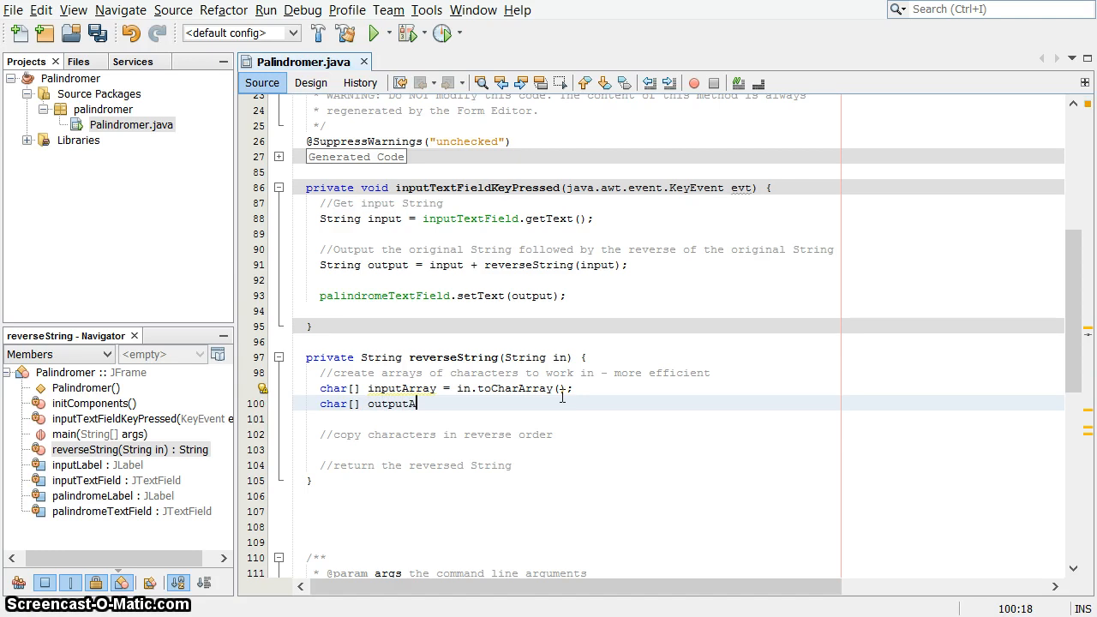
pyautogui.write('rray =')
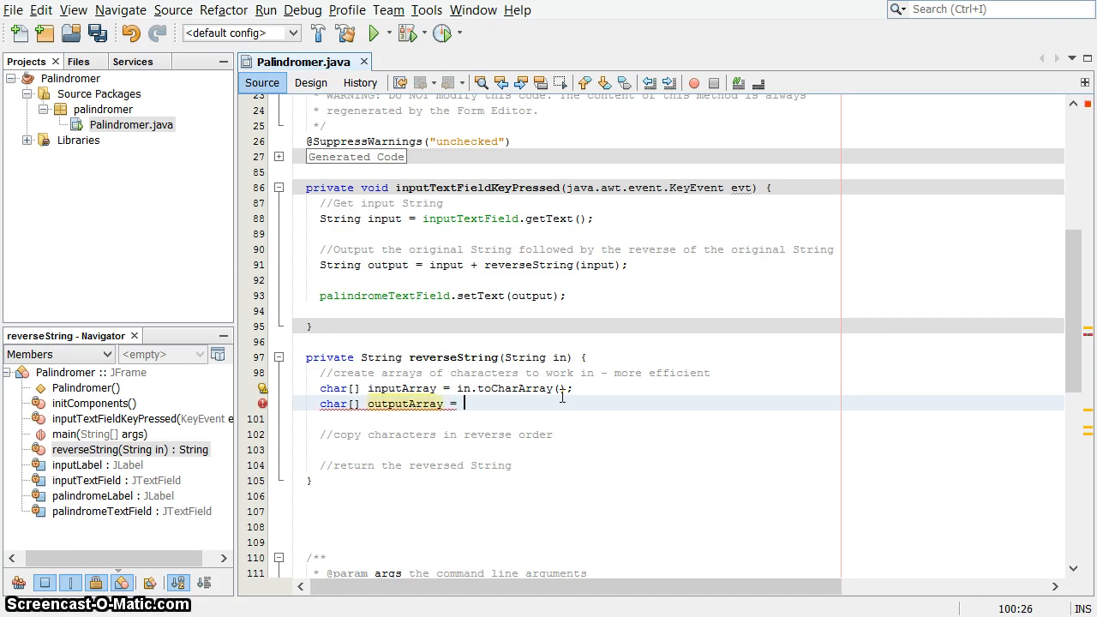
pyautogui.write('new char[')
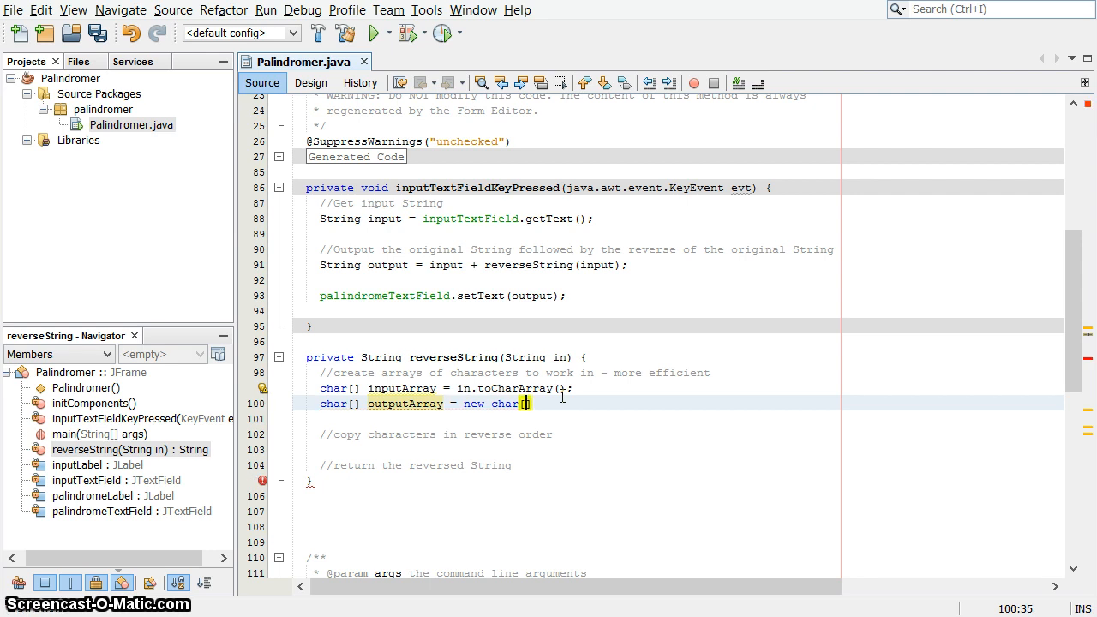
pyautogui.write('inputArray.le')
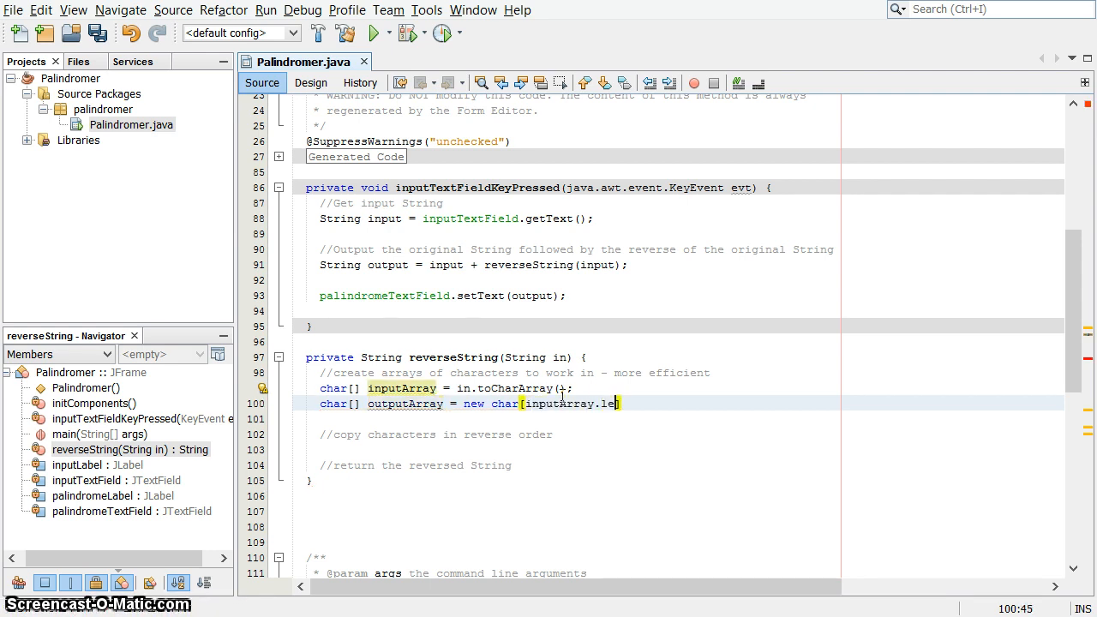
pyautogui.write('ngth];')
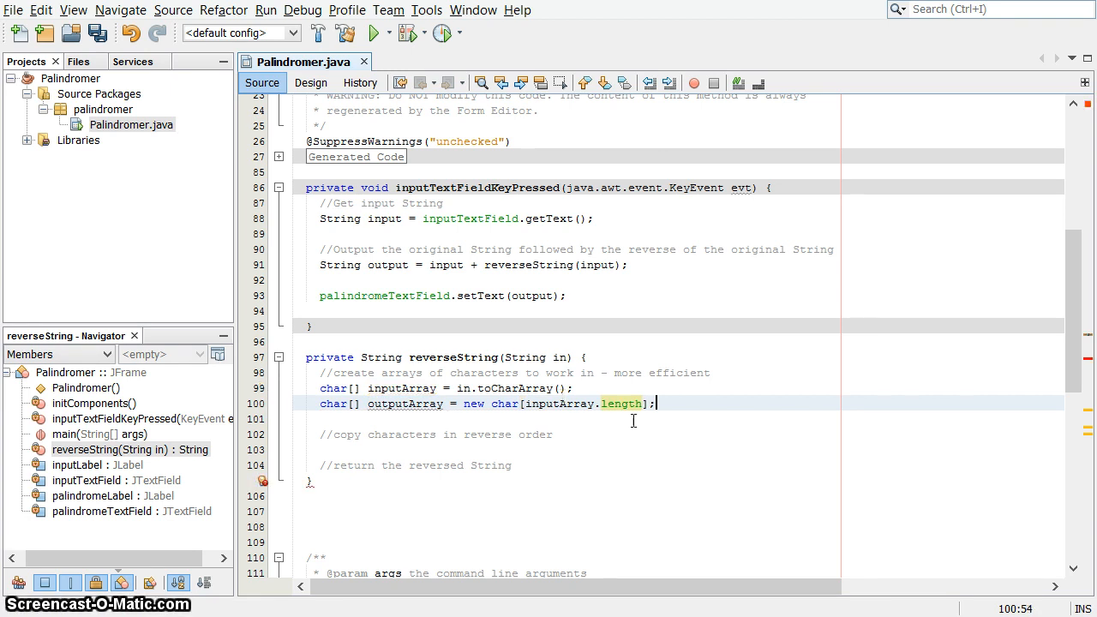
pyautogui.moveTo(365, 395)
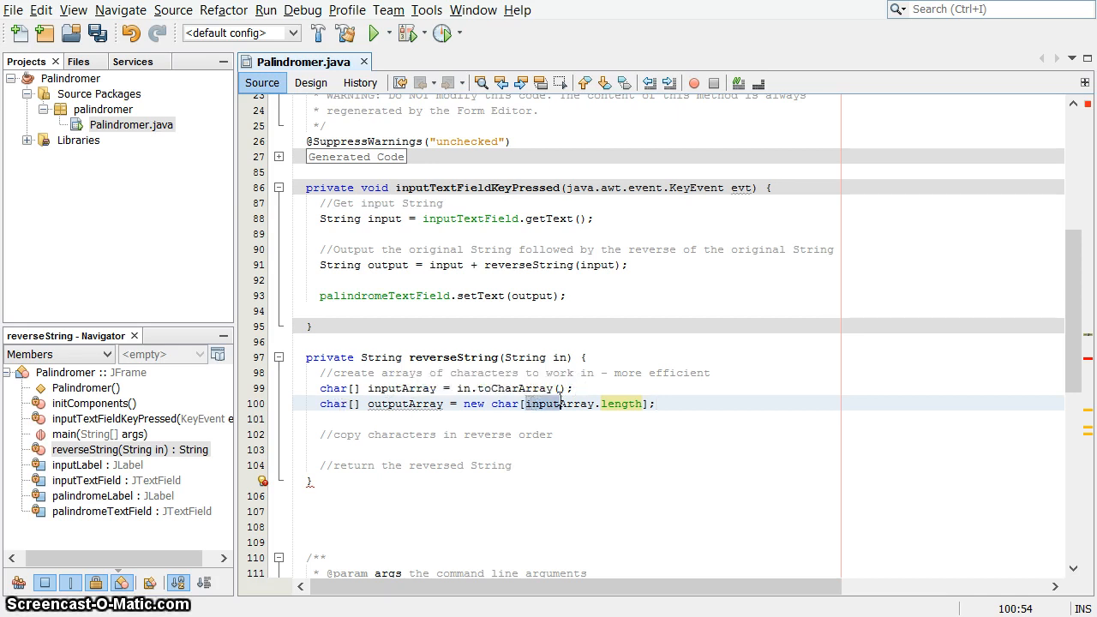
pyautogui.moveTo(686, 397)
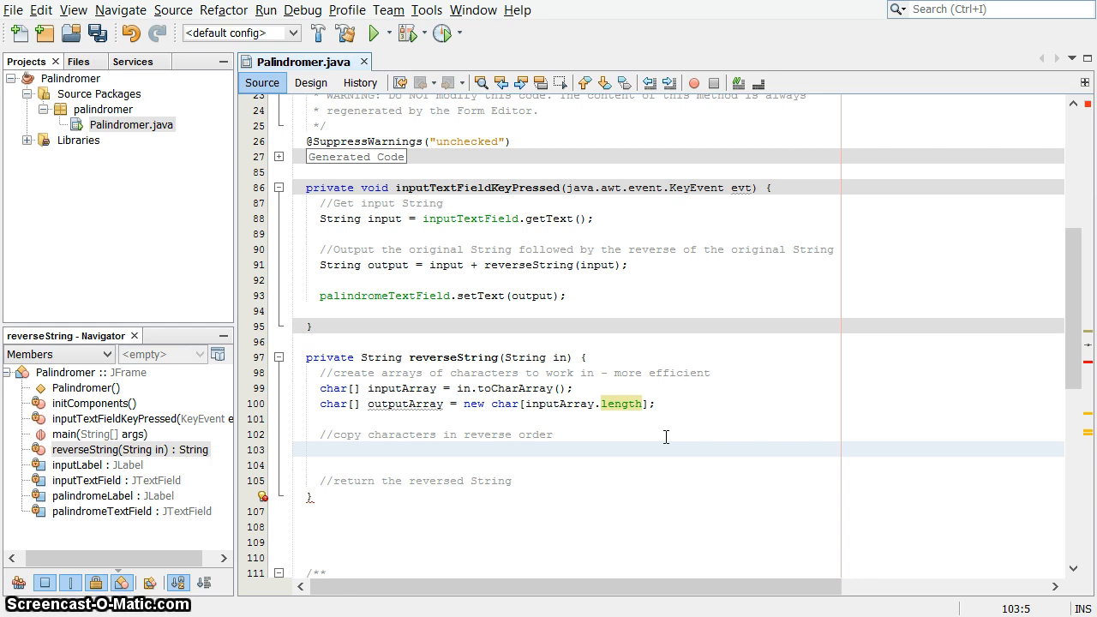
# Step: Write the loop header 'for (int i=0; i<inputArray.length; i++) {'
pyautogui.write('for (int i')
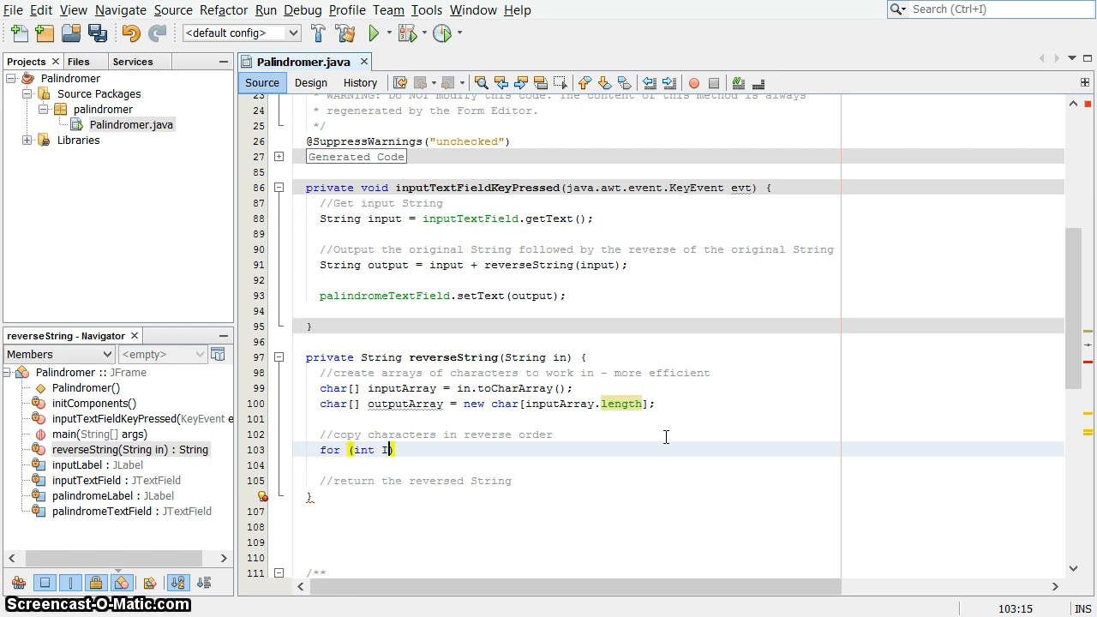
pyautogui.write('=0;')
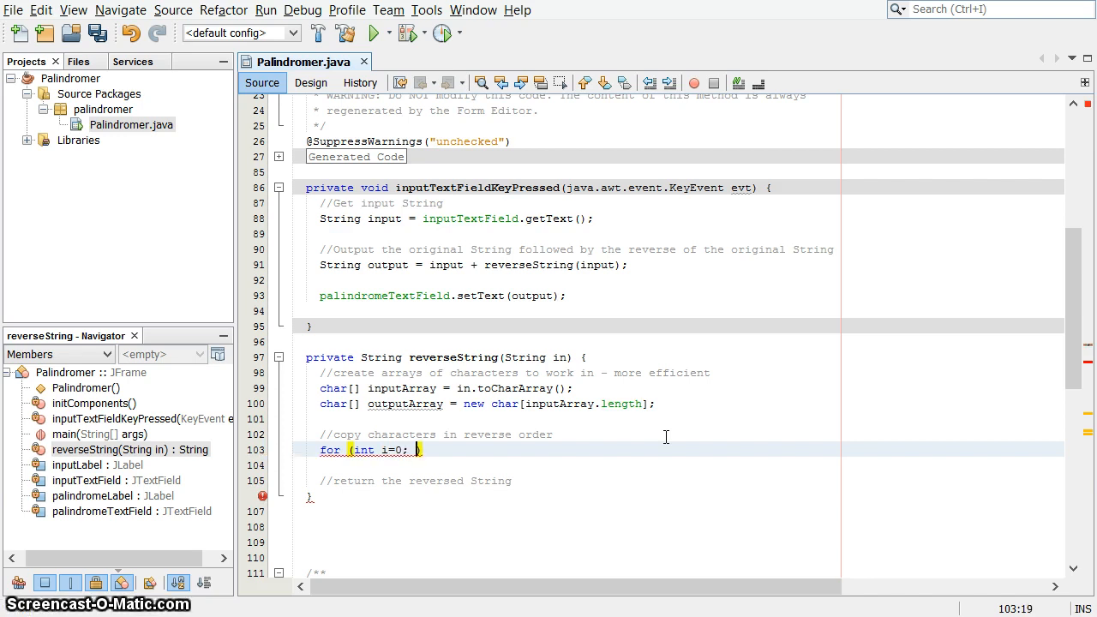
pyautogui.write('i<')
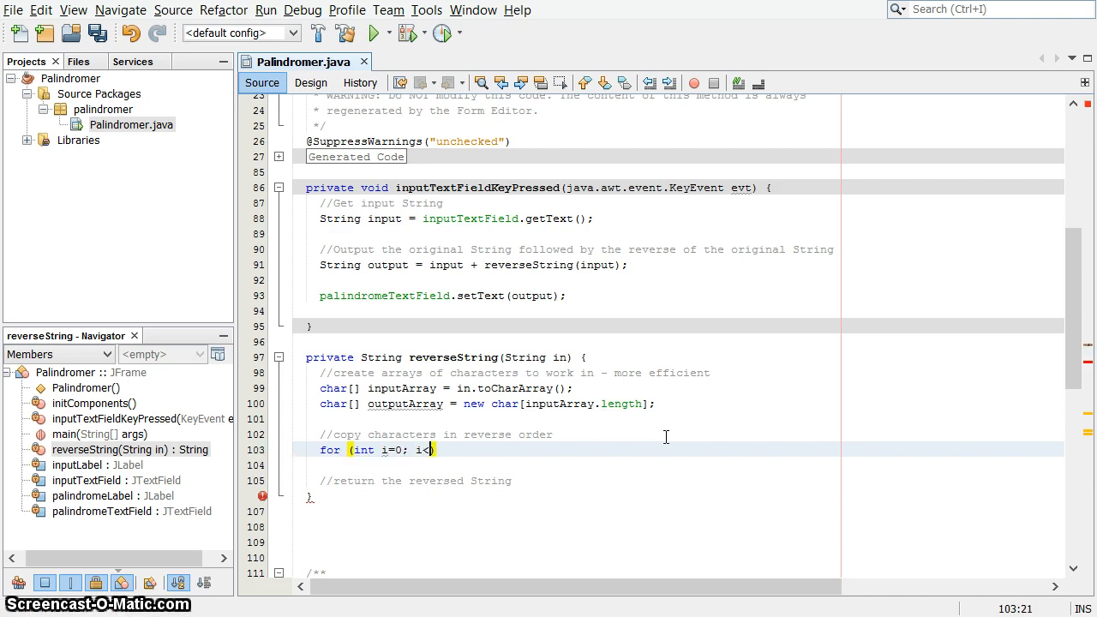
pyautogui.write('inputArray.length;')
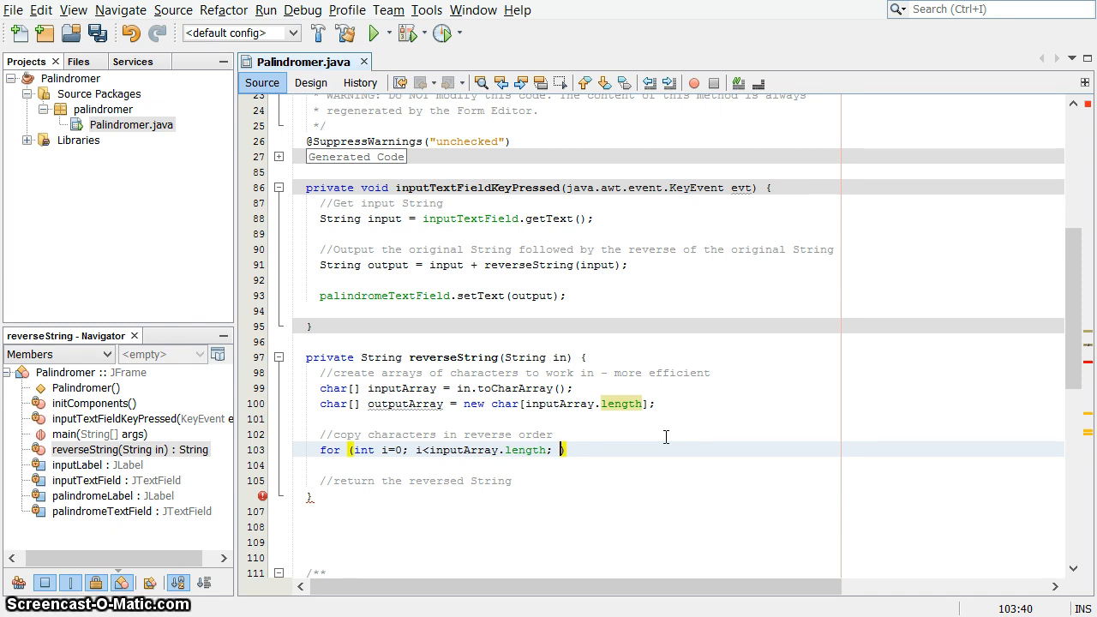
pyautogui.moveTo(655, 379)
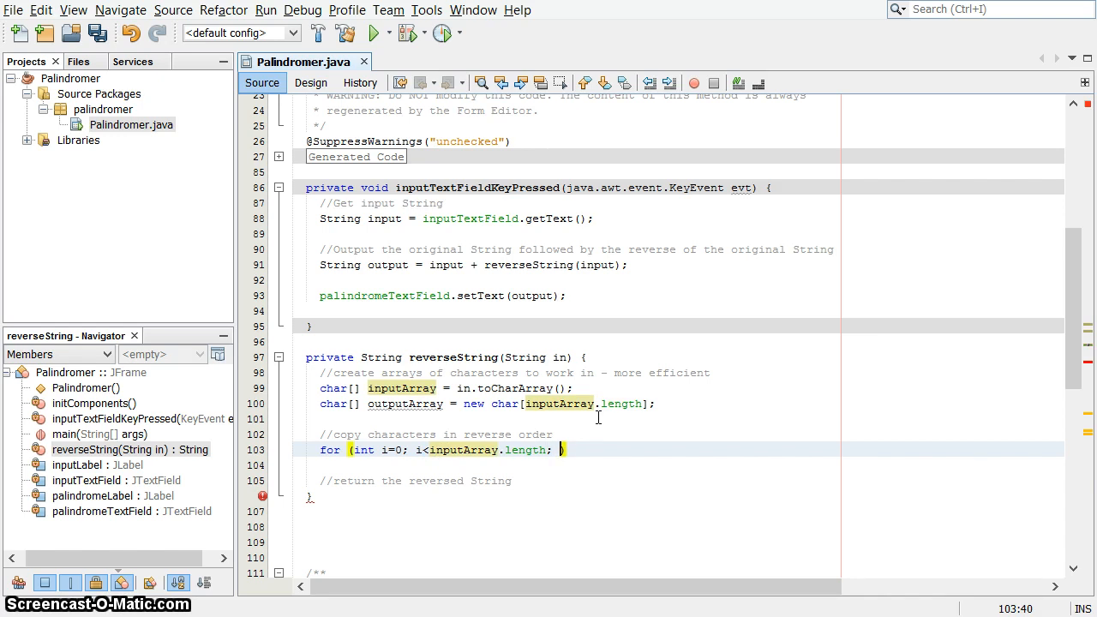
pyautogui.write('i++')
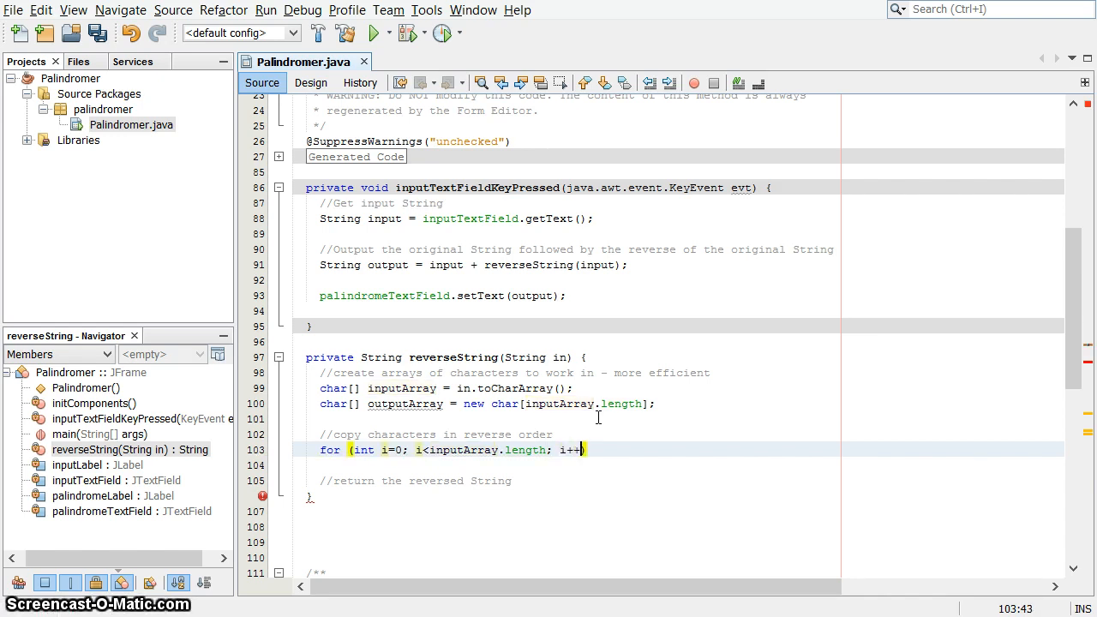
pyautogui.write('{')
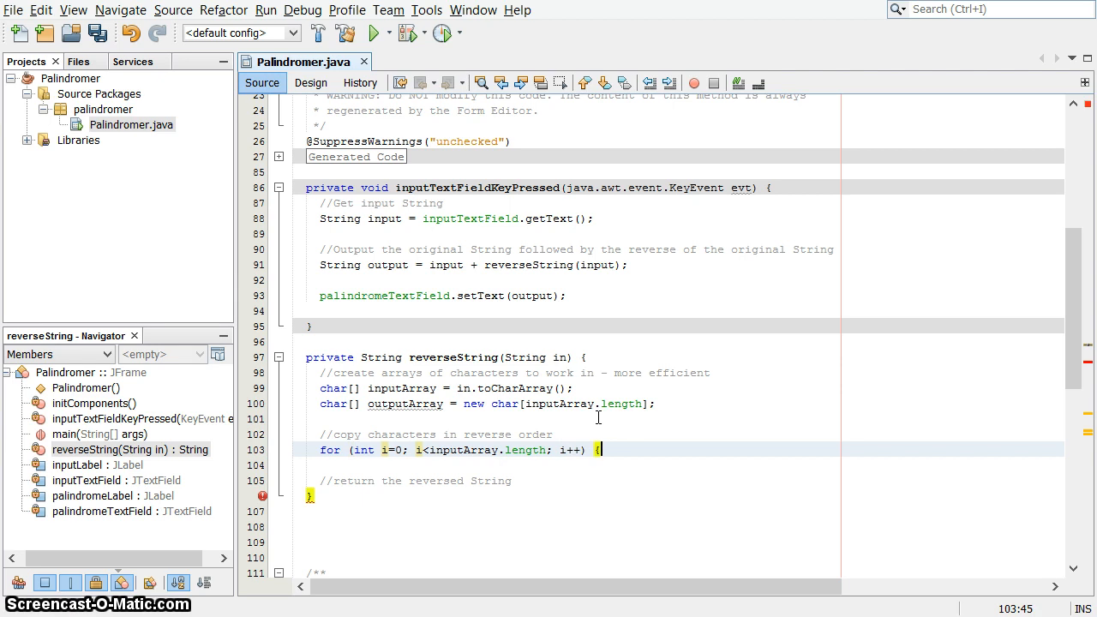
# Step: In the loop body, assign outputArray[i] = inputArray[inputArray.length-1 - i]
pyautogui.press('Return')
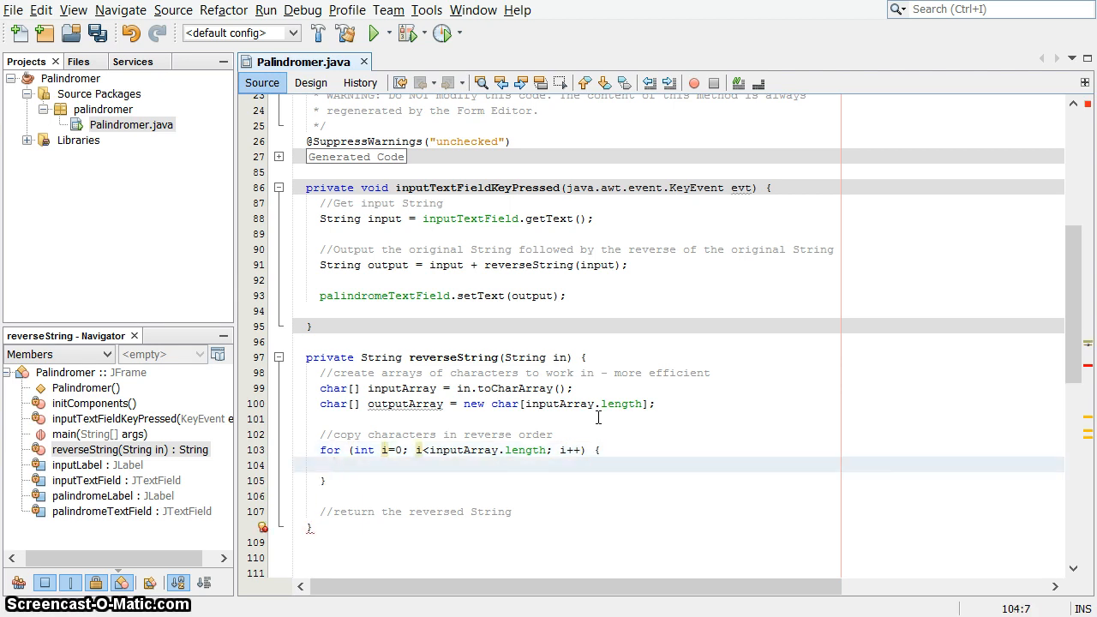
pyautogui.write('outputArray')
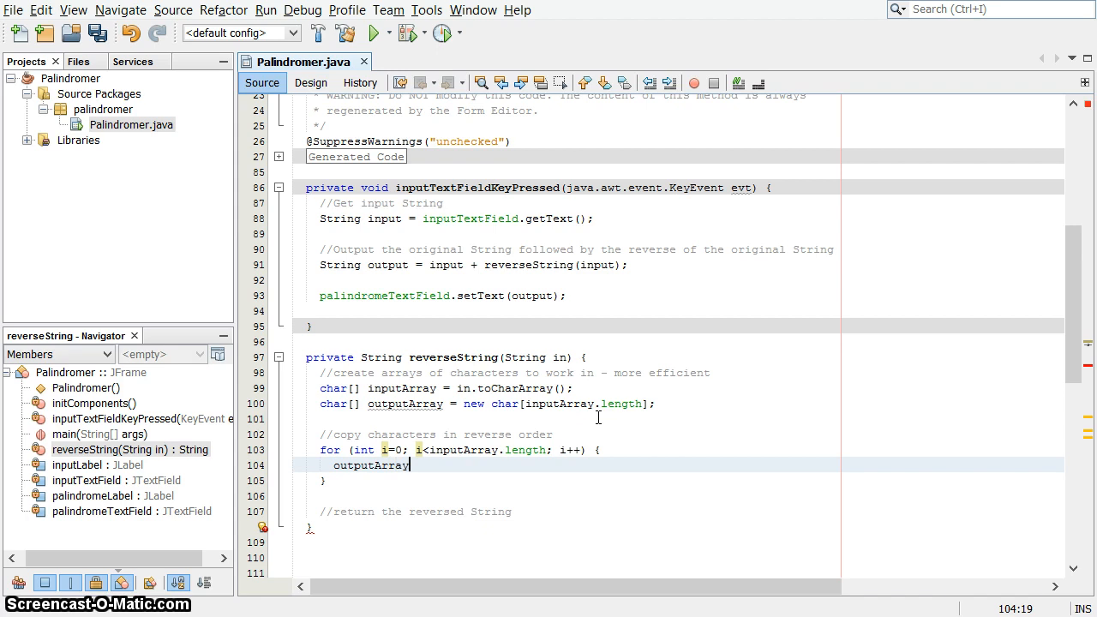
pyautogui.write('[')
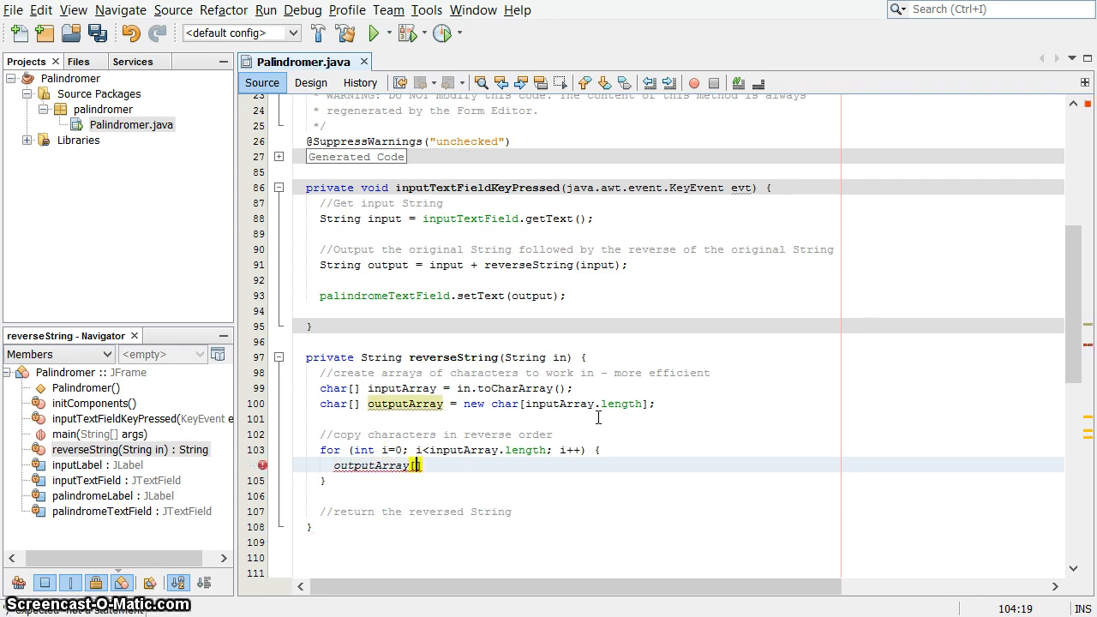
pyautogui.write('i]')
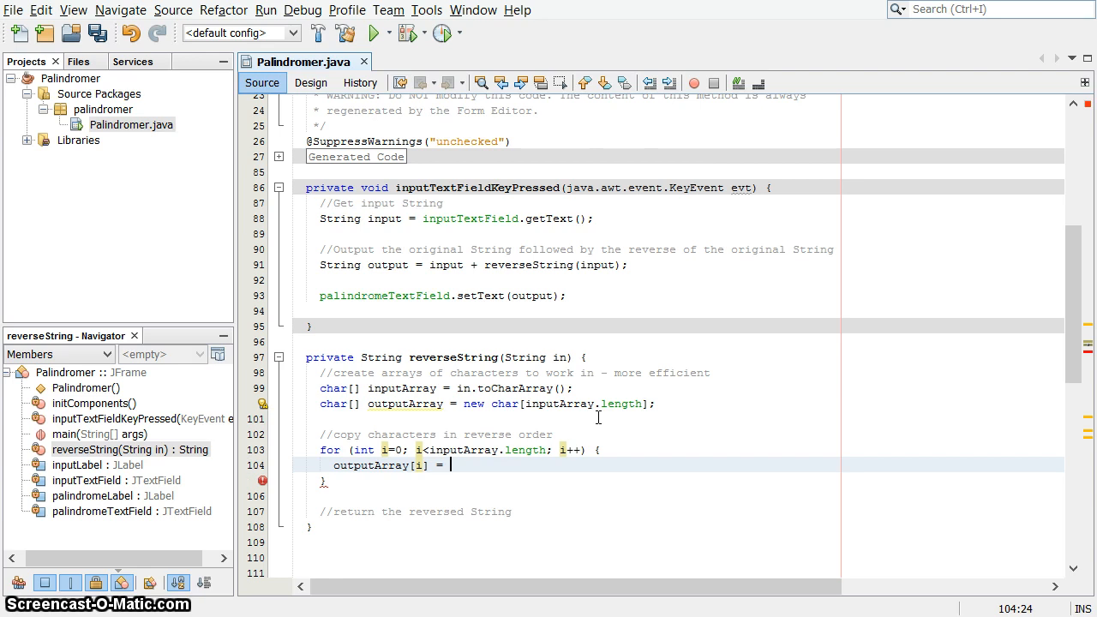
pyautogui.write('inputArray[')
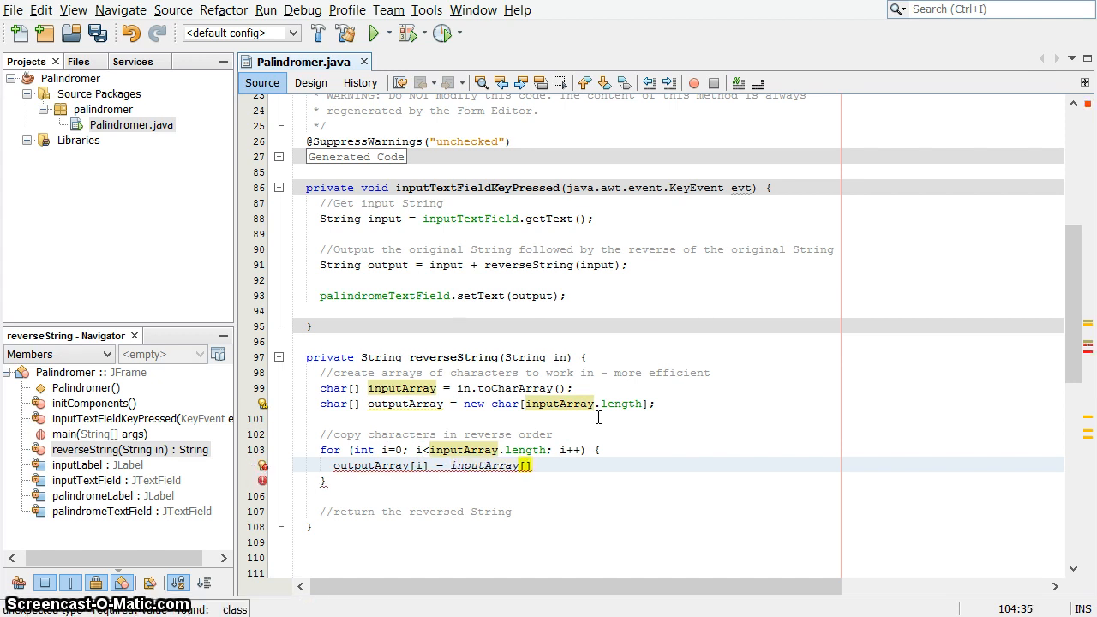
pyautogui.write('inputArray.length-1')
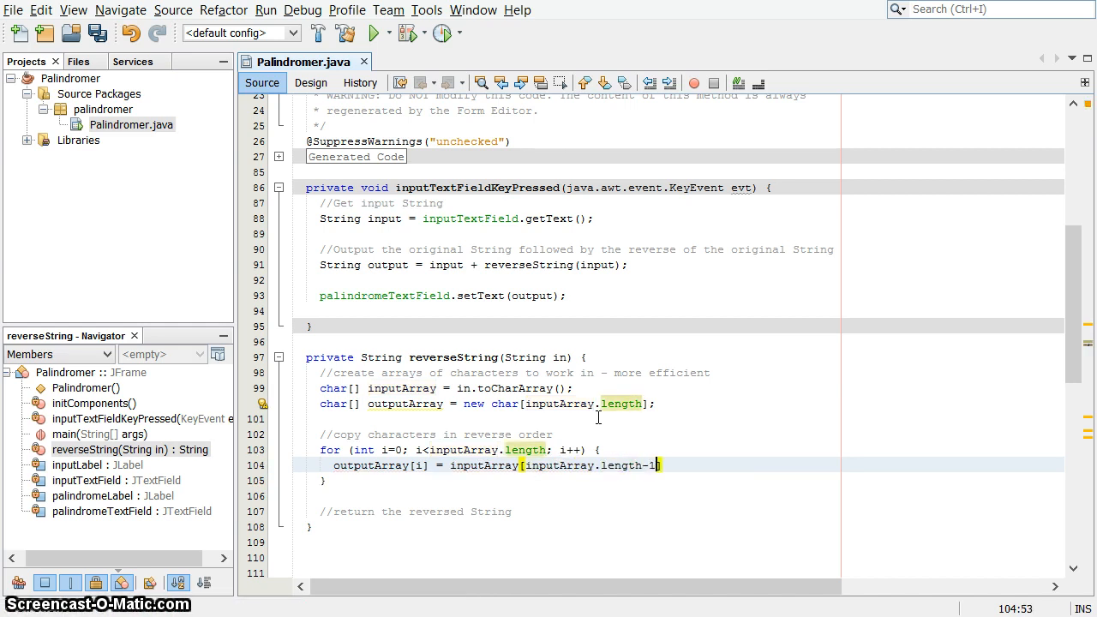
pyautogui.write(']')
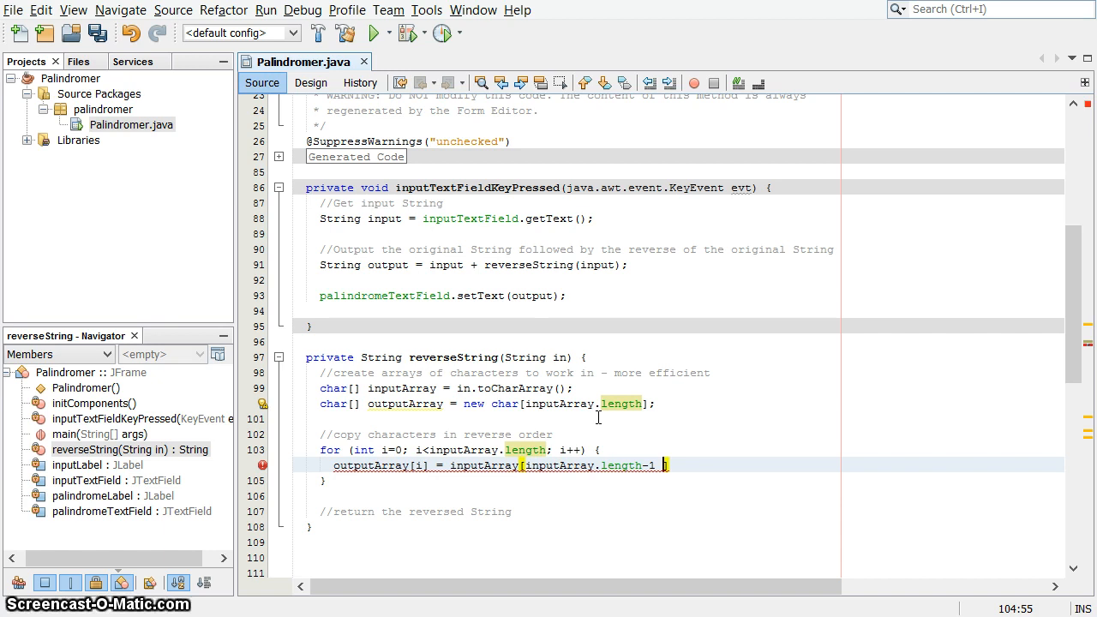
pyautogui.write('-')
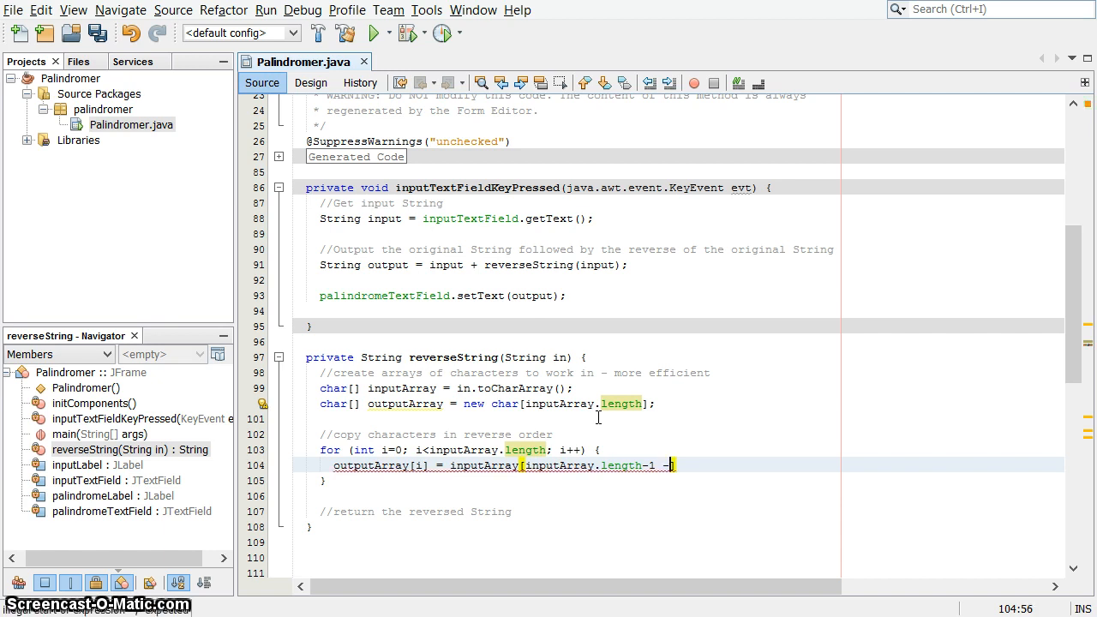
pyautogui.write('i];')
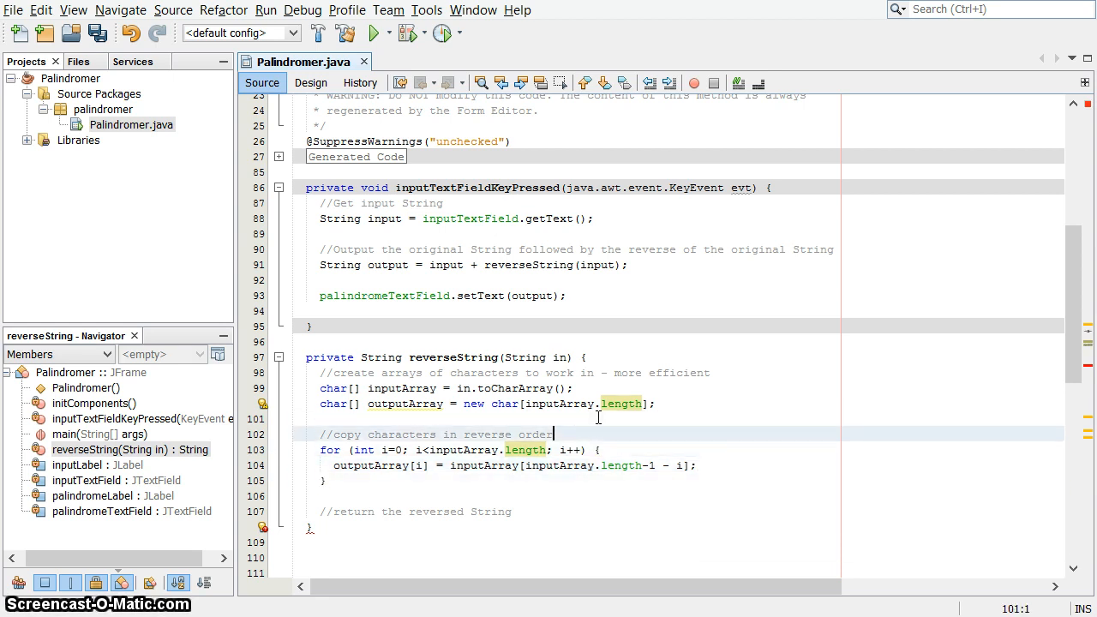
pyautogui.click(513, 512)
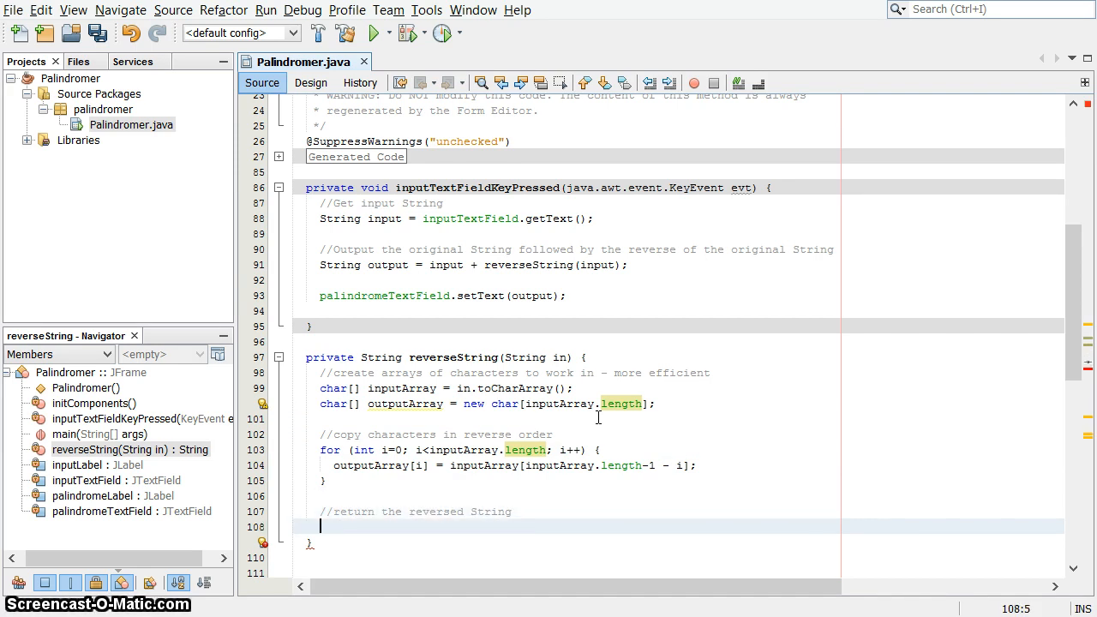
# Step: Finish reverseString with 'String out = new String(outputArray);' and 'return out'
pyautogui.write('String')
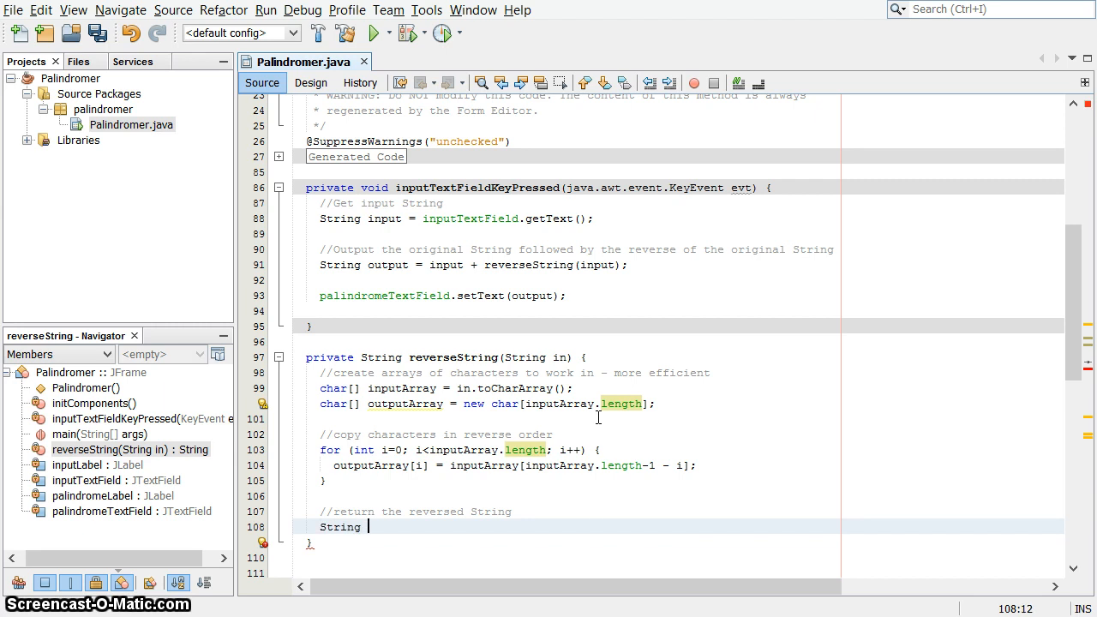
pyautogui.write('out =')
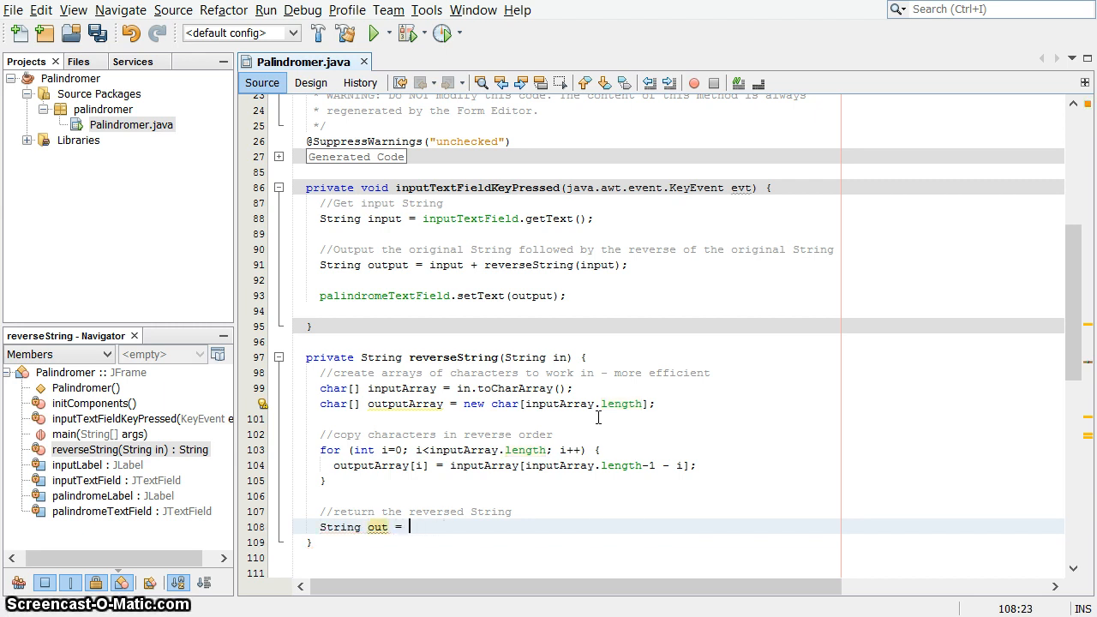
pyautogui.write('new String(')
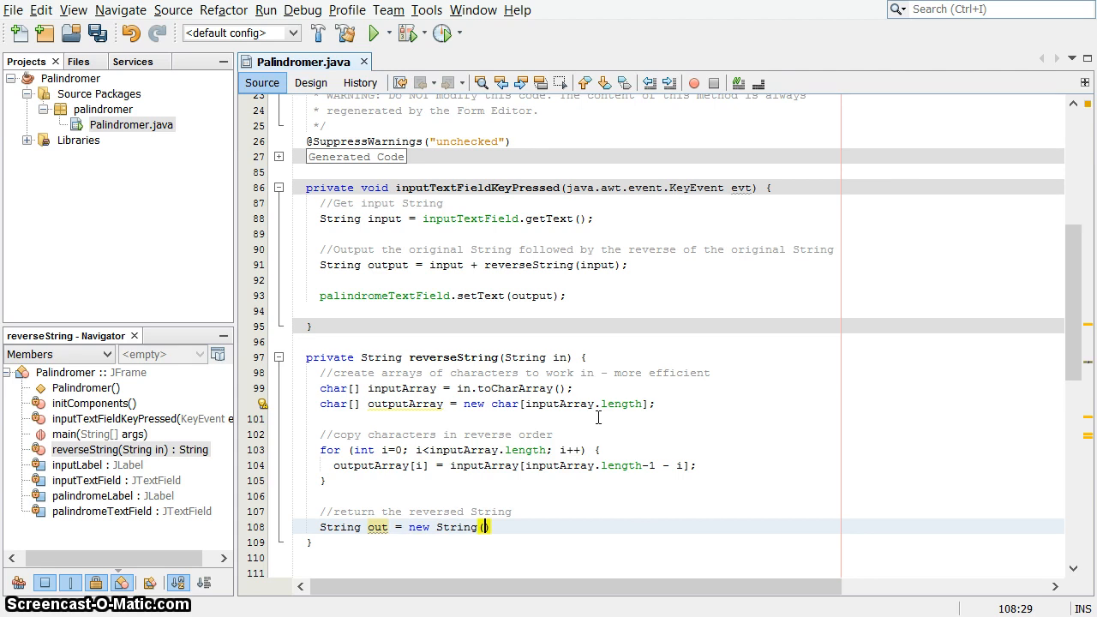
pyautogui.write('outputArray')
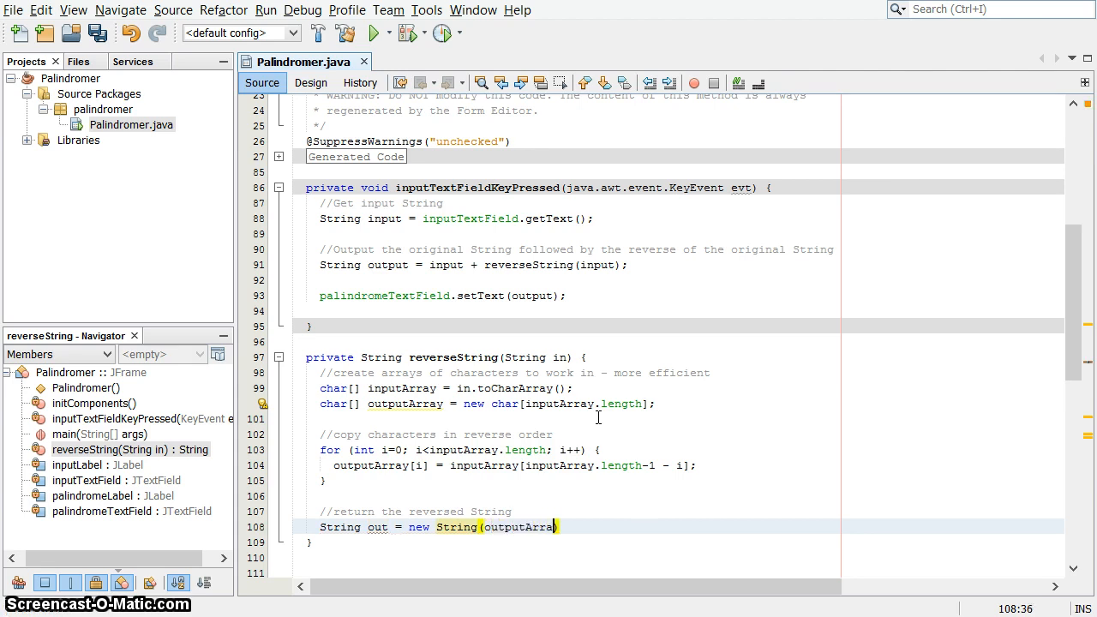
pyautogui.write('y);')
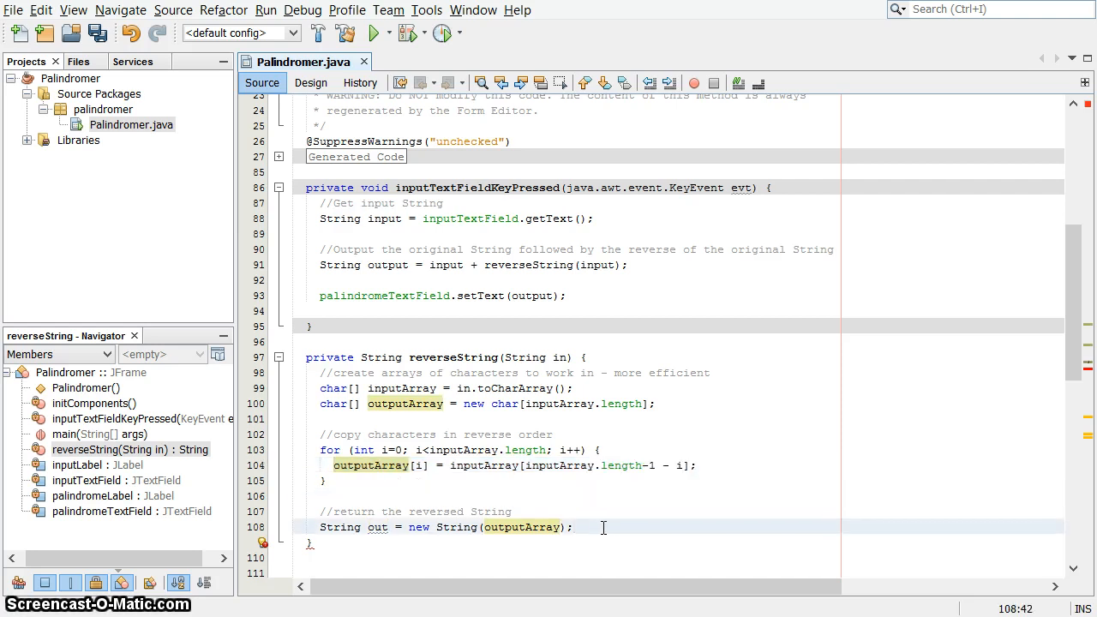
pyautogui.moveTo(479, 477)
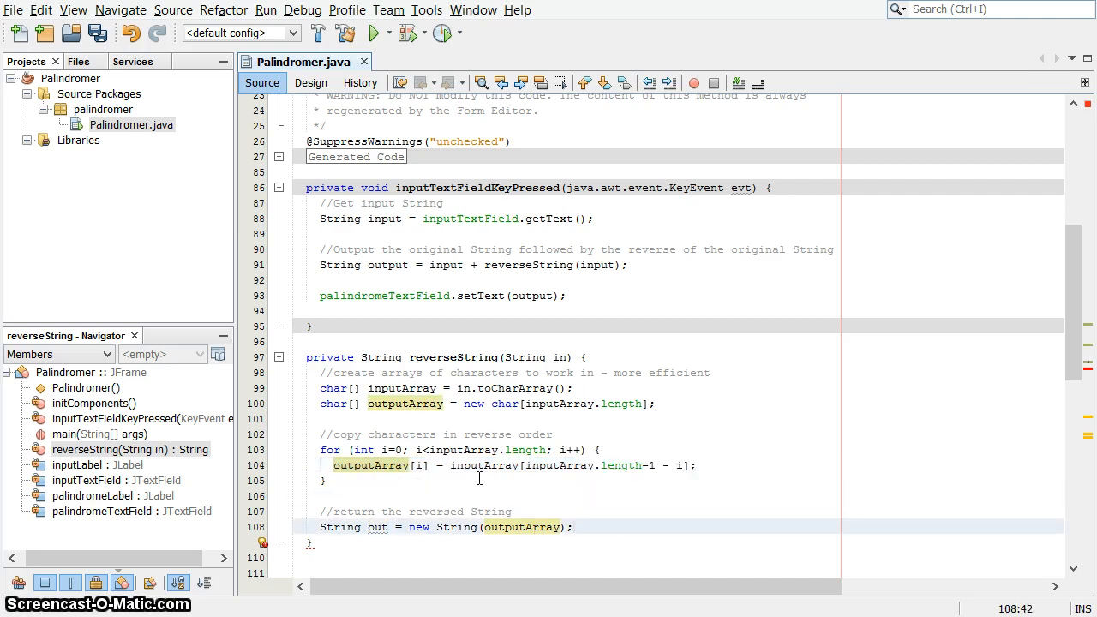
pyautogui.moveTo(635, 513)
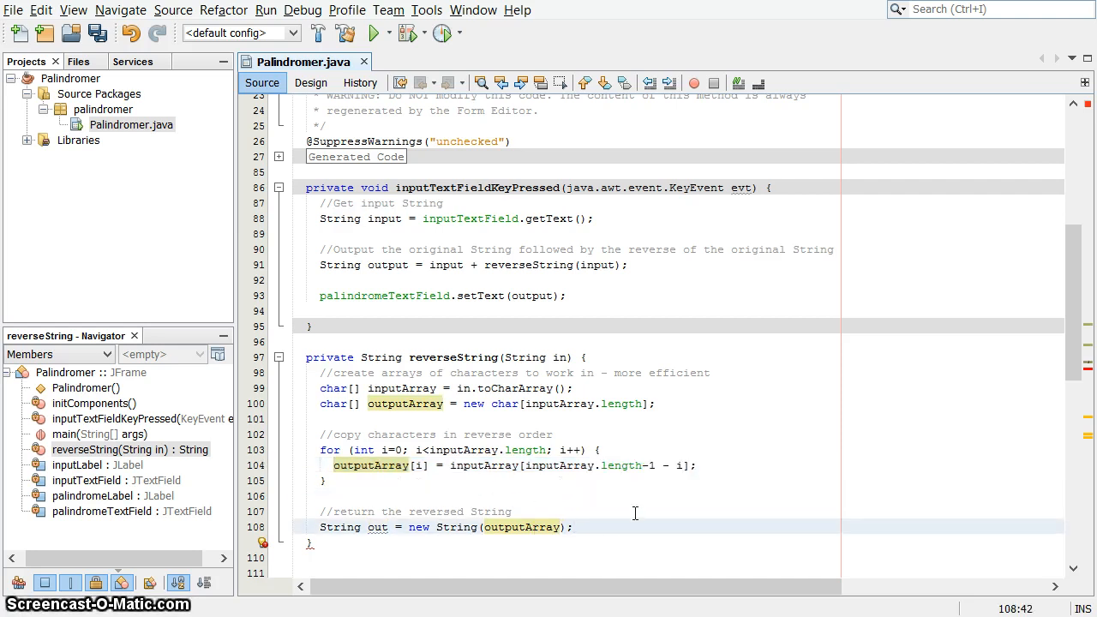
pyautogui.moveTo(549, 371)
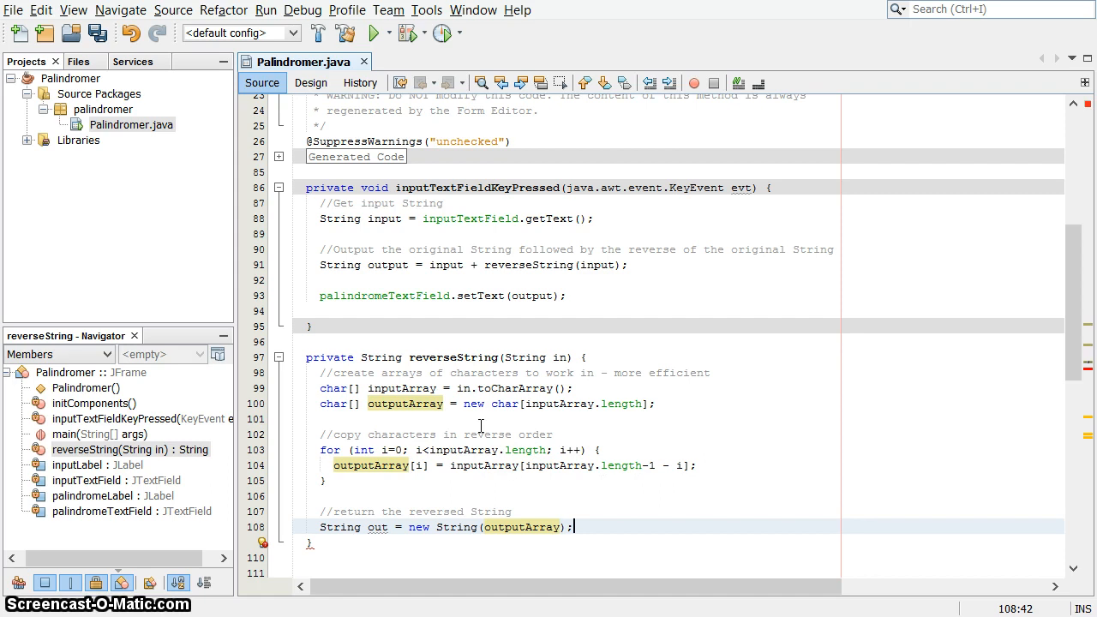
pyautogui.moveTo(614, 508)
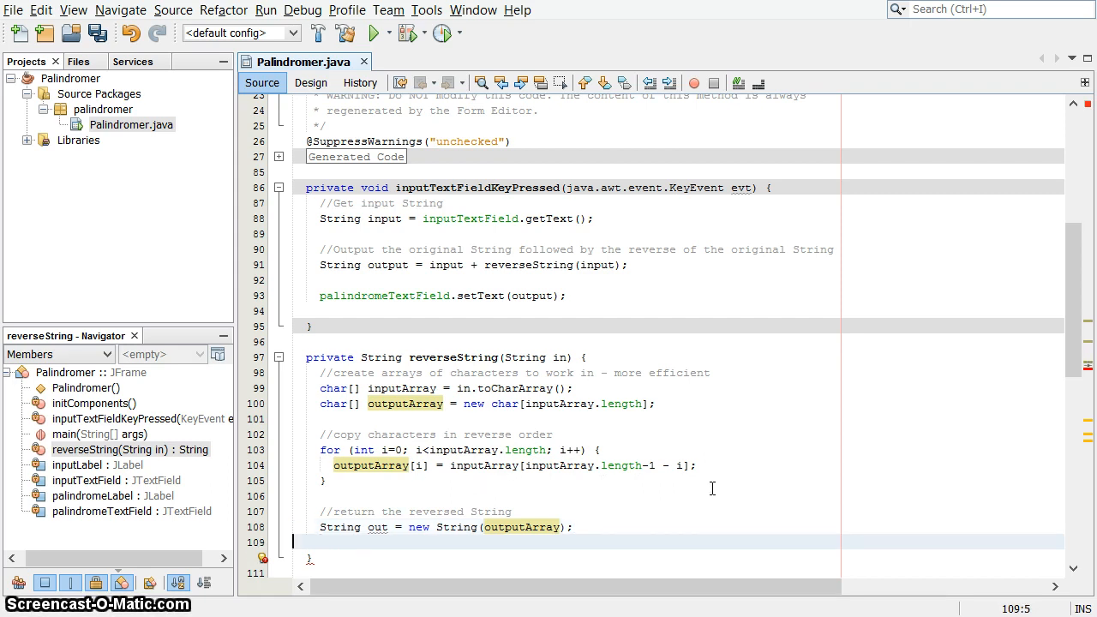
pyautogui.write('return')
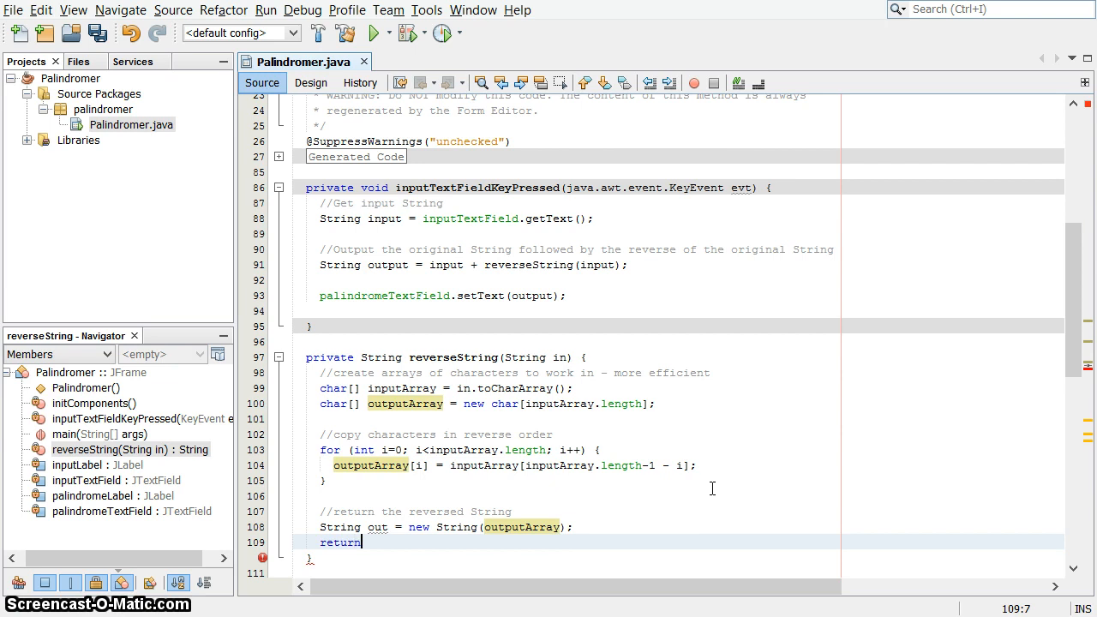
pyautogui.write('out;')
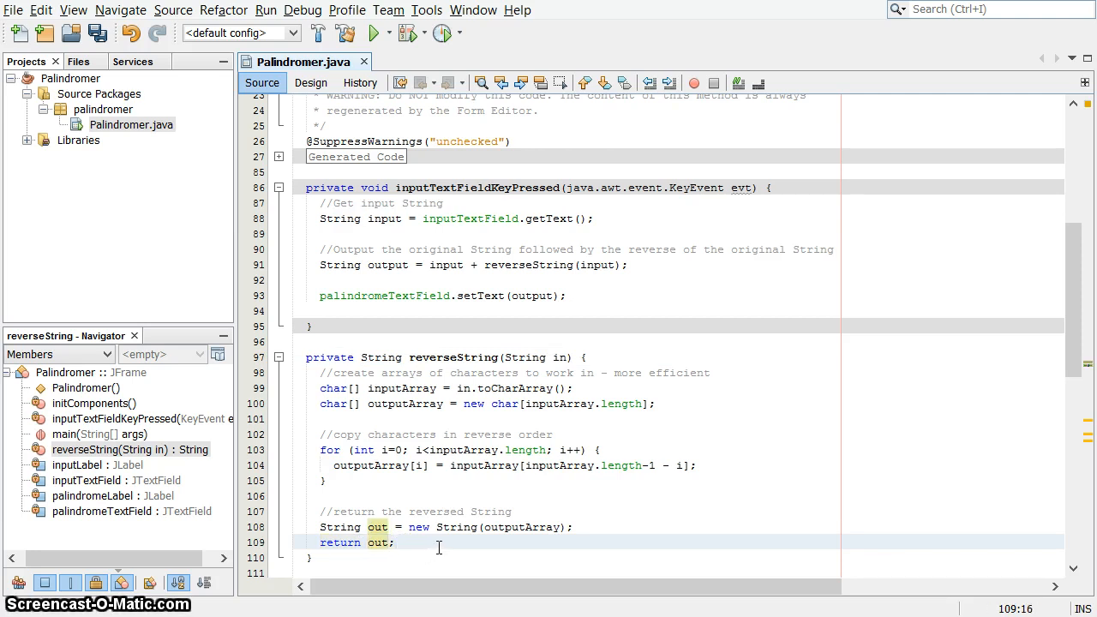
pyautogui.scroll(3)
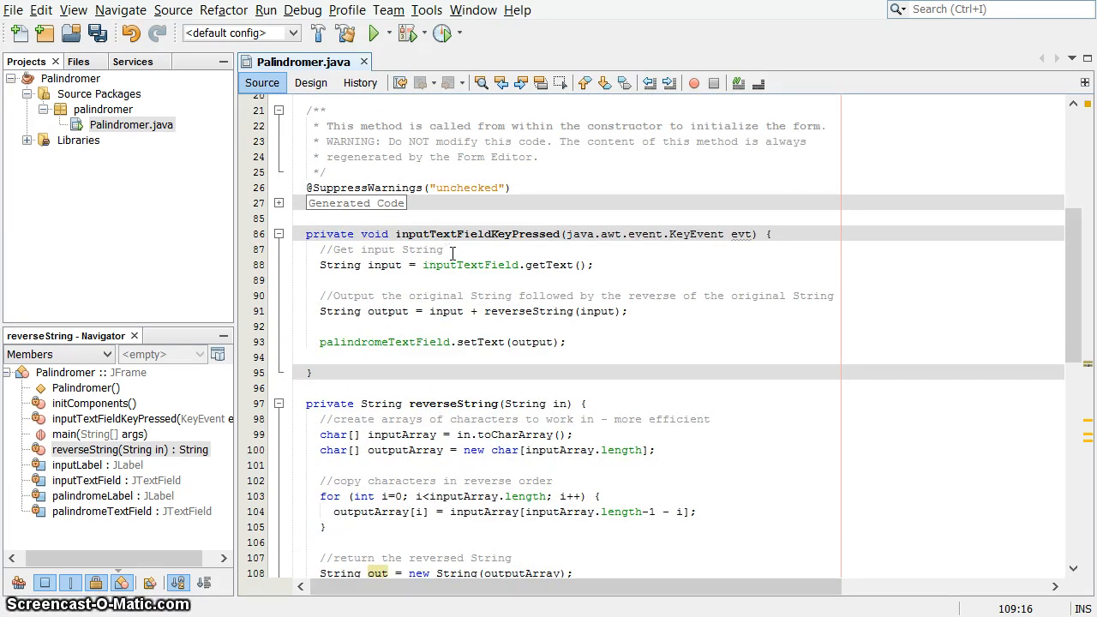
pyautogui.moveTo(457, 255)
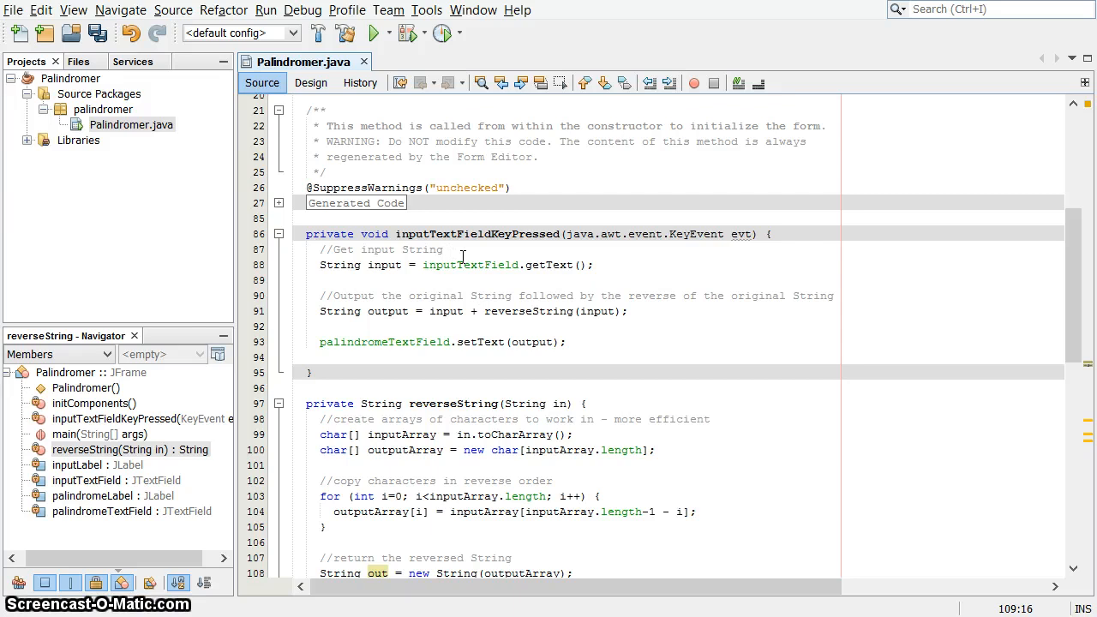
# Step: Wrap the handler in 'if (evt.getKeyCode() == 10)' with an else clearing palindromeTextField
pyautogui.click(484, 249)
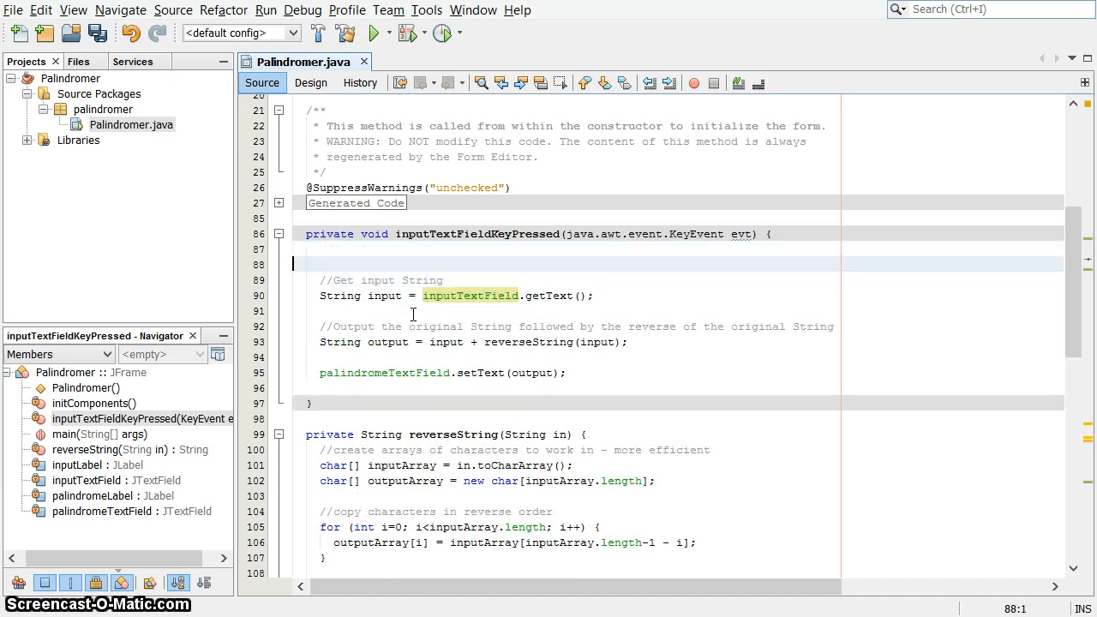
pyautogui.write('if (')
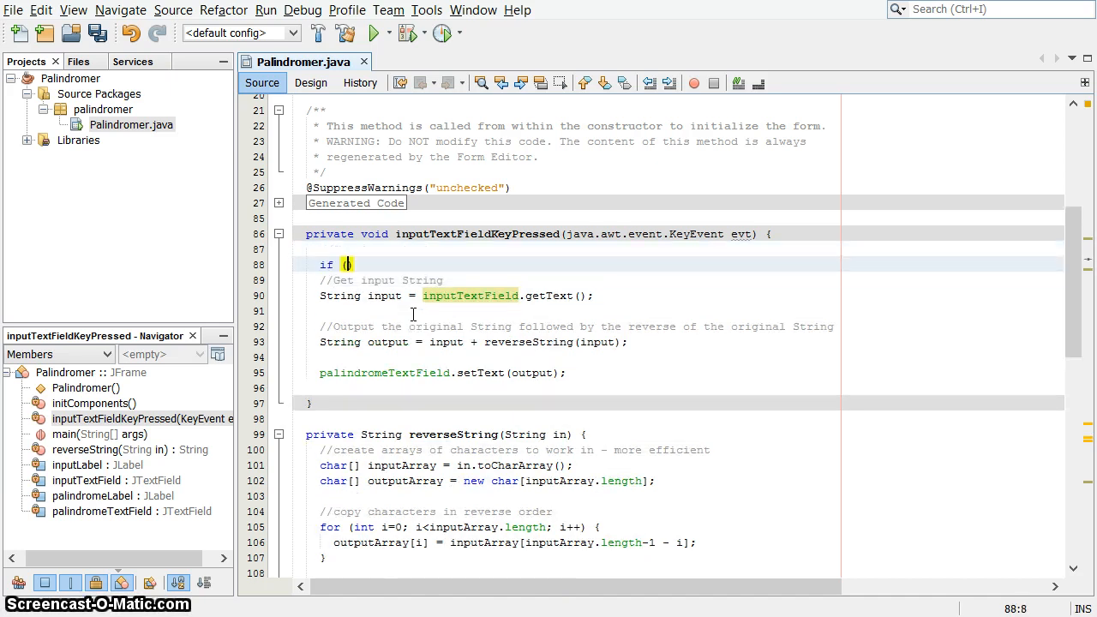
pyautogui.write('evt')
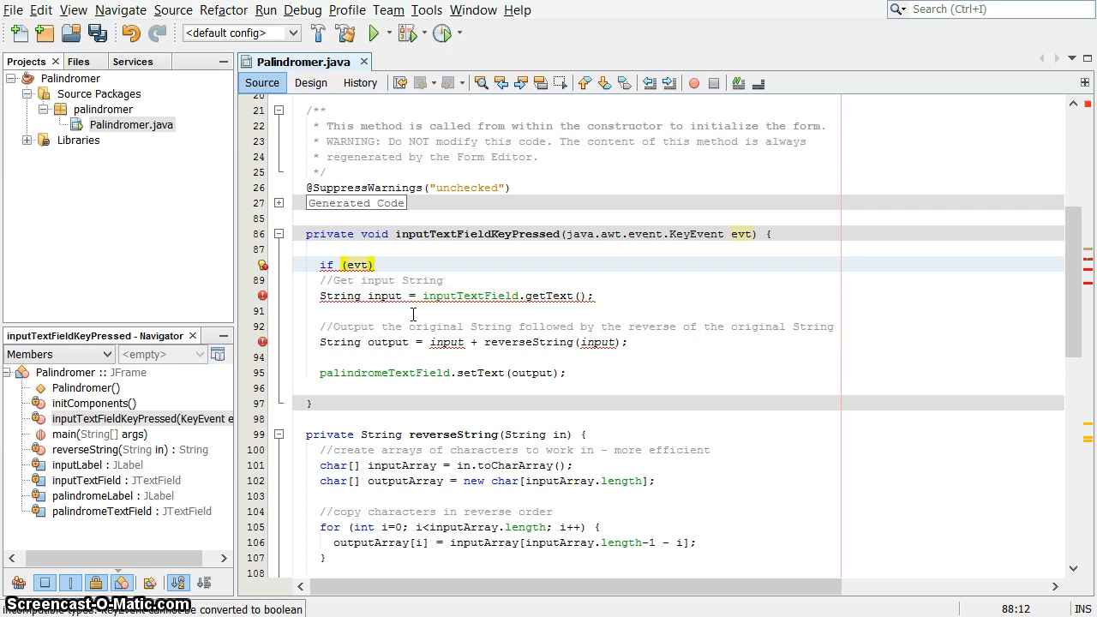
pyautogui.write('.')
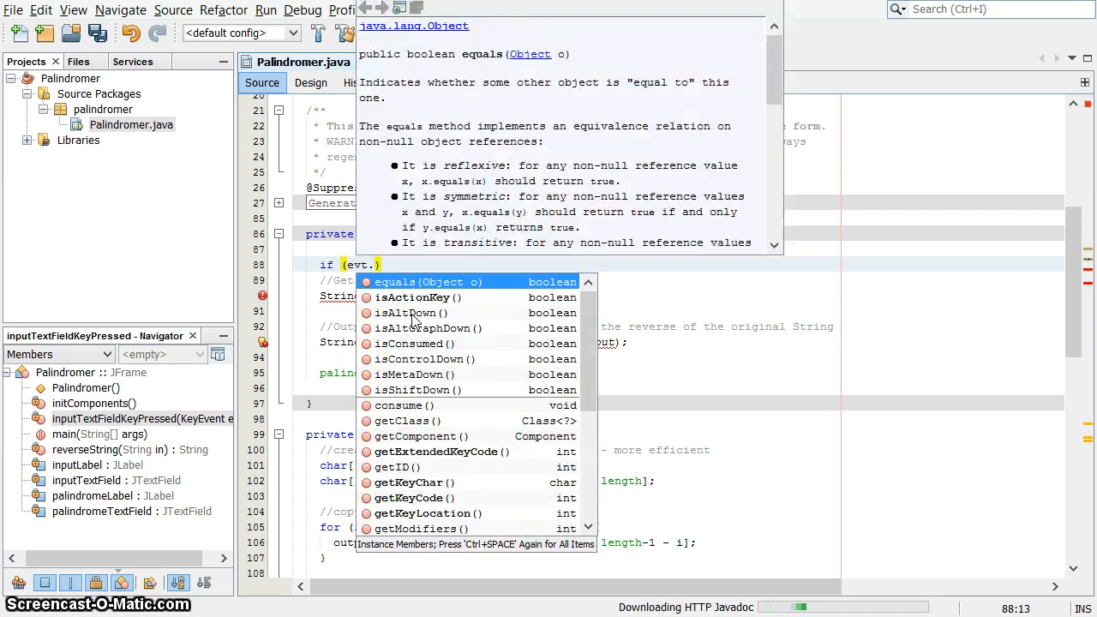
pyautogui.write('getKeyCode(')
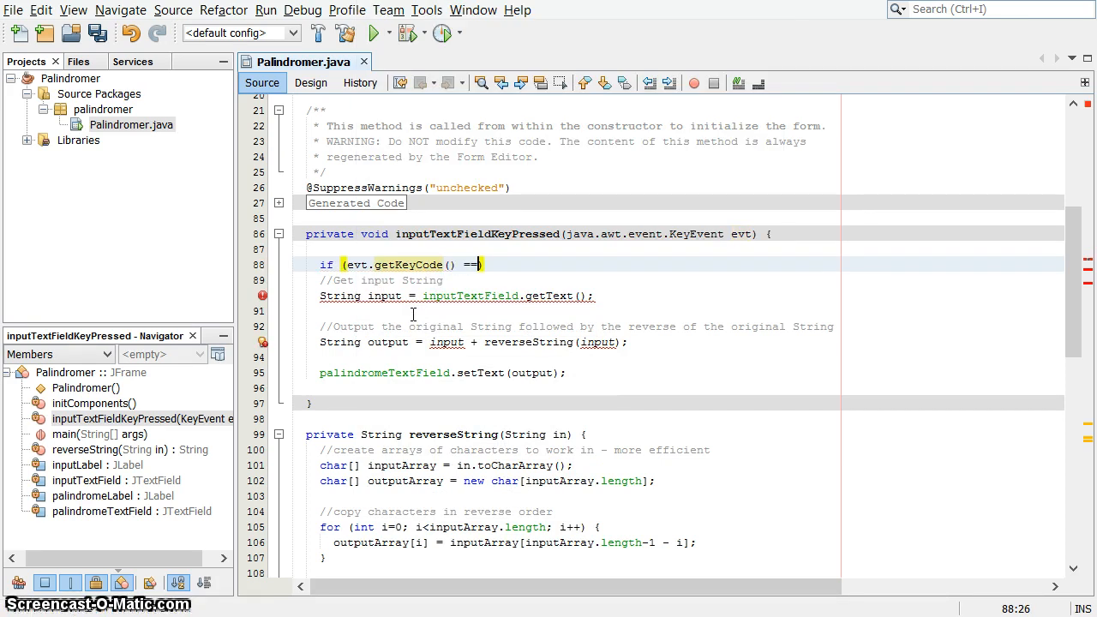
pyautogui.write('10')
pyautogui.click(677, 389)
pyautogui.write('}')
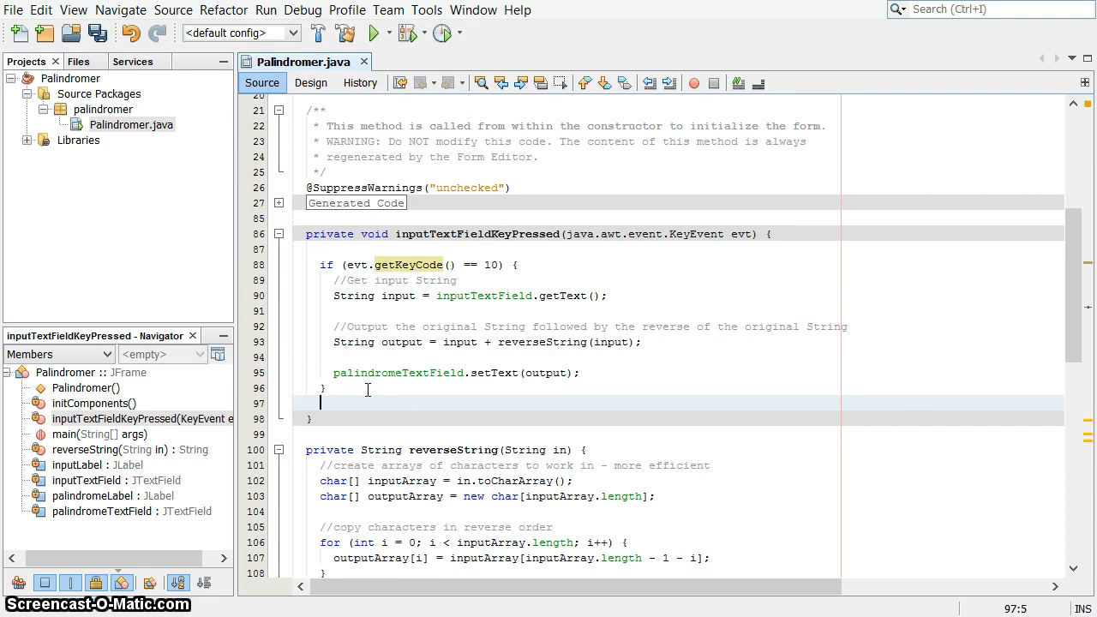
pyautogui.write('else {')
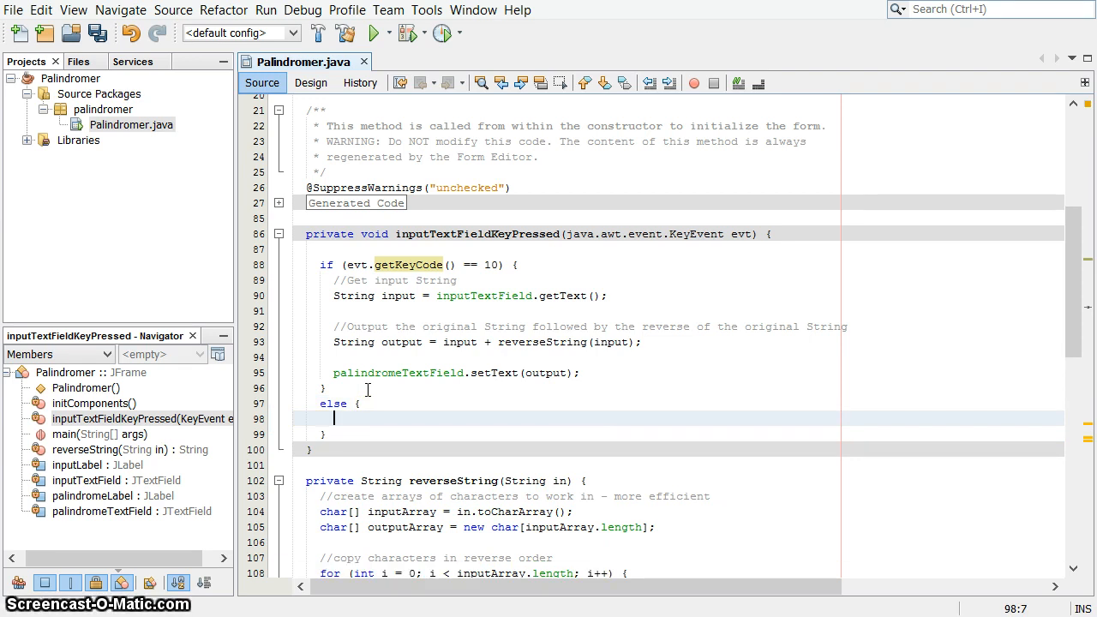
pyautogui.write('palindromeTextField.setText("");')
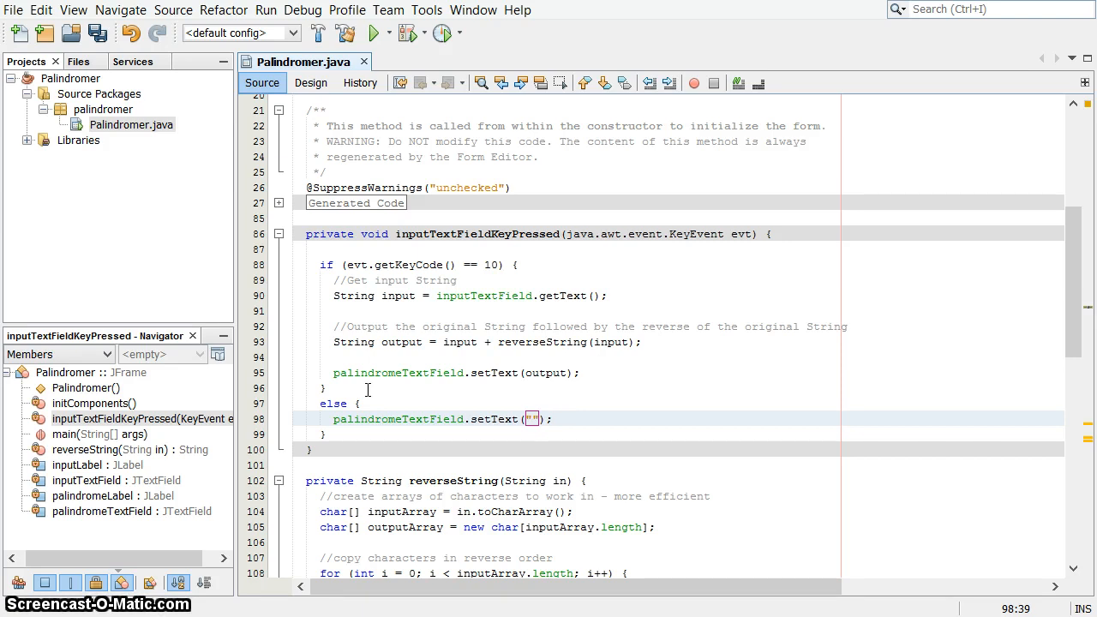
# Step: Run Palindromer and test inputs 'apple', 'appleB' and 'AB', then move its window right
pyautogui.click(372, 33)
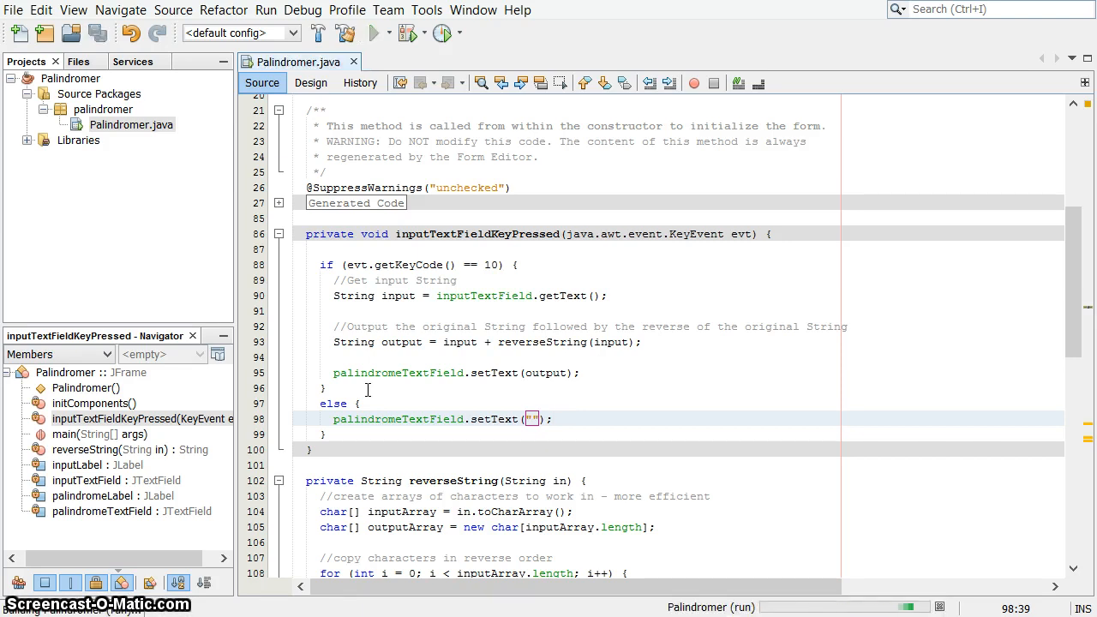
pyautogui.moveTo(600, 390)
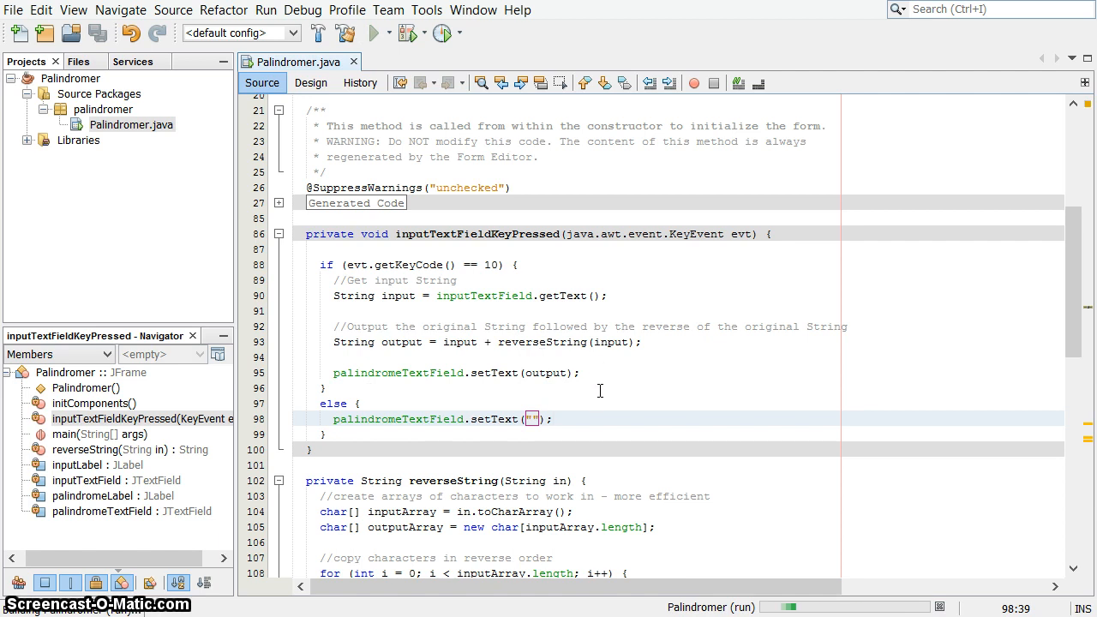
pyautogui.click(374, 32)
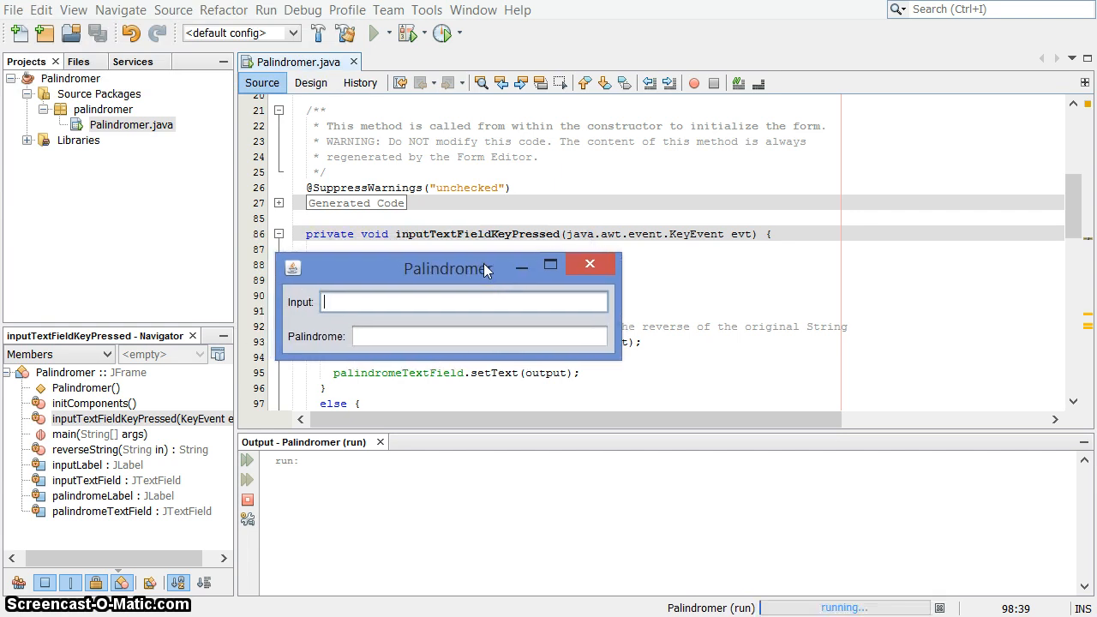
pyautogui.write('ap')
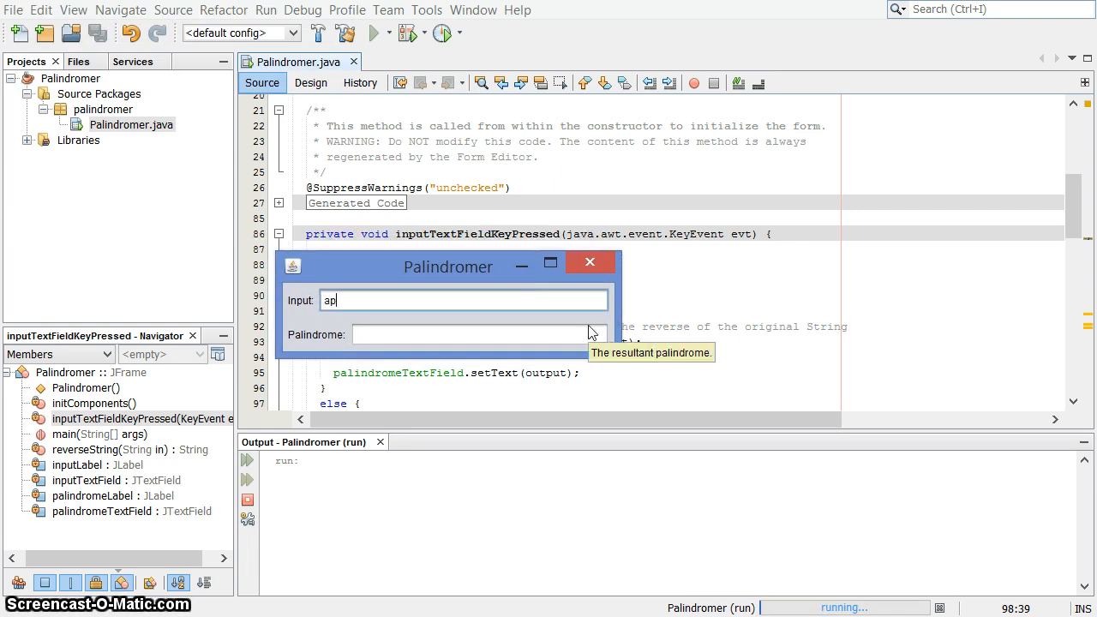
pyautogui.write('ple')
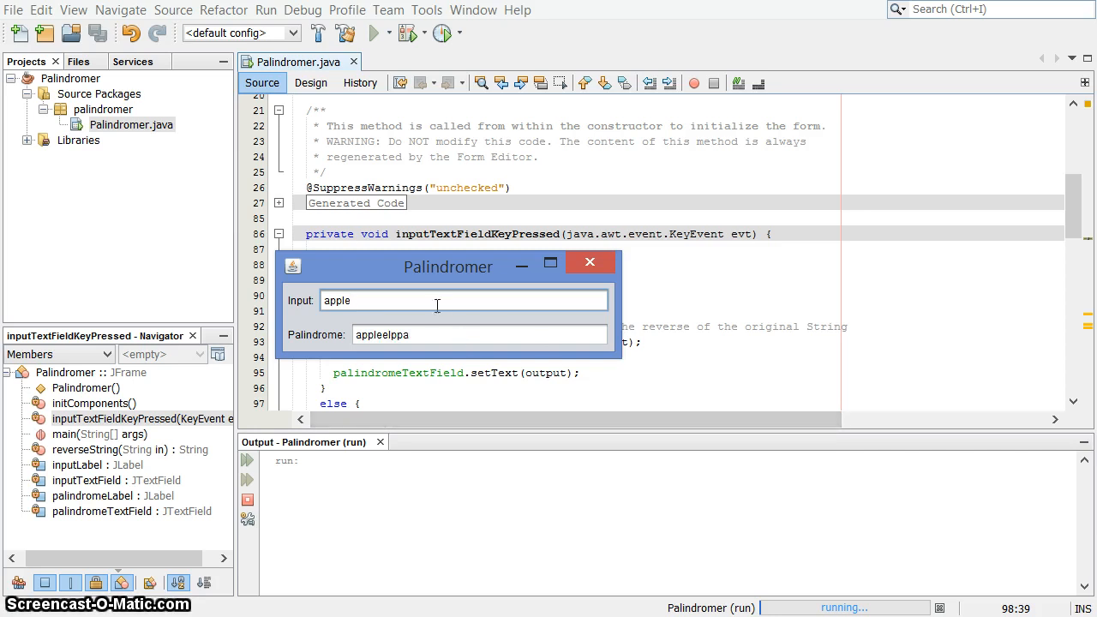
pyautogui.moveTo(437, 305)
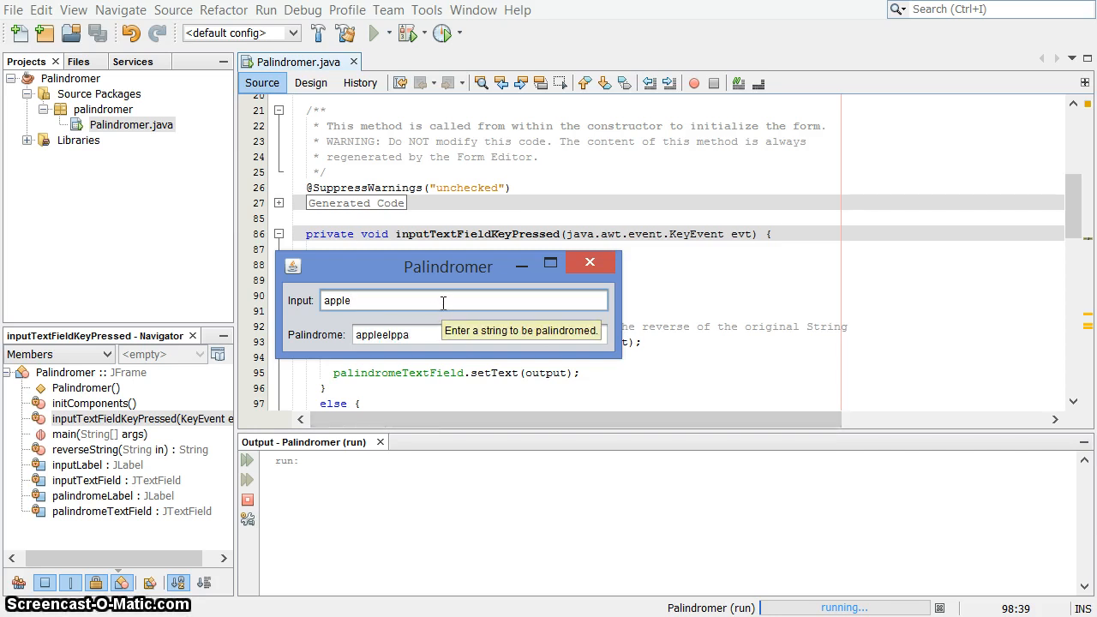
pyautogui.write('B')
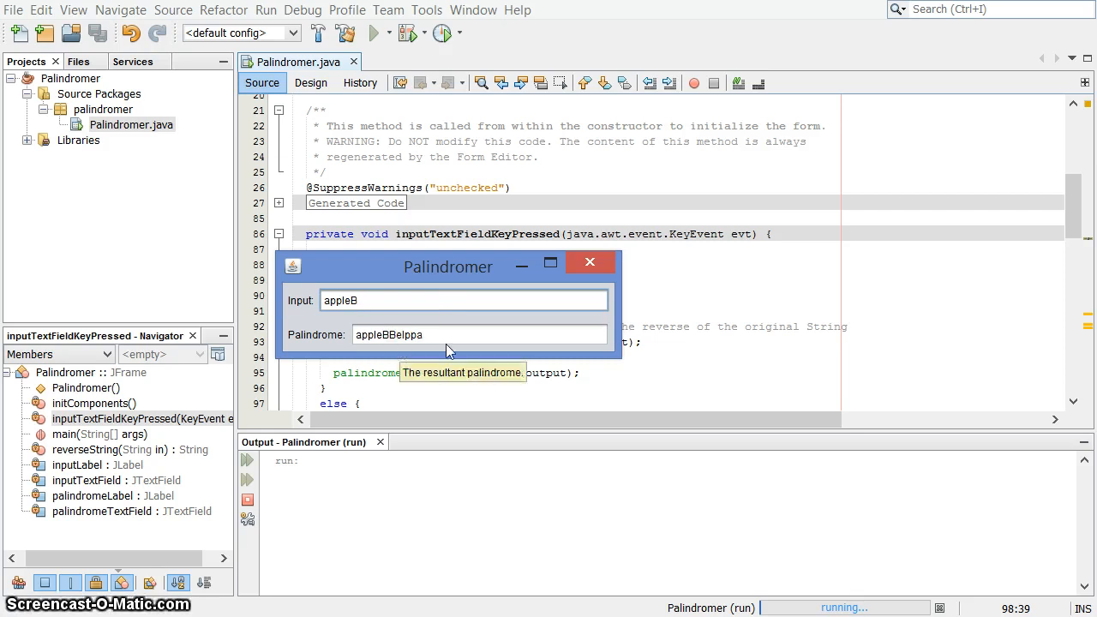
pyautogui.moveTo(380, 335)
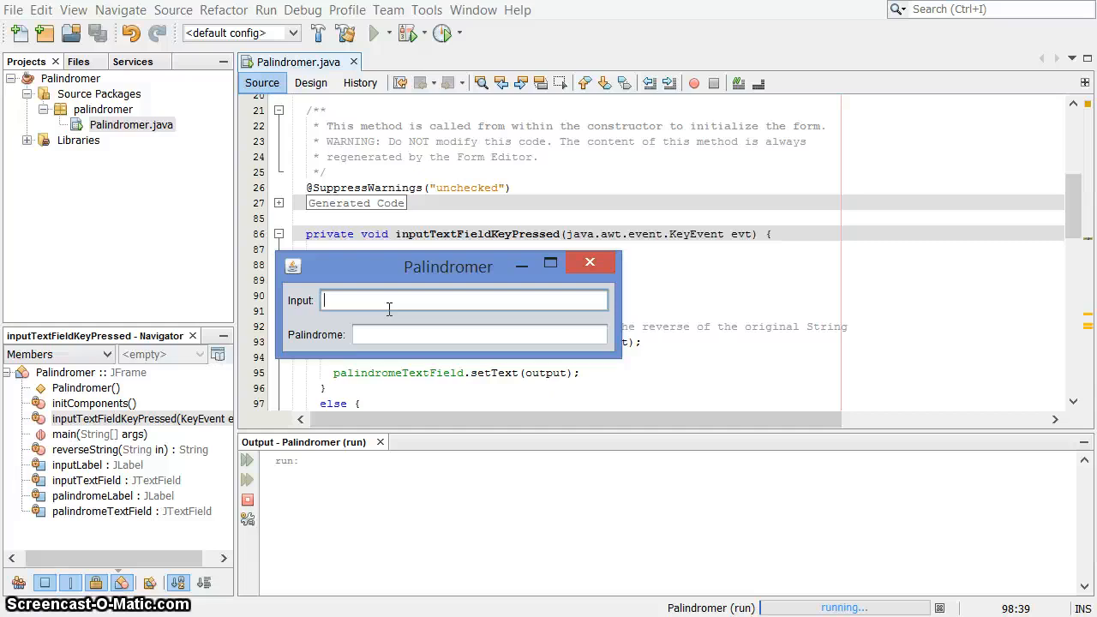
pyautogui.write('AB')
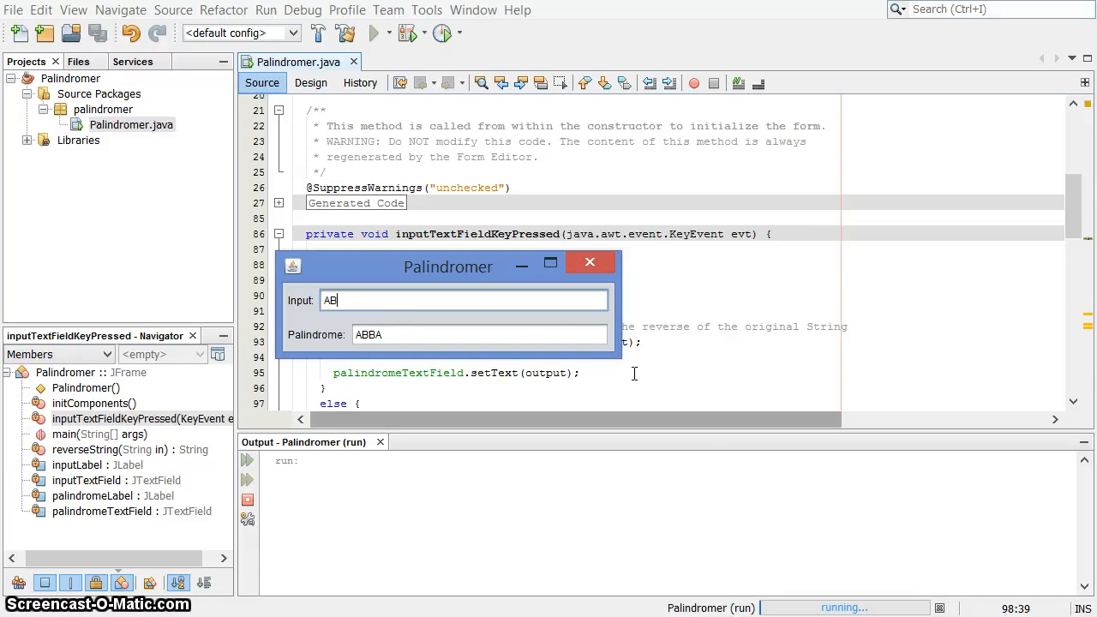
pyautogui.moveTo(448, 267); pyautogui.dragTo(558, 263)
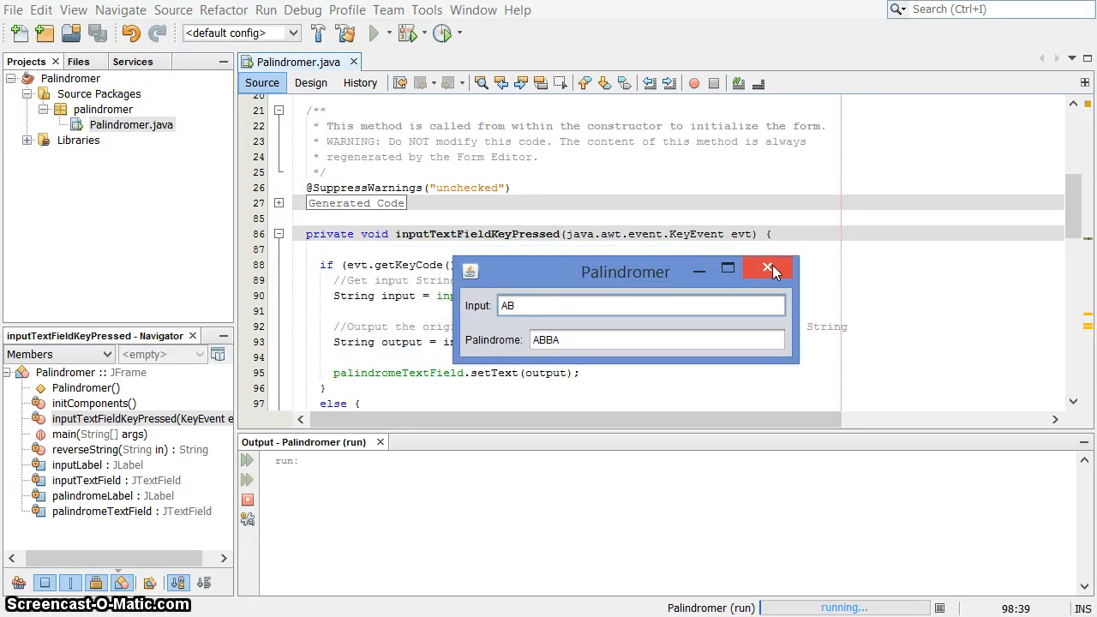
pyautogui.moveTo(667, 347)
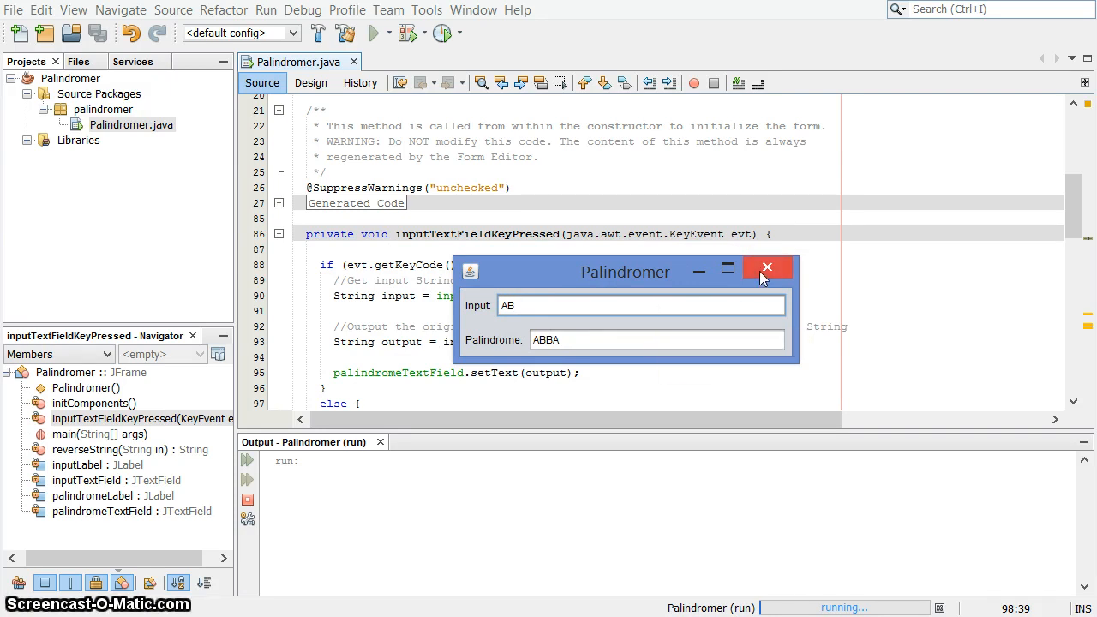
# Step: Close the Palindromer window and scroll down through the handler code
pyautogui.click(766, 269)
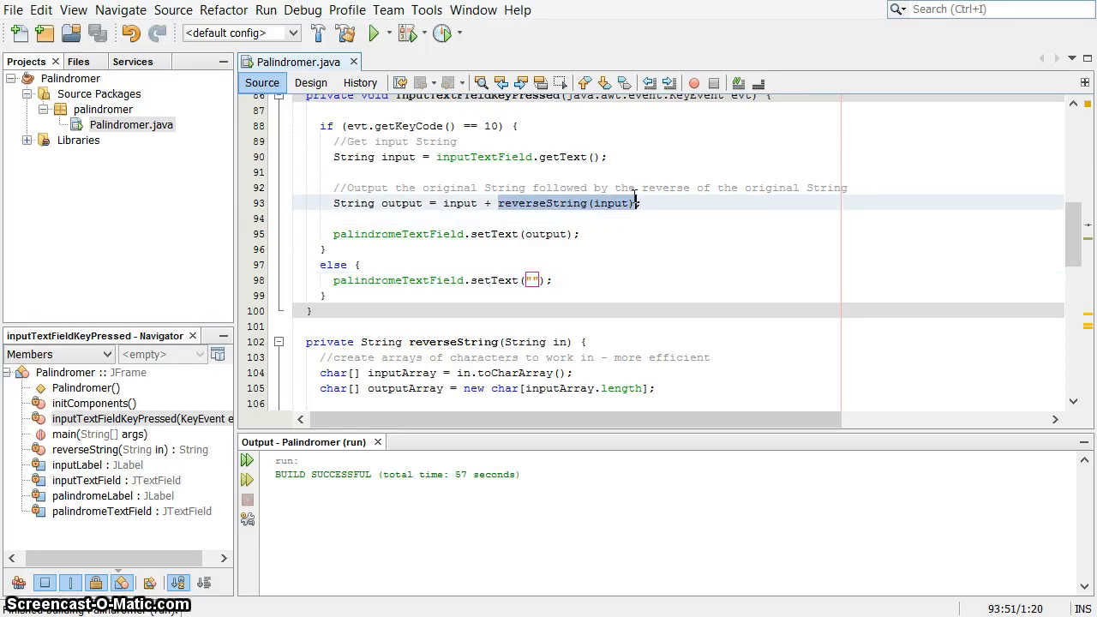
pyautogui.scroll(-3)
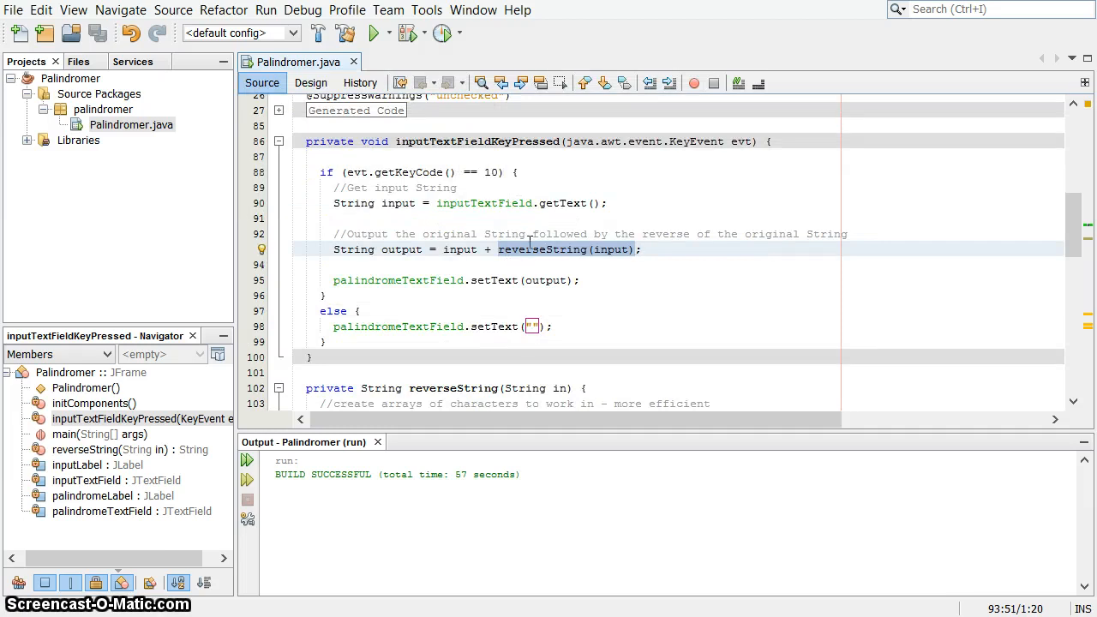
pyautogui.scroll(-3)
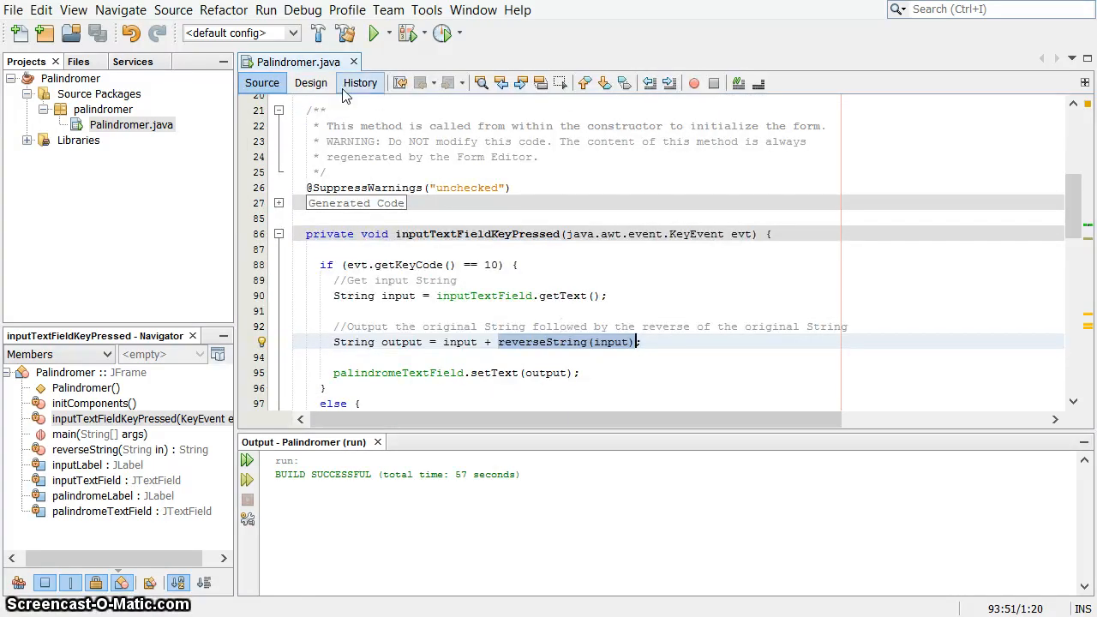
# Step: Switch to Design view to show the Palindromer form with Input and Palindrome fields
pyautogui.click(310, 83)
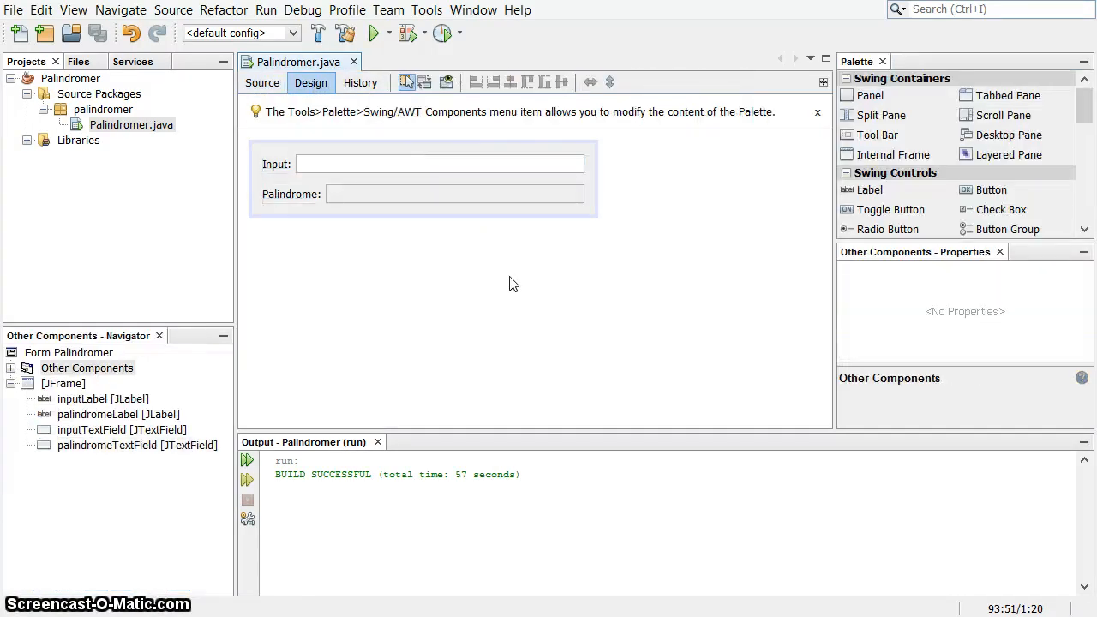
pyautogui.moveTo(377, 427)
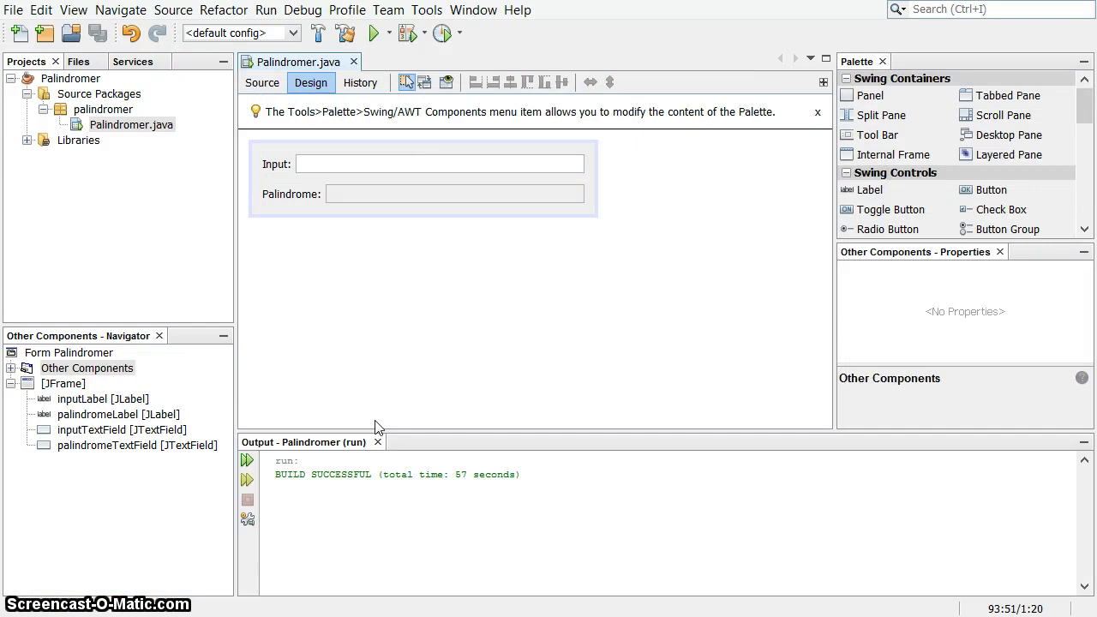
pyautogui.moveTo(413, 384)
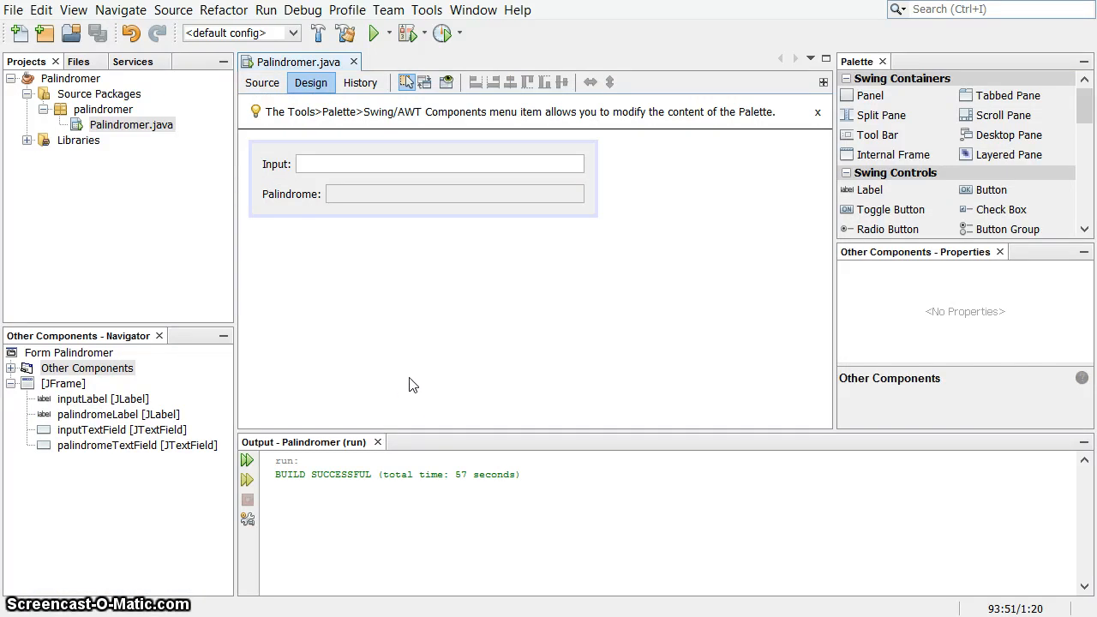
pyautogui.moveTo(361, 404)
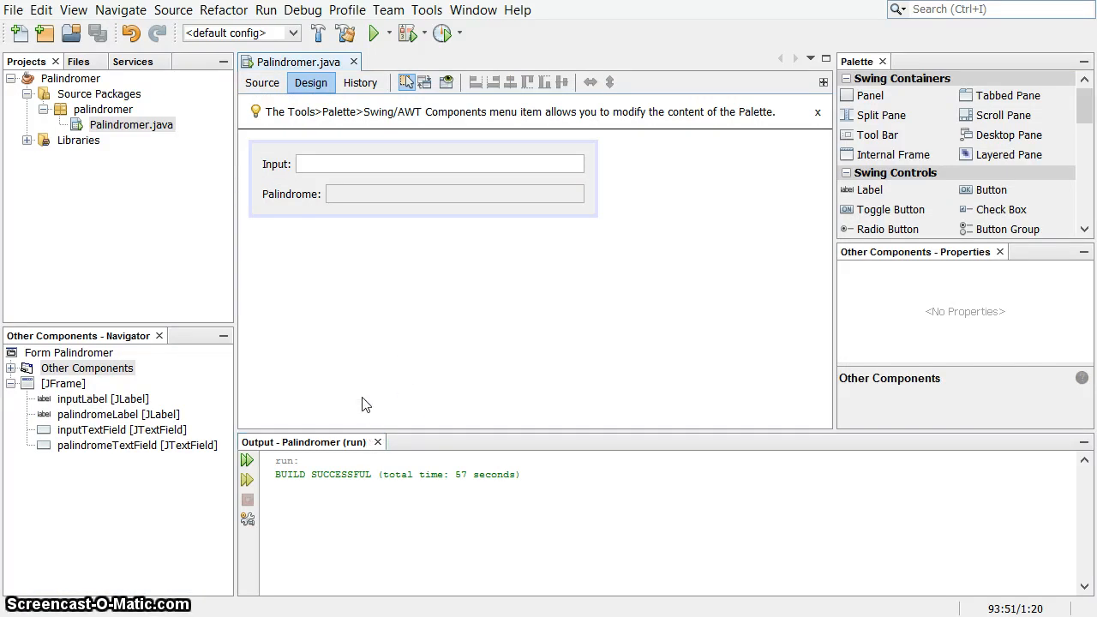
pyautogui.moveTo(373, 397)
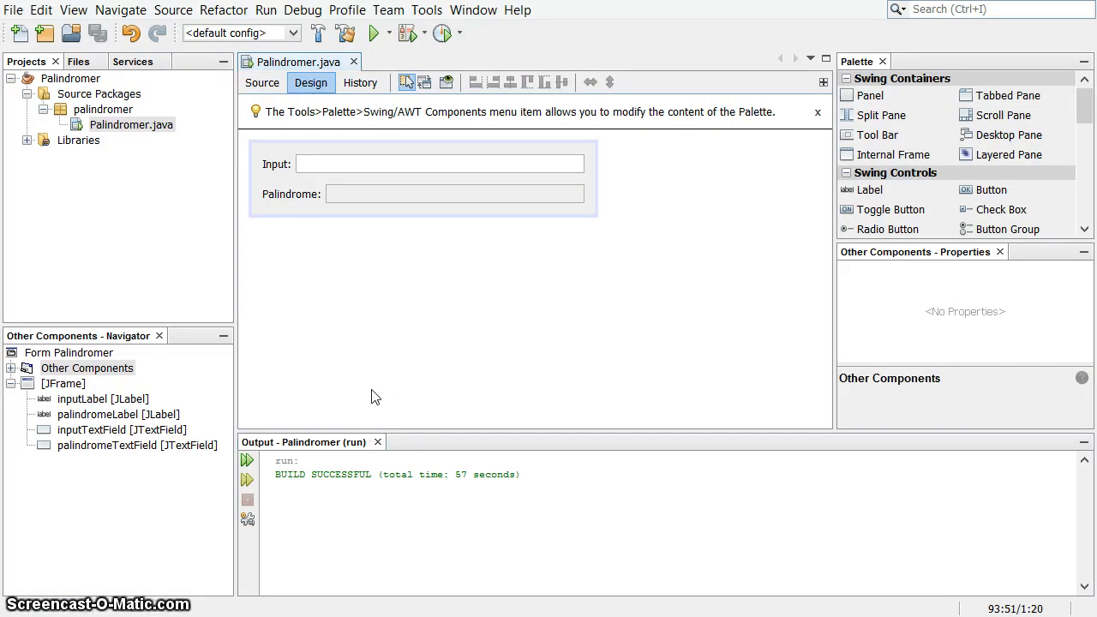
pyautogui.moveTo(383, 409)
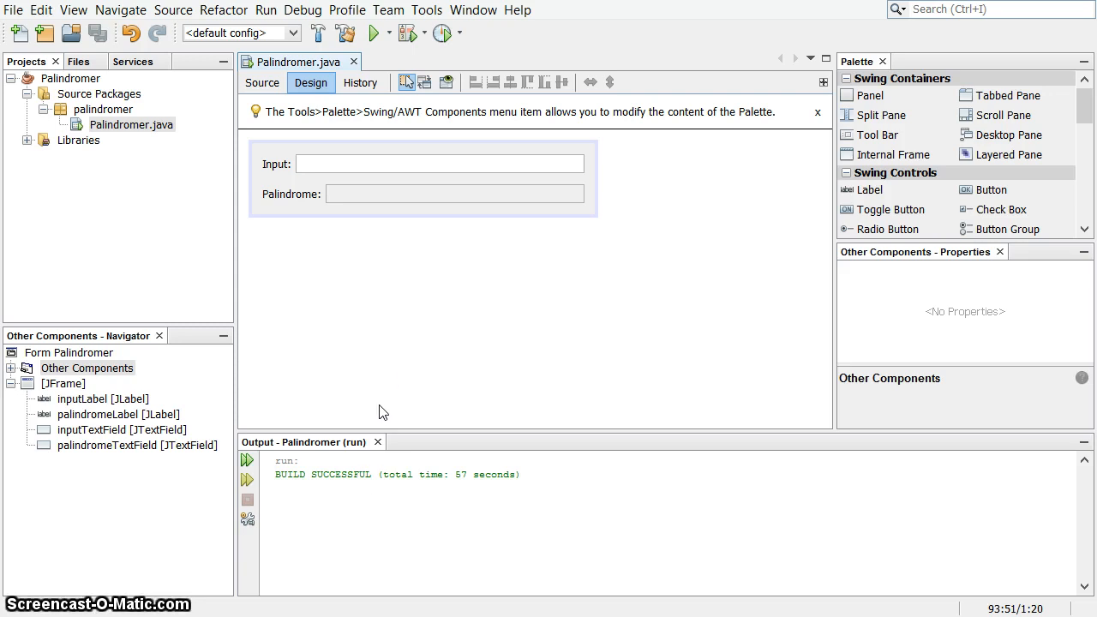